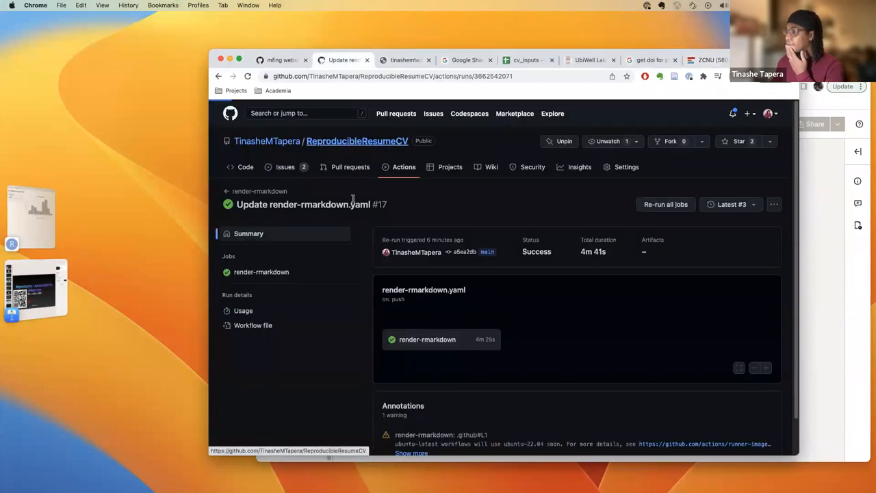
# View long_form_cv_vitae.pdf in the long_form_cv folder and scroll through its publications.
pyautogui.click(245, 167)
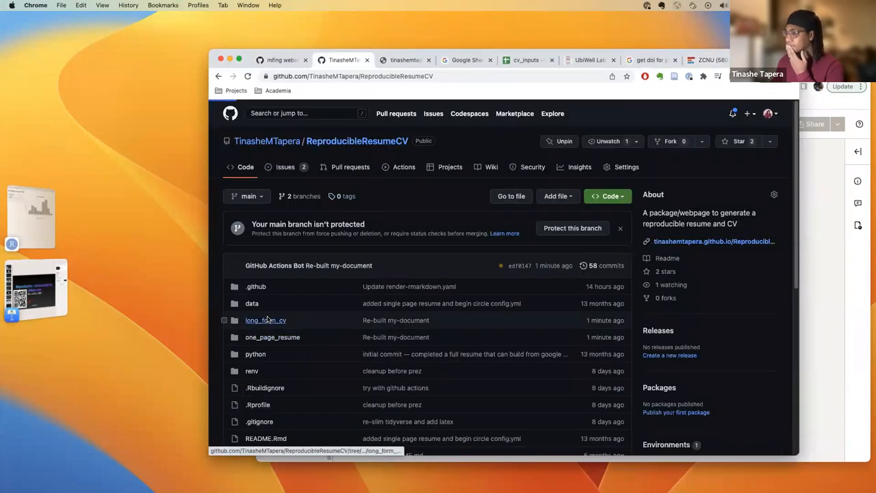
pyautogui.click(265, 319)
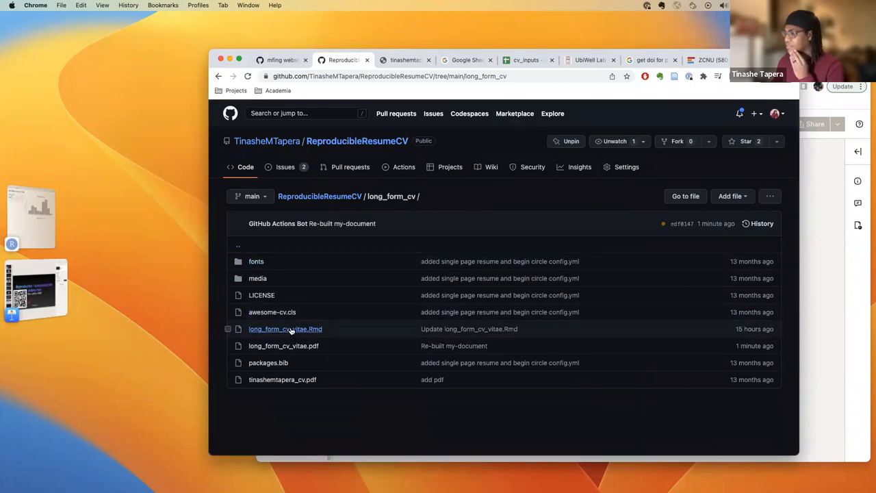
pyautogui.click(283, 345)
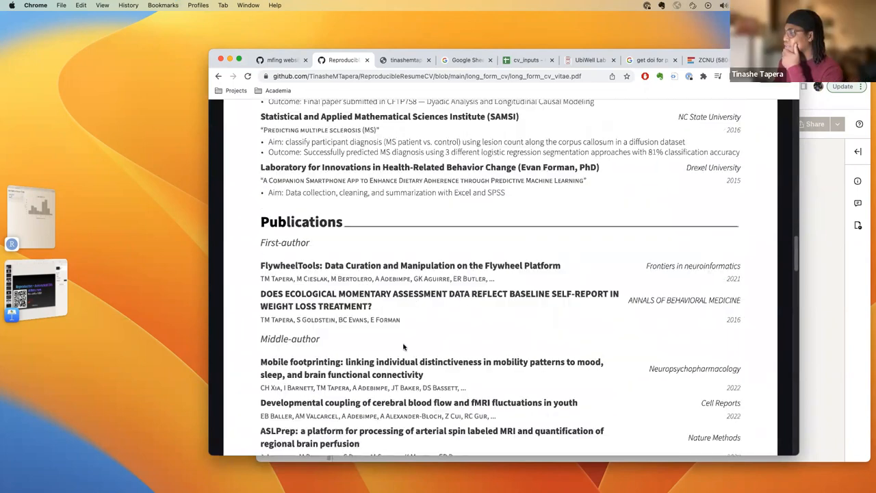
pyautogui.scroll(-3)
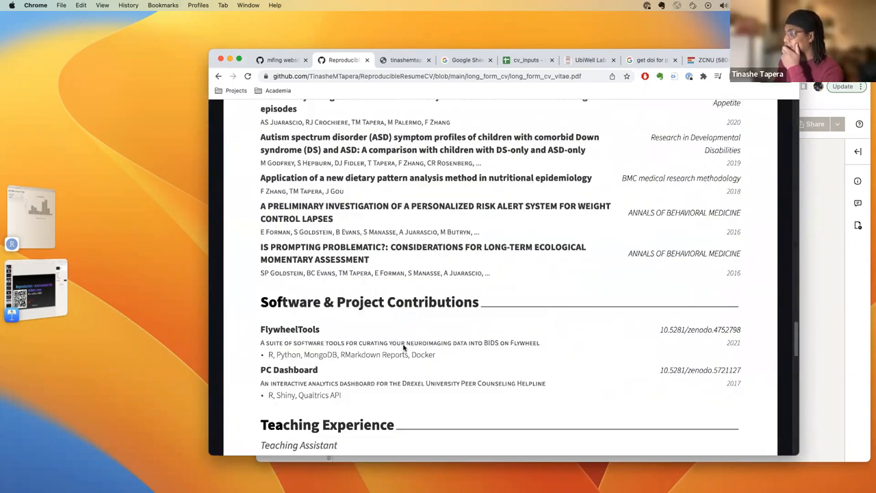
pyautogui.scroll(-3)
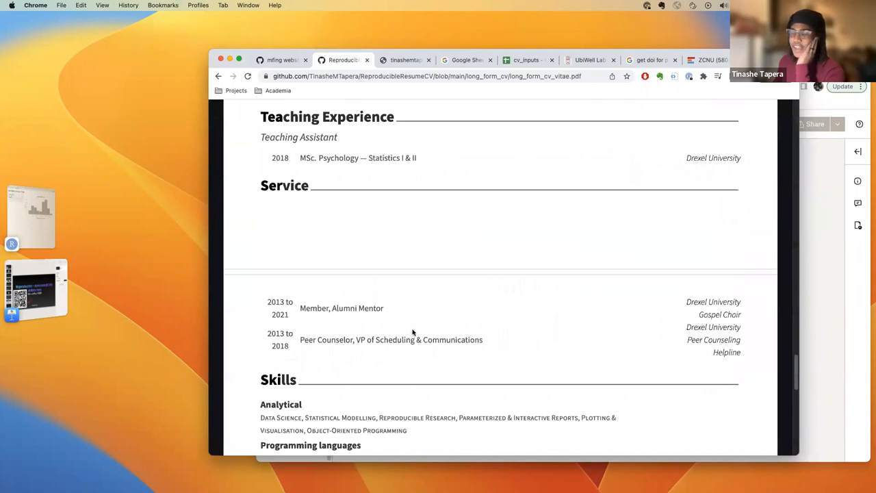
pyautogui.moveTo(428, 325)
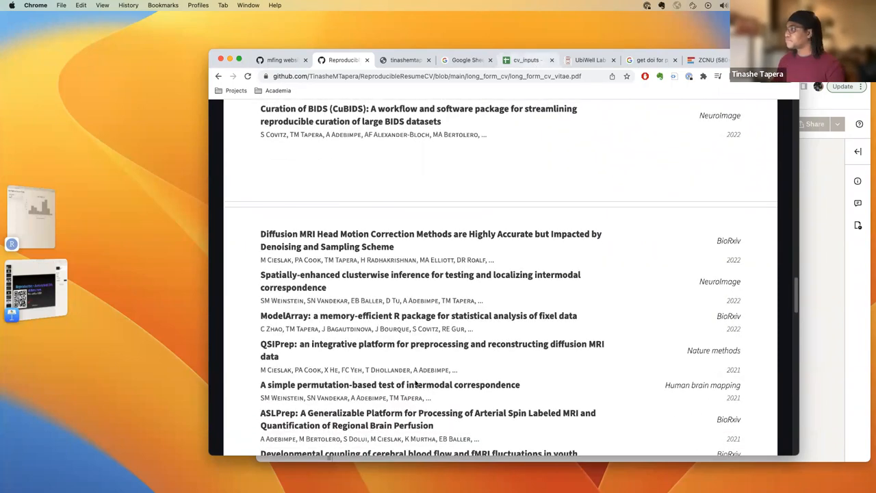
# Check the 2022-to-present Mentor entry on cv_inputs' service sheet, then return to the repository.
pyautogui.click(526, 61)
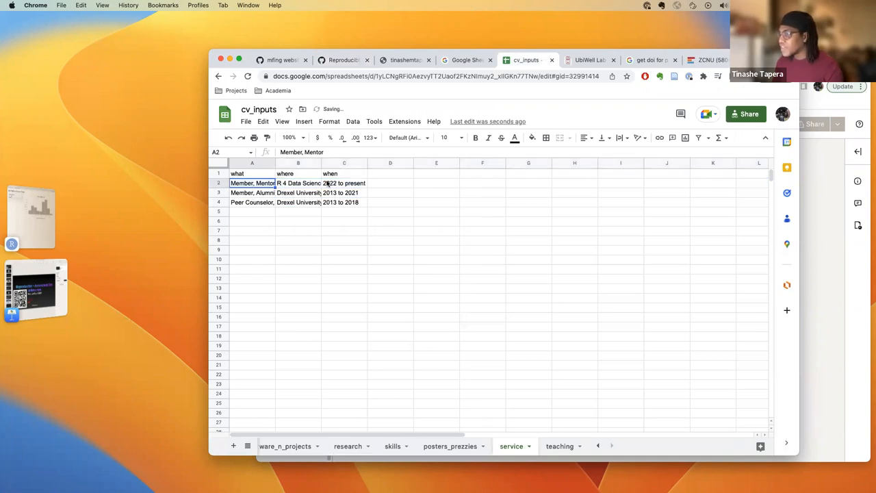
pyautogui.click(343, 183)
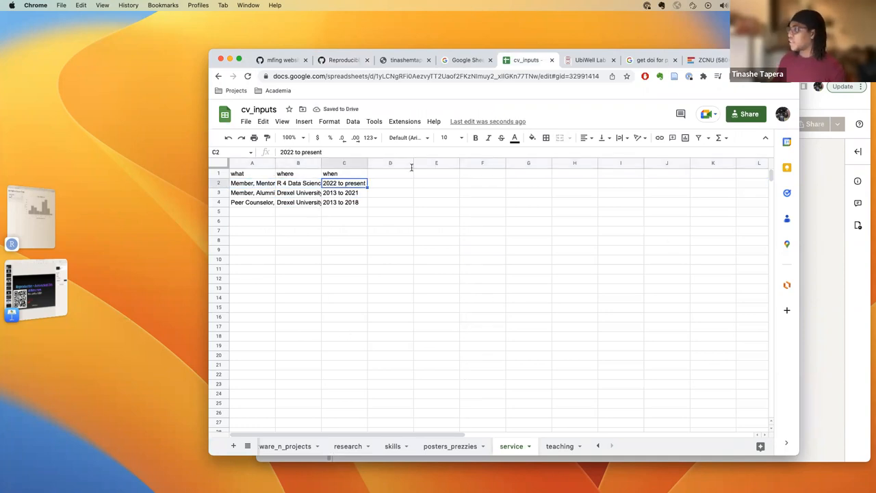
pyautogui.click(344, 240)
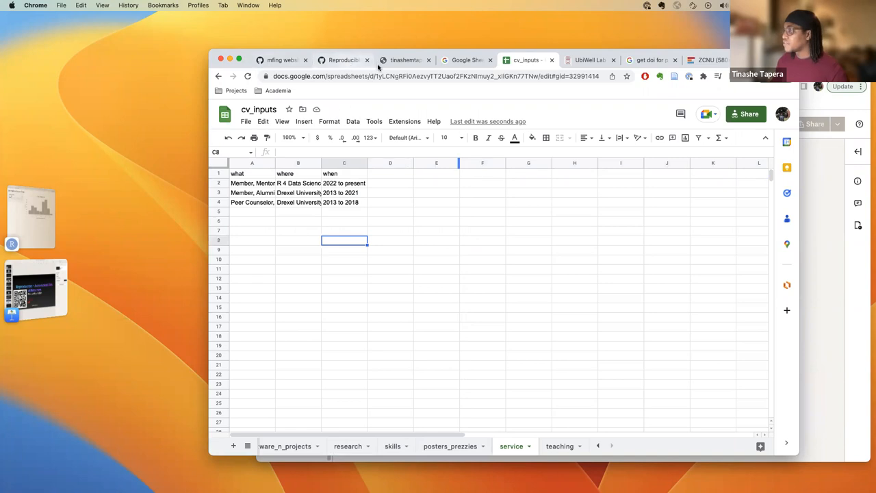
pyautogui.click(342, 60)
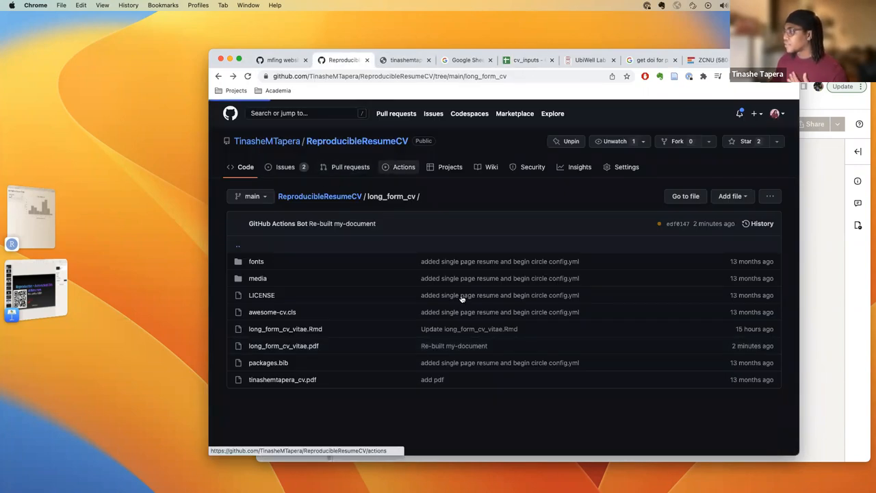
# Re-run all jobs of render-rmarkdown run #17 from the Actions workflow list and confirm.
pyautogui.click(404, 166)
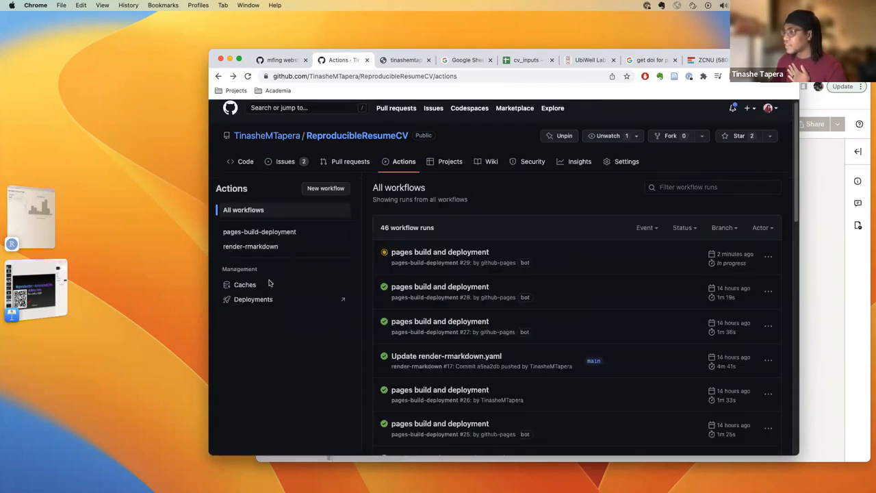
pyautogui.click(250, 245)
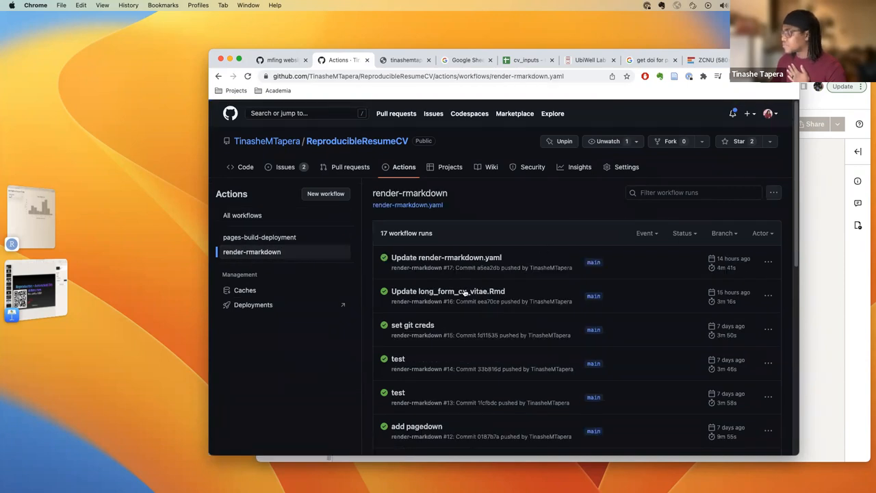
pyautogui.click(446, 257)
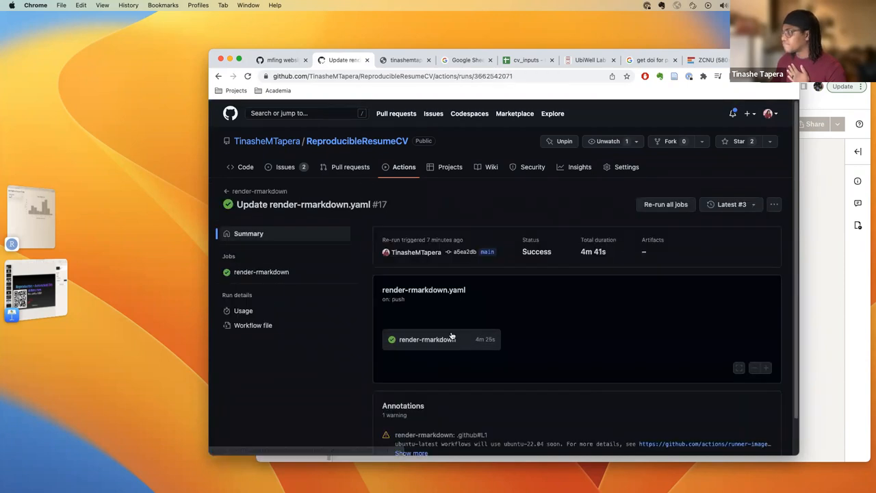
pyautogui.click(665, 204)
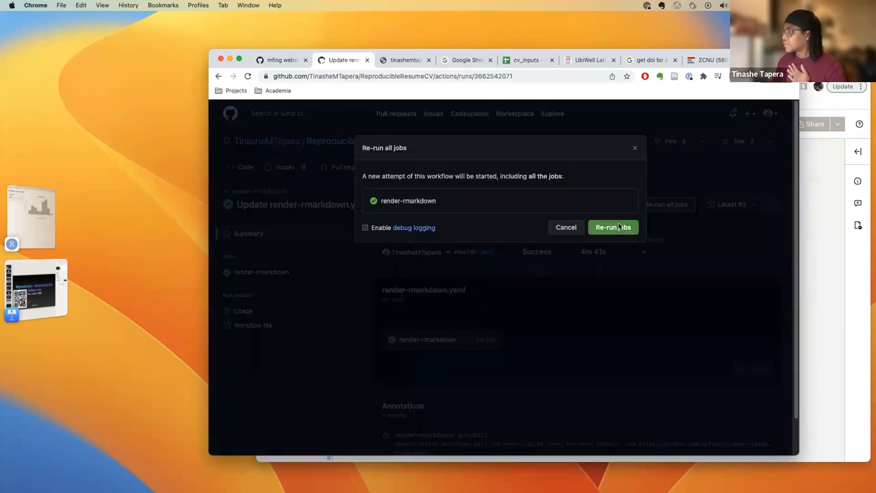
pyautogui.click(613, 226)
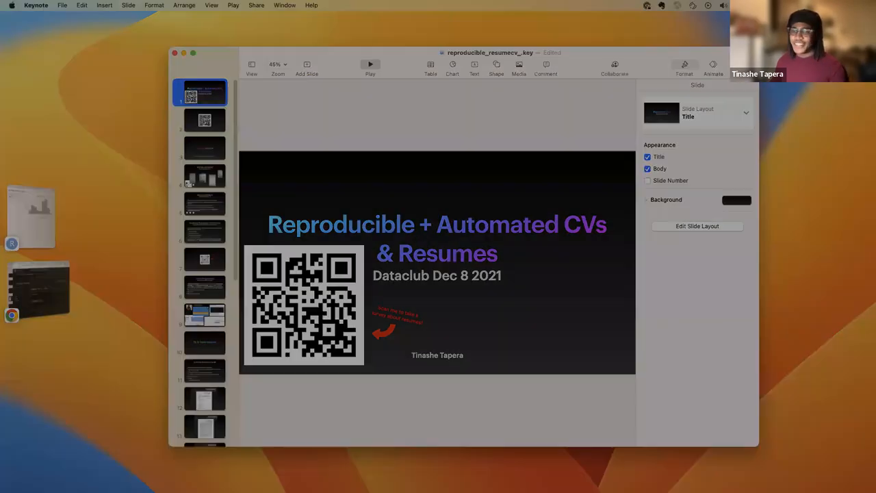
# Show slide 2 with the large QR code.
pyautogui.click(204, 121)
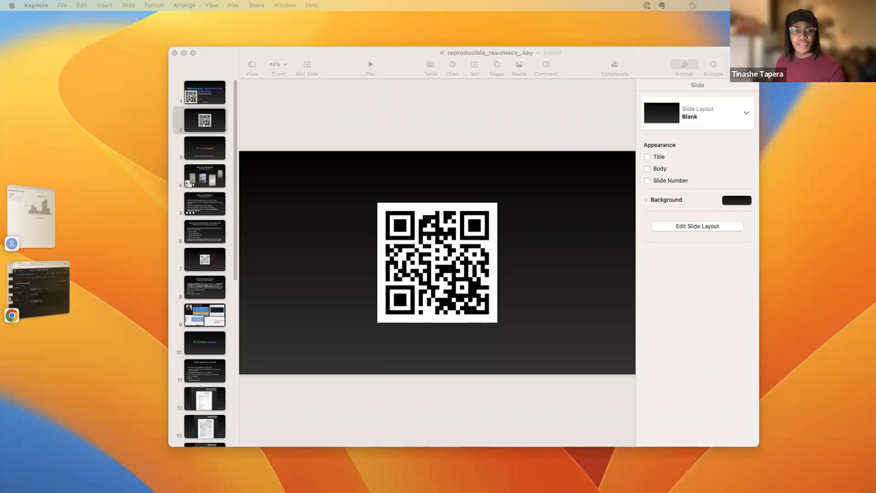
pyautogui.moveTo(201, 202)
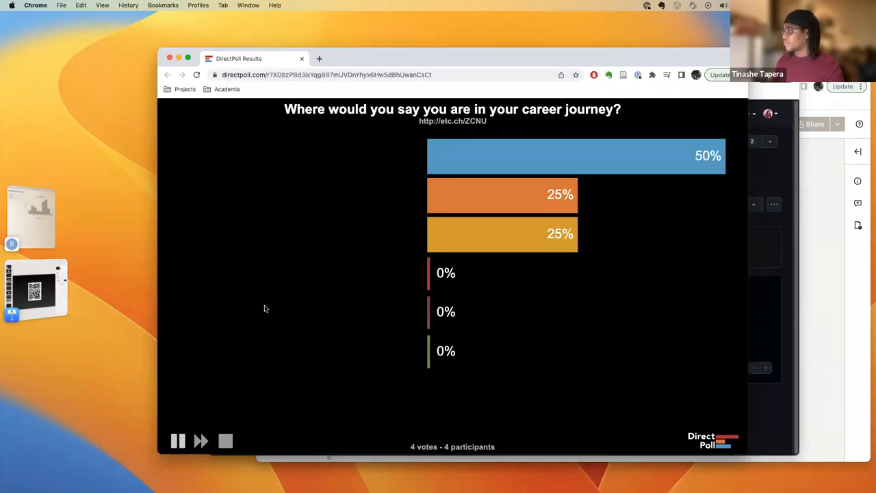
pyautogui.moveTo(297, 277)
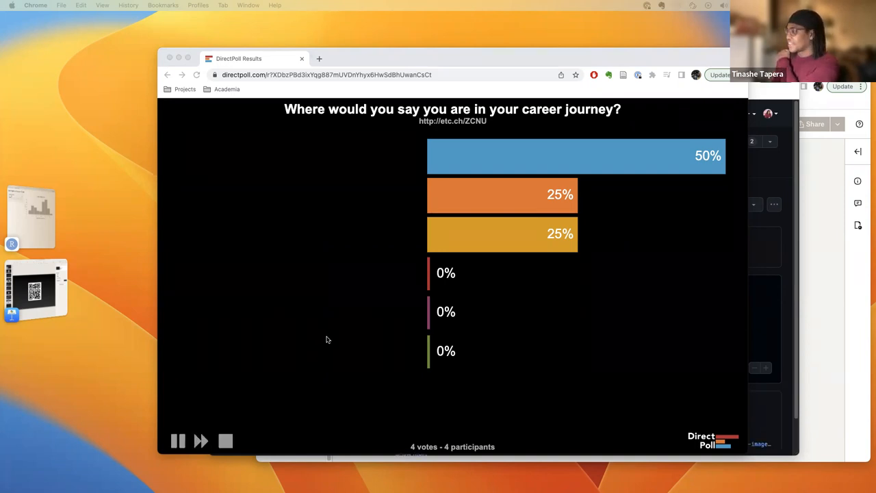
pyautogui.moveTo(302, 362)
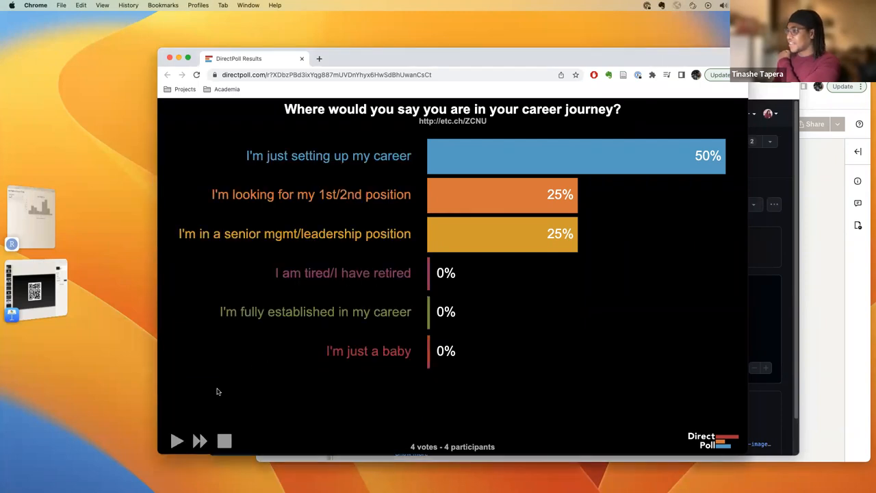
# Advance the DirectPoll results to the next poll question.
pyautogui.click(176, 441)
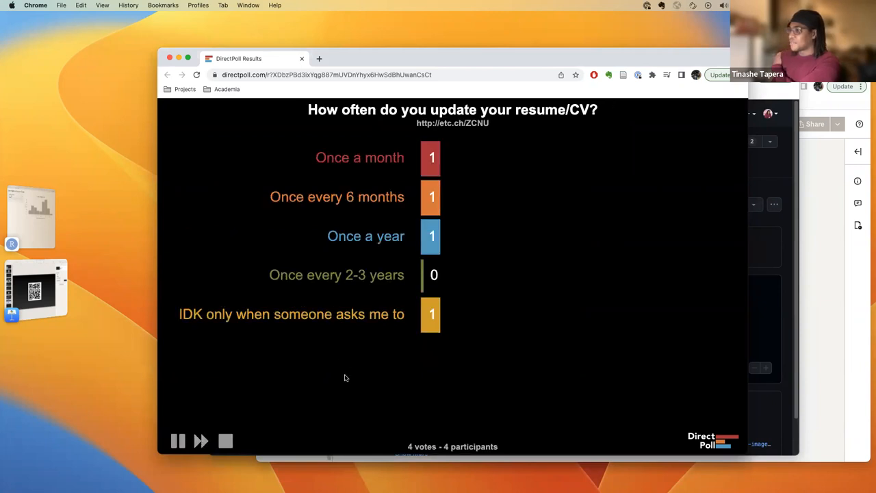
pyautogui.moveTo(438, 242)
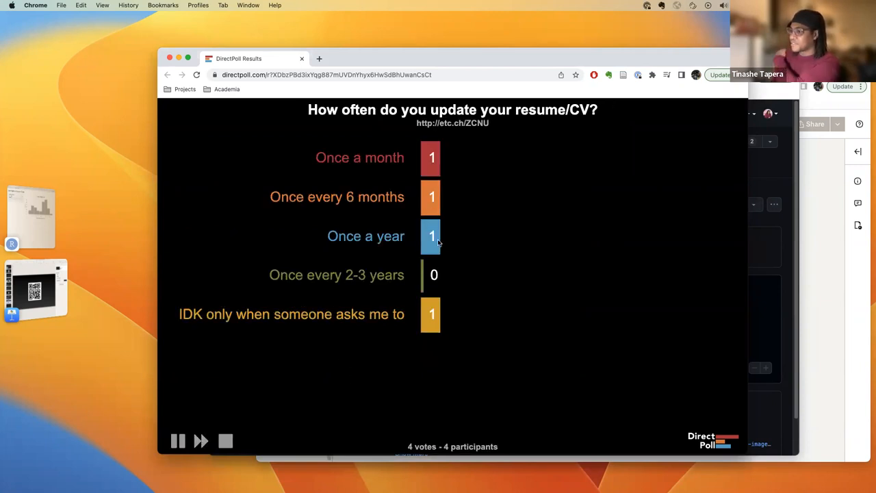
pyautogui.moveTo(296, 434)
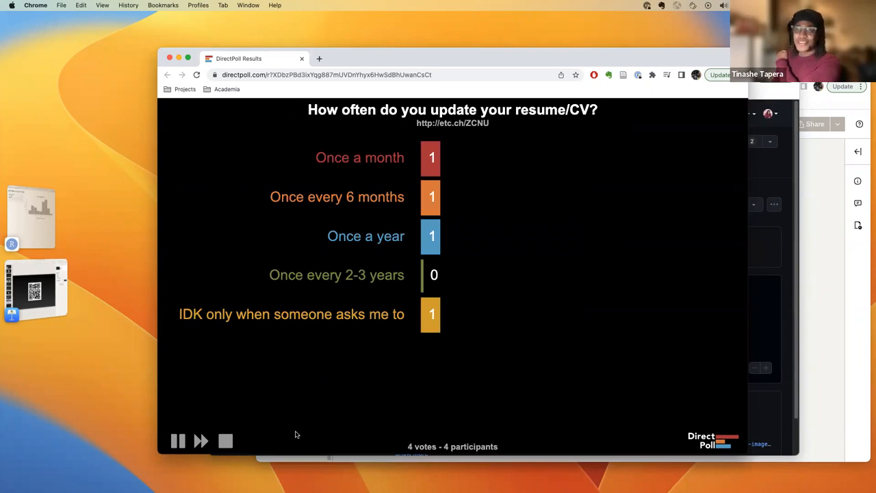
pyautogui.moveTo(382, 402)
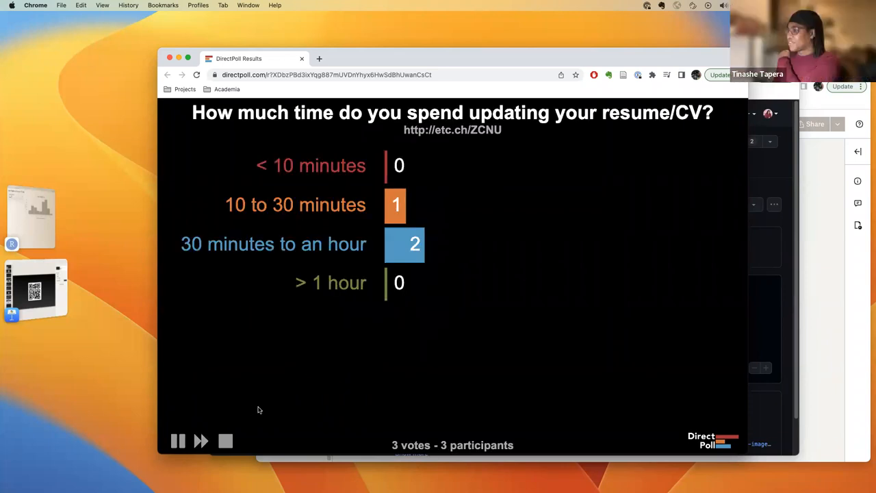
pyautogui.moveTo(545, 135)
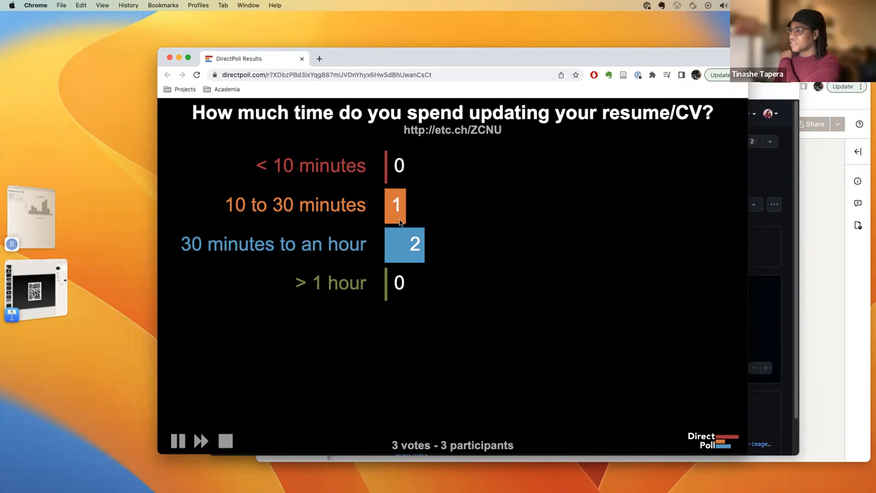
pyautogui.moveTo(308, 268)
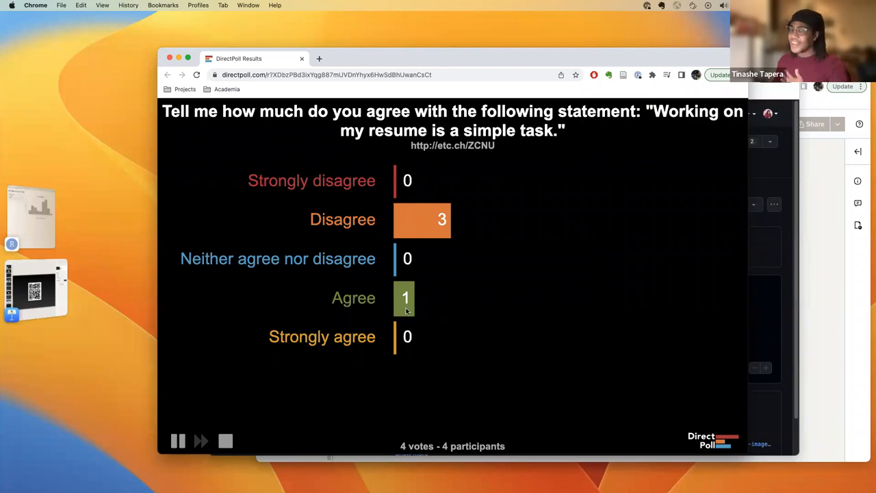
pyautogui.moveTo(417, 308)
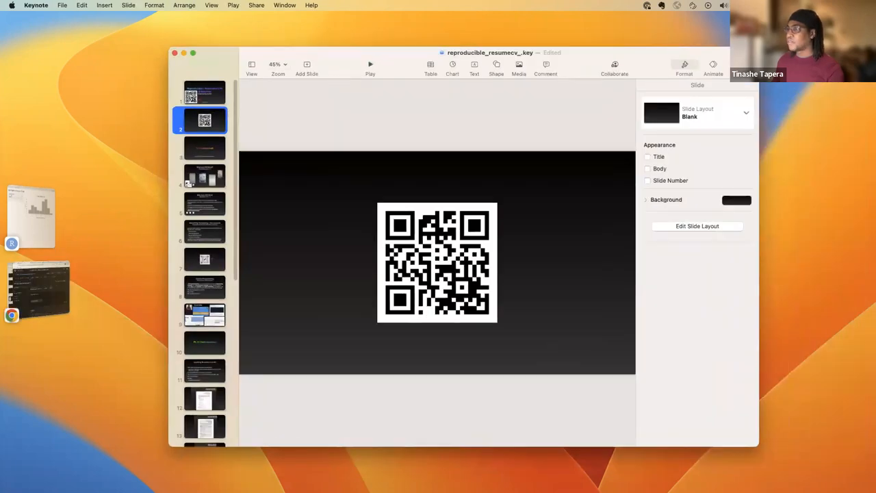
pyautogui.click(370, 64)
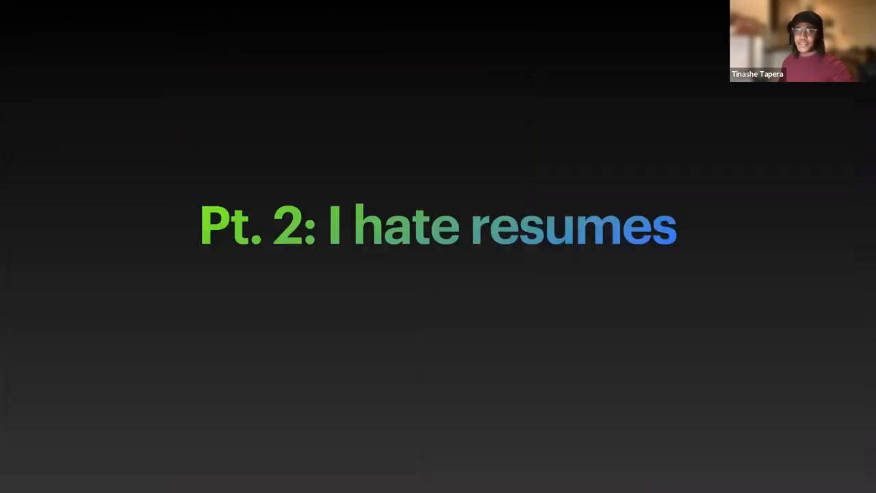
pyautogui.press('Right')
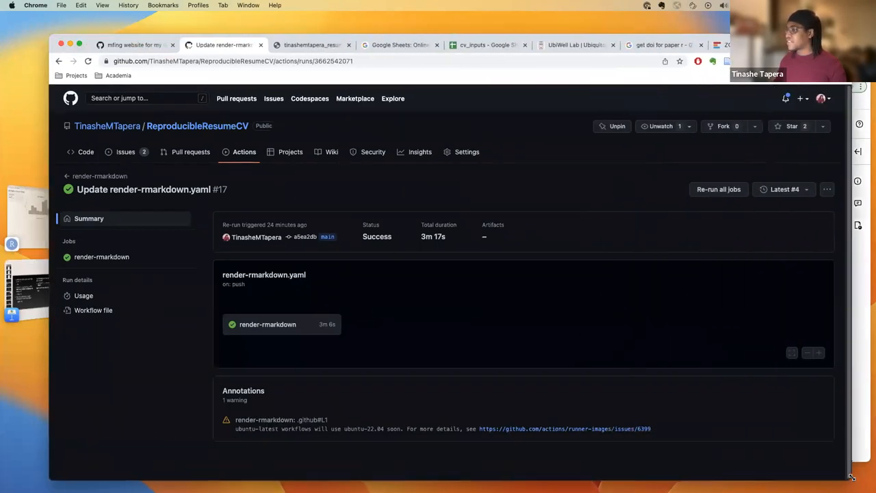
pyautogui.moveTo(197, 126)
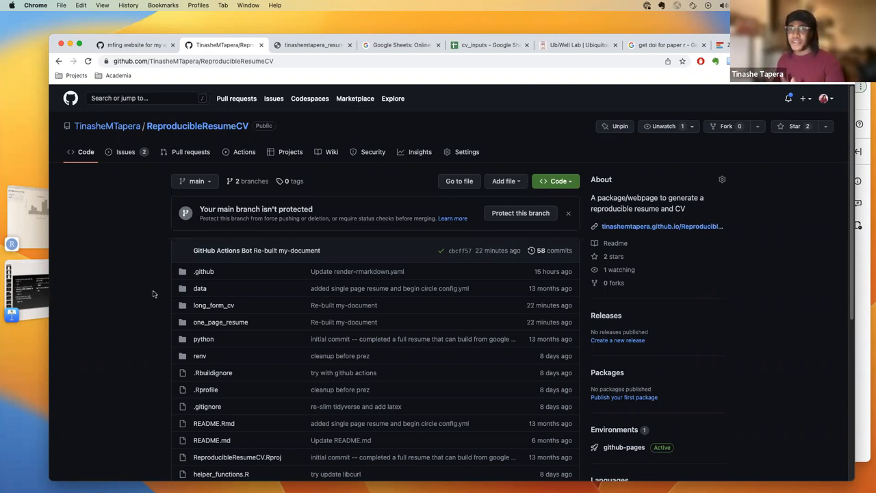
pyautogui.moveTo(165, 321)
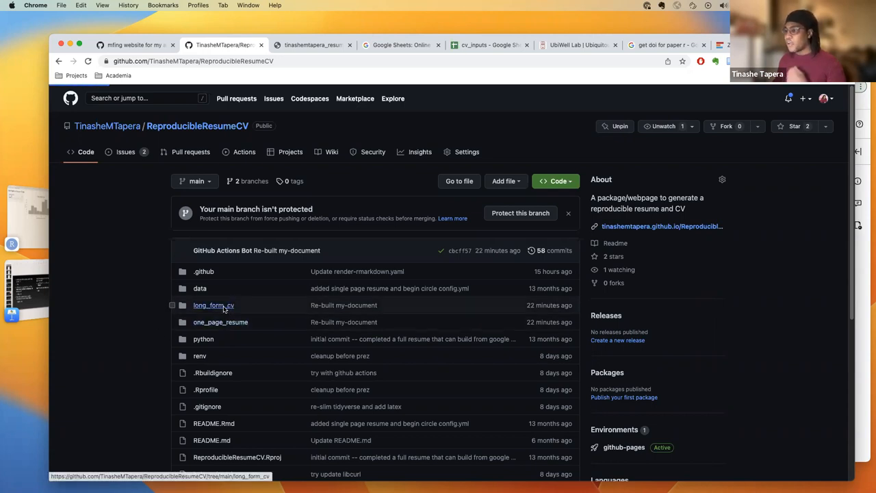
# Enter the long_form_cv folder listing long_form_cv_vitae.pdf.
pyautogui.click(213, 305)
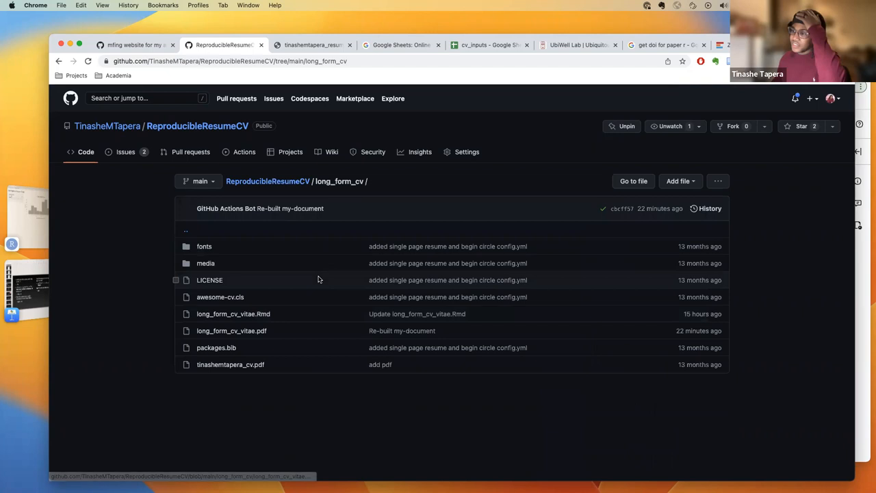
# View the 271-line long_form_cv_vitae.Rmd source with its YAML header.
pyautogui.click(233, 313)
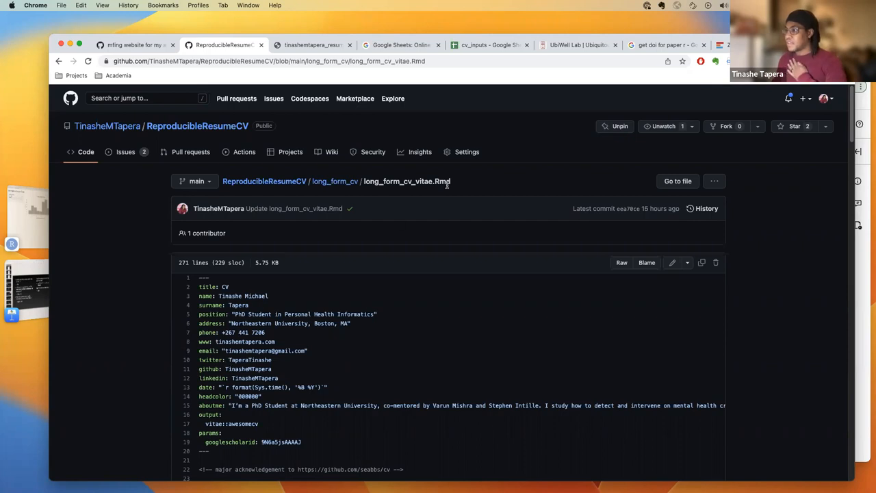
pyautogui.doubleClick(424, 181)
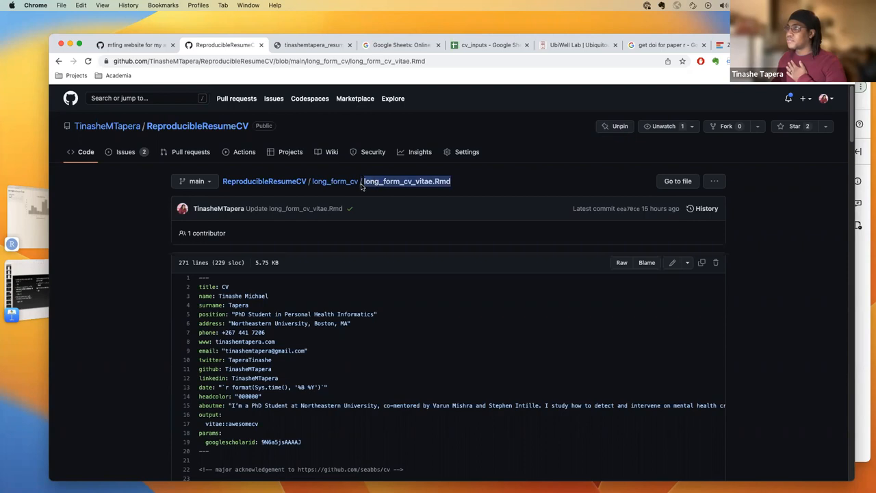
pyautogui.moveTo(366, 271)
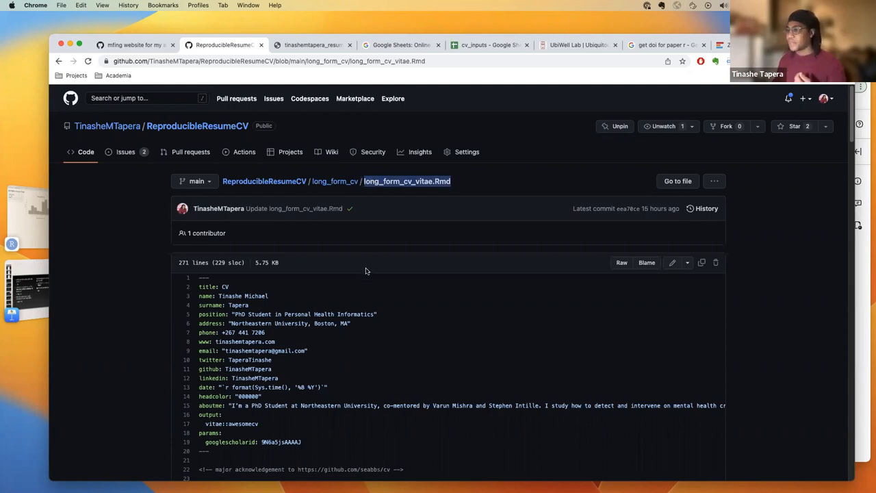
pyautogui.scroll(-3)
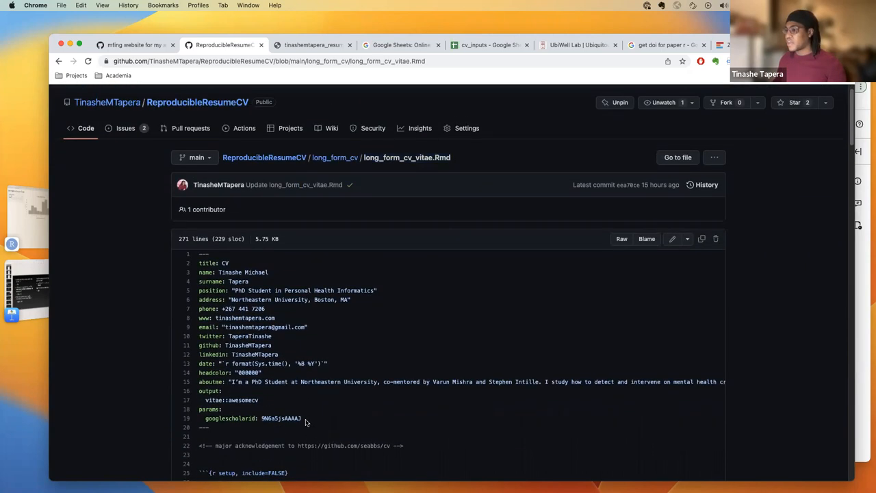
pyautogui.moveTo(199, 263); pyautogui.dragTo(300, 418)
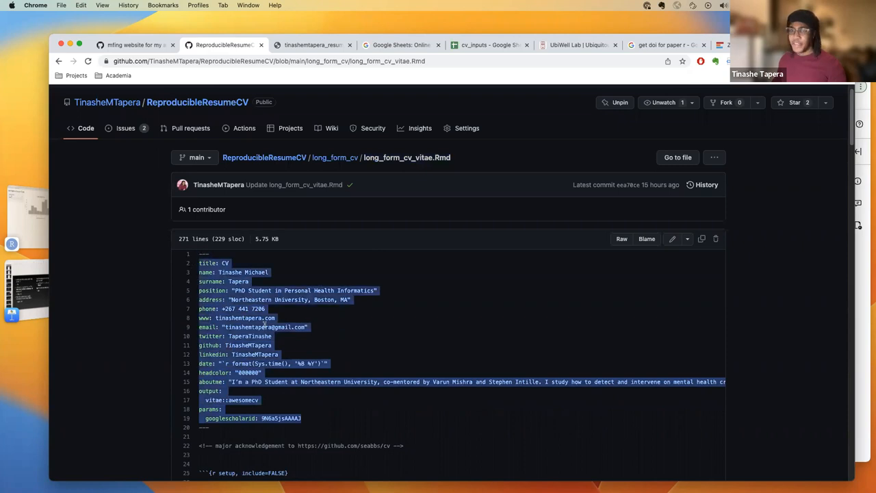
pyautogui.scroll(-3)
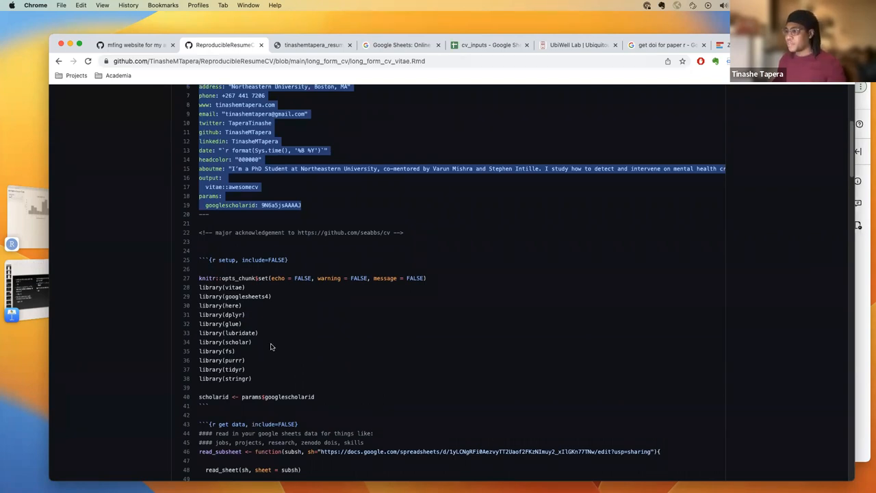
pyautogui.scroll(-3)
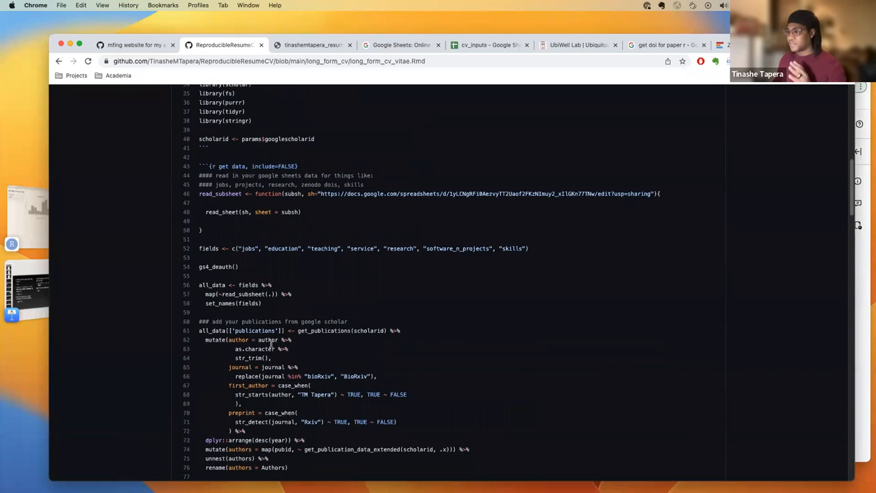
pyautogui.scroll(-3)
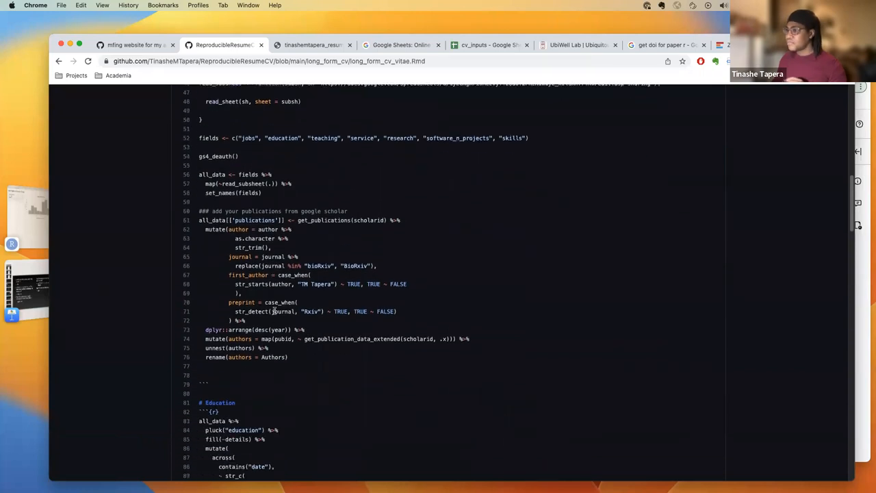
pyautogui.scroll(3)
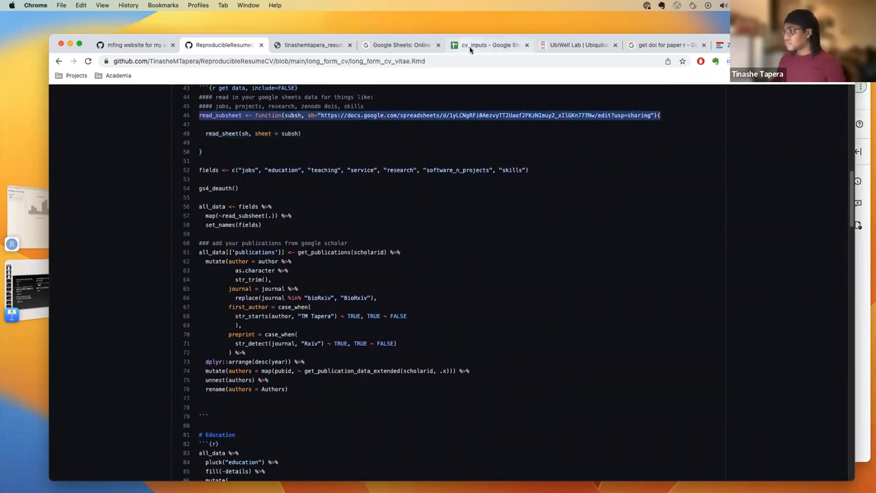
pyautogui.click(490, 45)
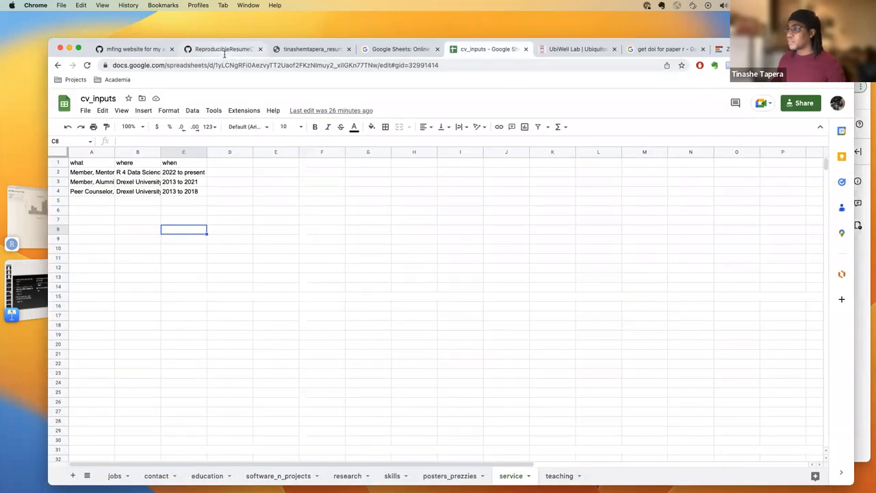
pyautogui.click(222, 48)
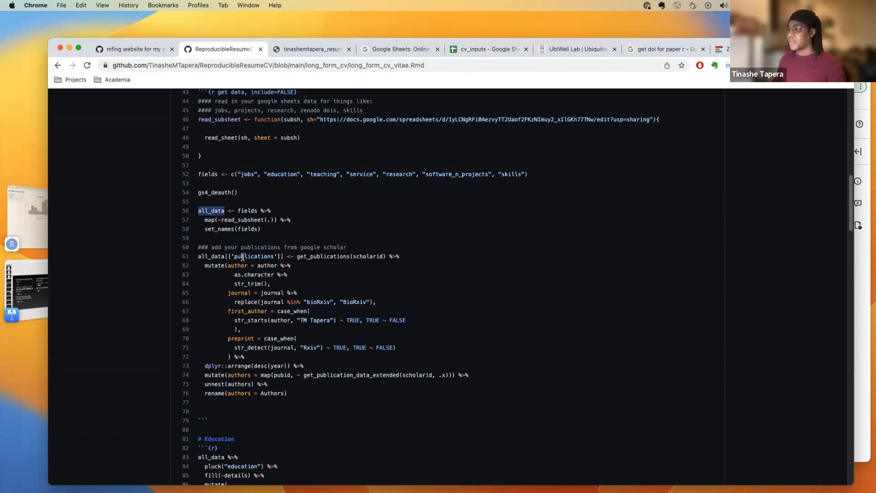
pyautogui.doubleClick(254, 256)
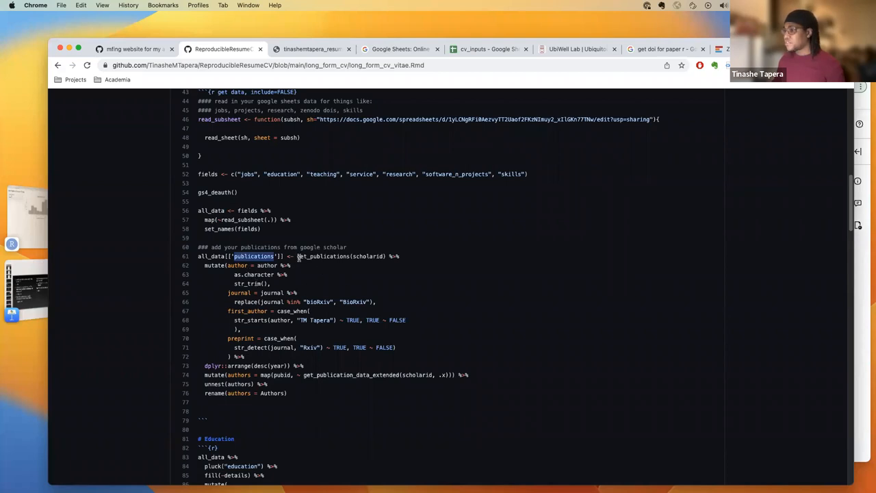
pyautogui.scroll(3)
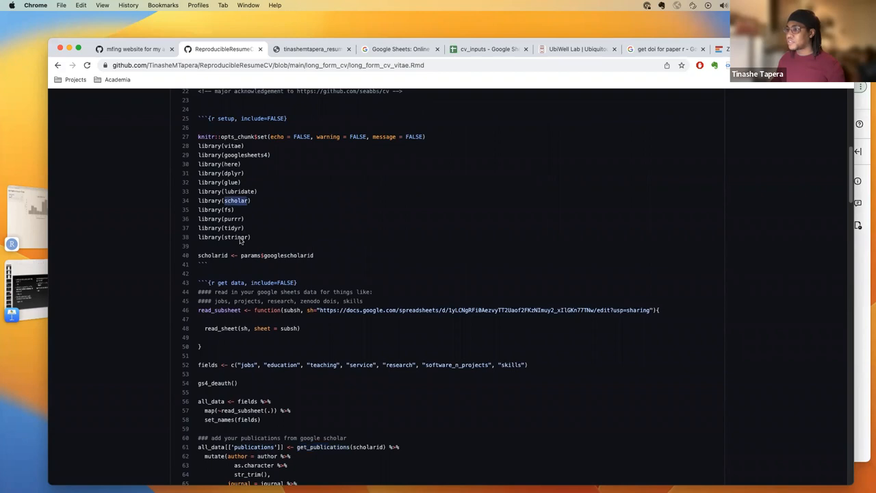
pyautogui.scroll(-3)
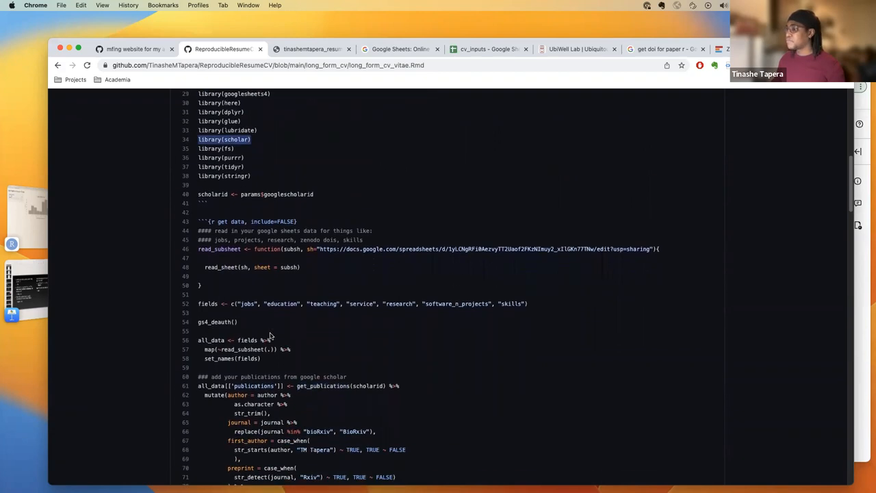
pyautogui.scroll(3)
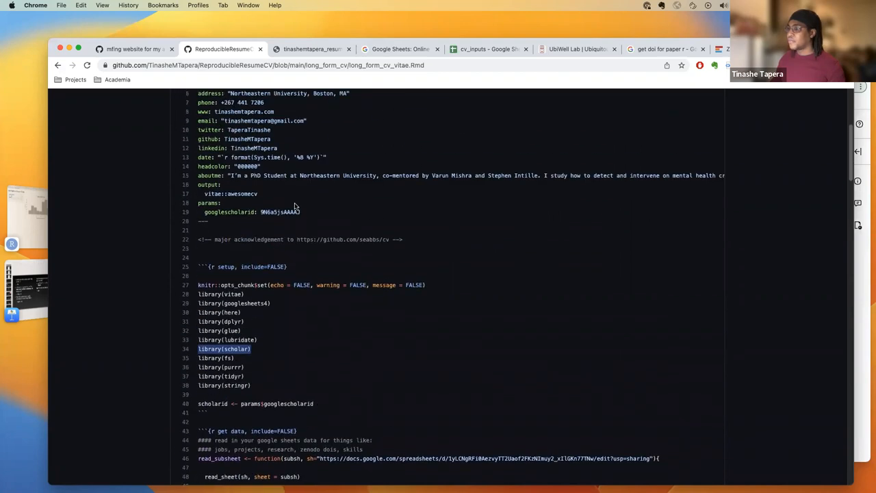
pyautogui.doubleClick(279, 211)
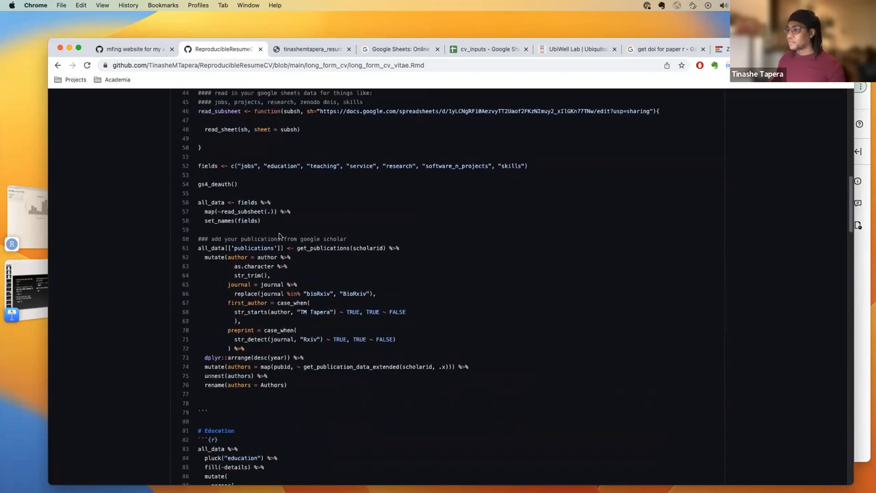
pyautogui.moveTo(204, 257); pyautogui.dragTo(252, 348)
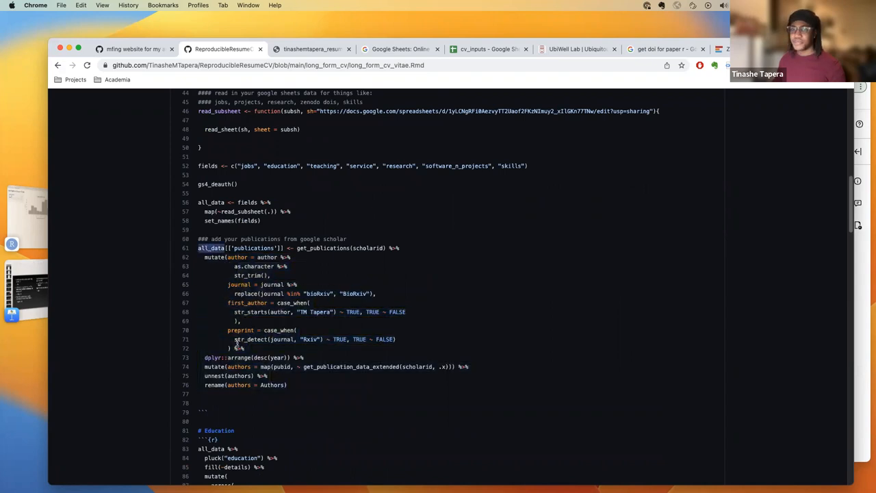
pyautogui.scroll(-3)
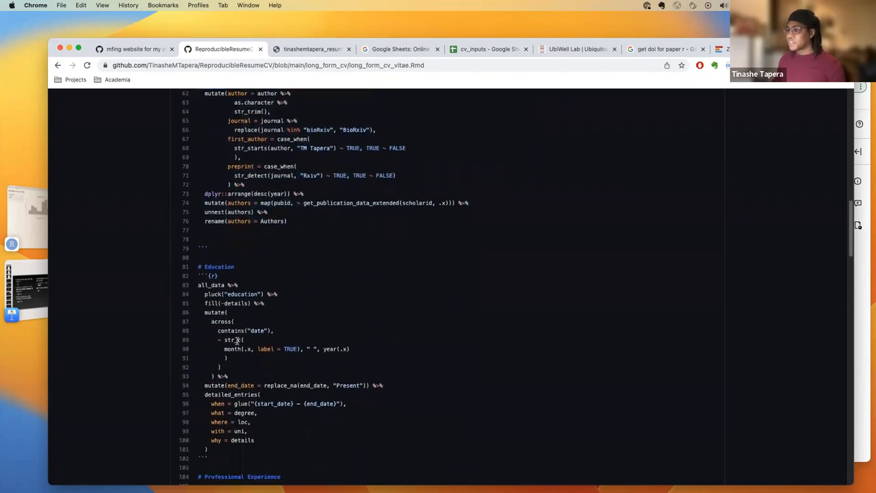
pyautogui.scroll(-3)
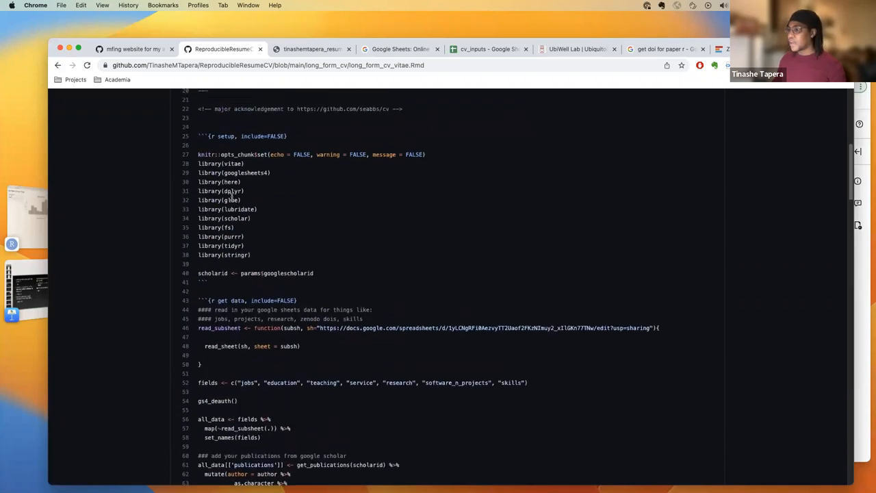
pyautogui.scroll(-3)
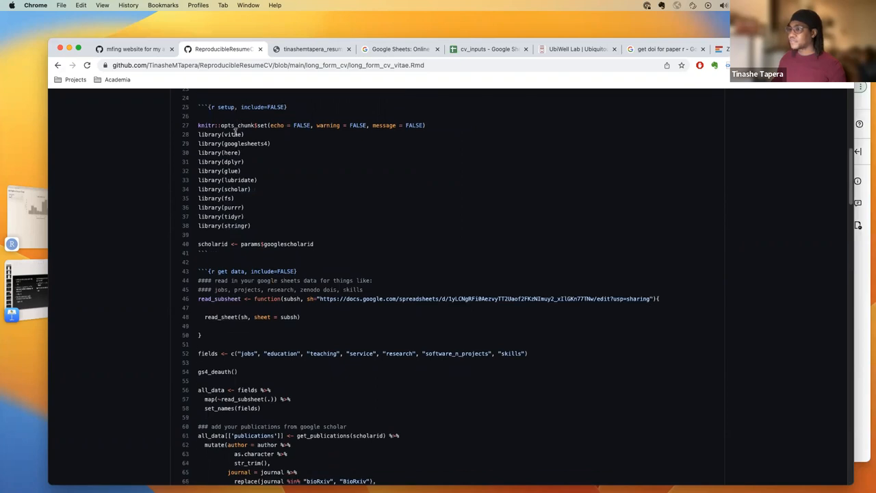
pyautogui.scroll(-3)
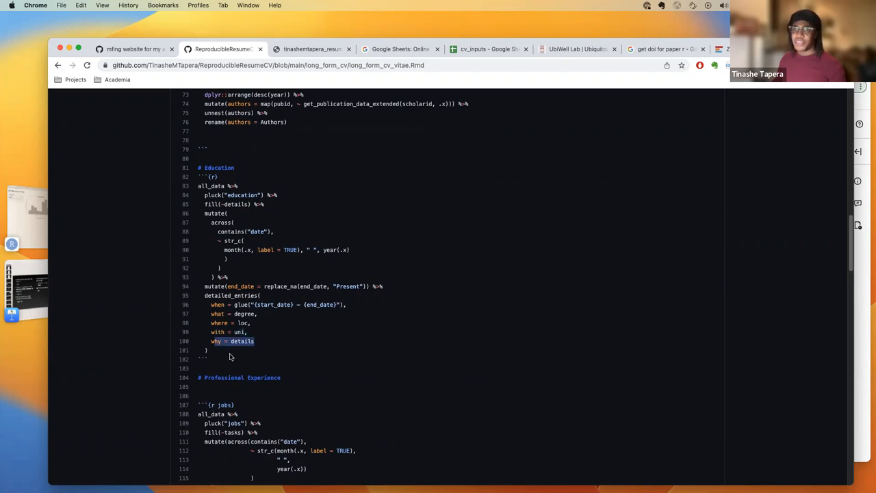
pyautogui.moveTo(253, 363)
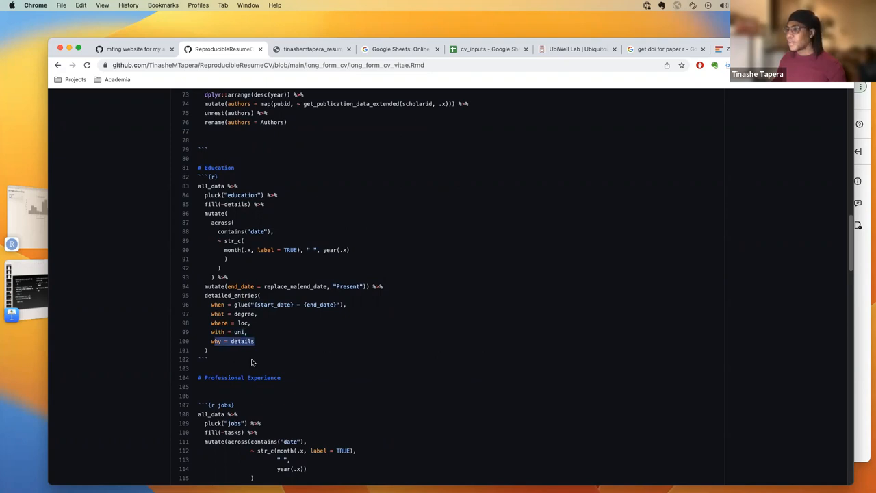
pyautogui.scroll(-3)
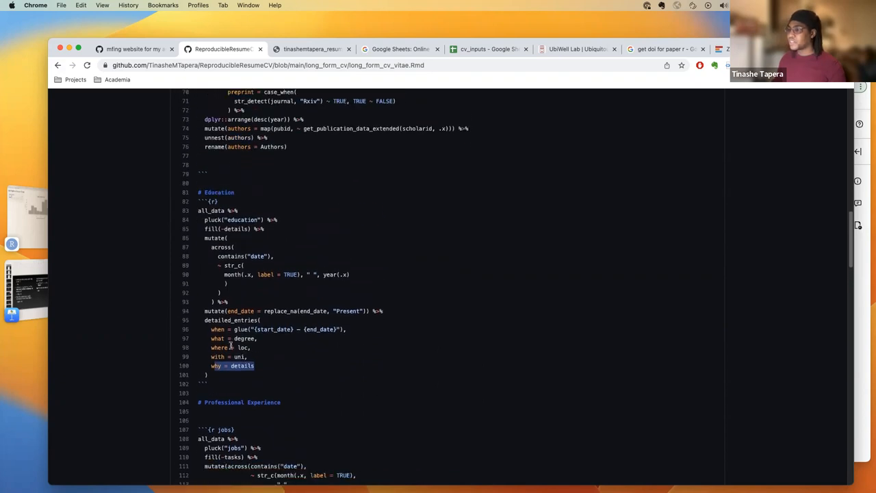
pyautogui.scroll(-3)
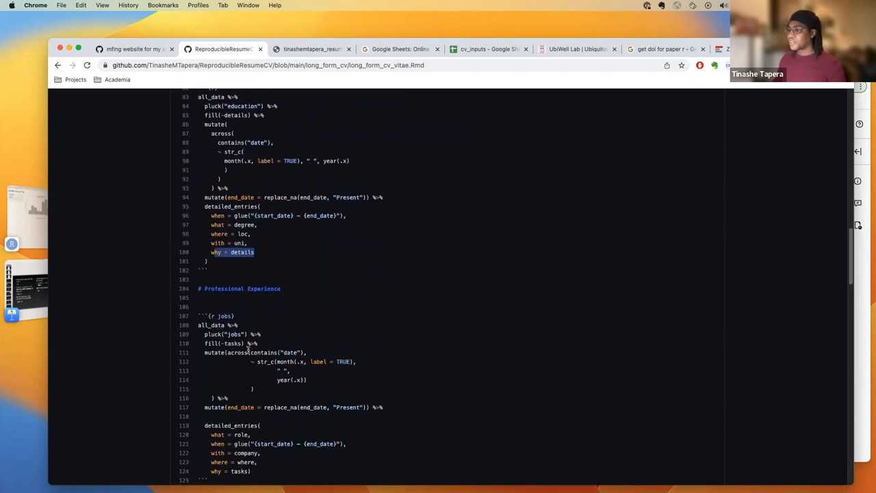
pyautogui.scroll(-3)
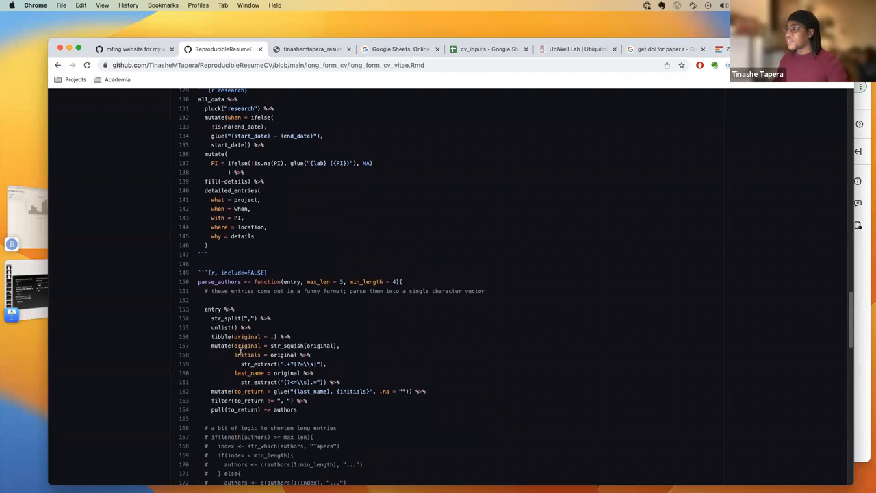
pyautogui.scroll(-3)
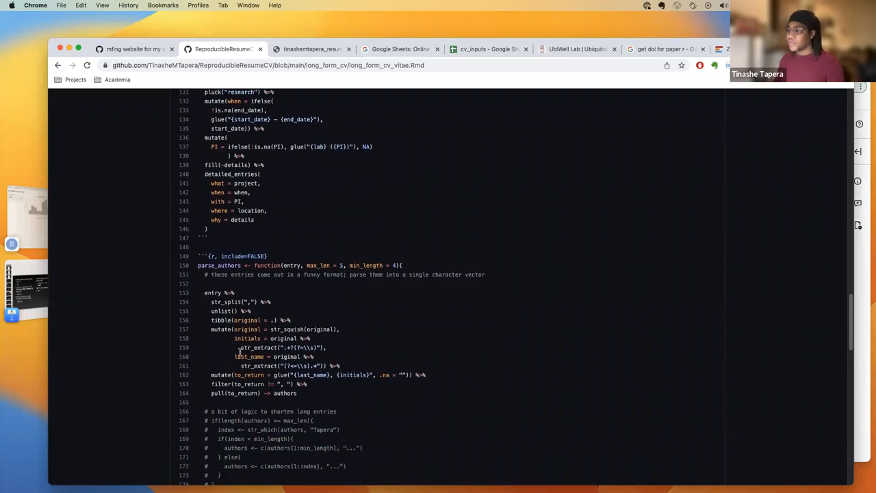
pyautogui.scroll(-3)
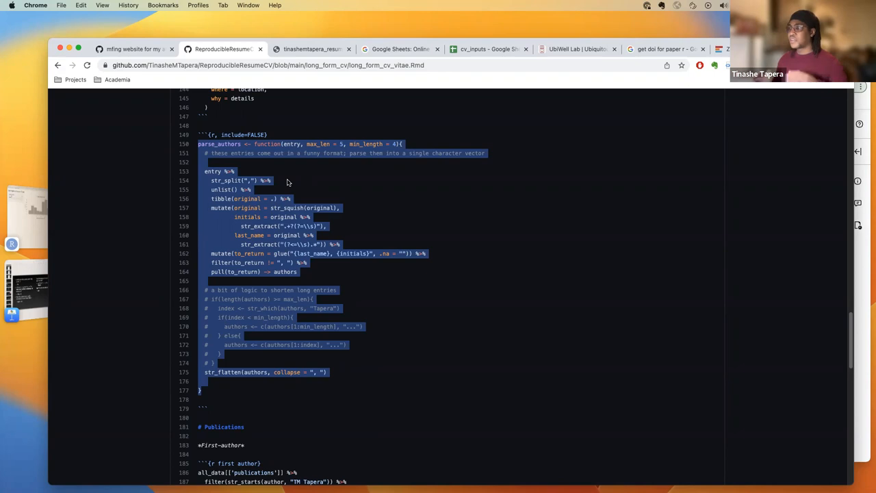
pyautogui.moveTo(368, 141)
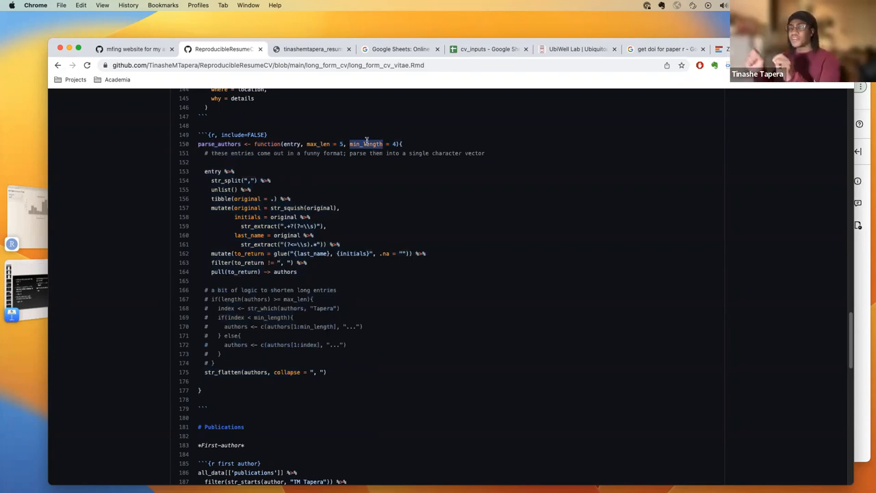
pyautogui.moveTo(332, 193)
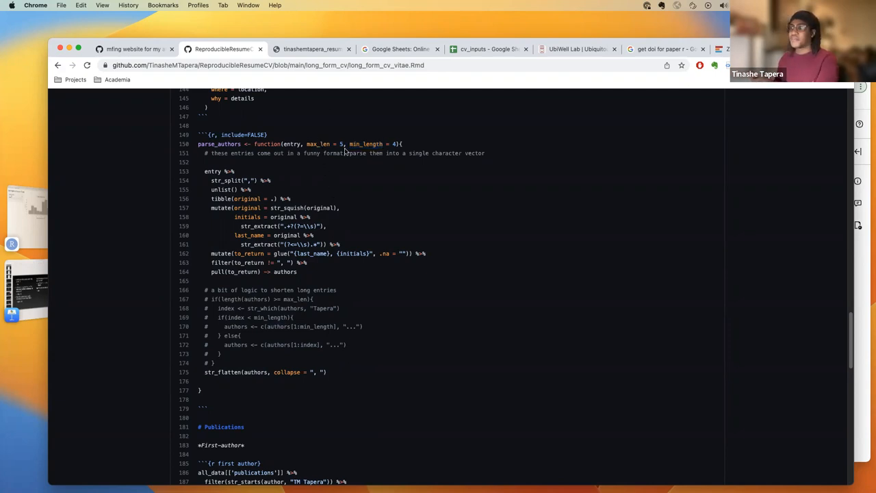
pyautogui.moveTo(321, 282)
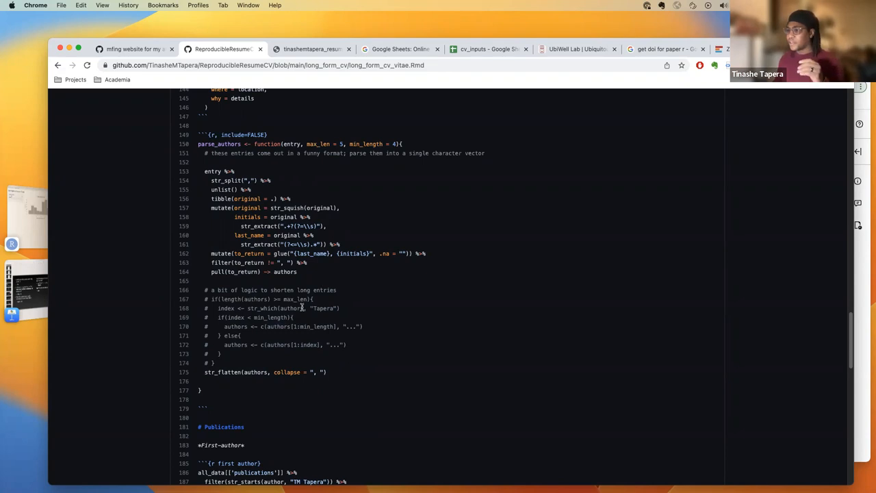
pyautogui.moveTo(301, 307)
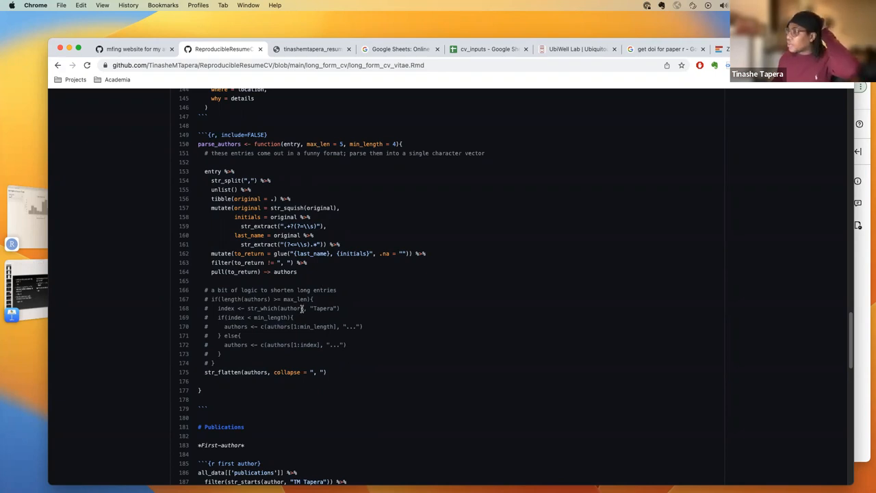
pyautogui.moveTo(299, 312)
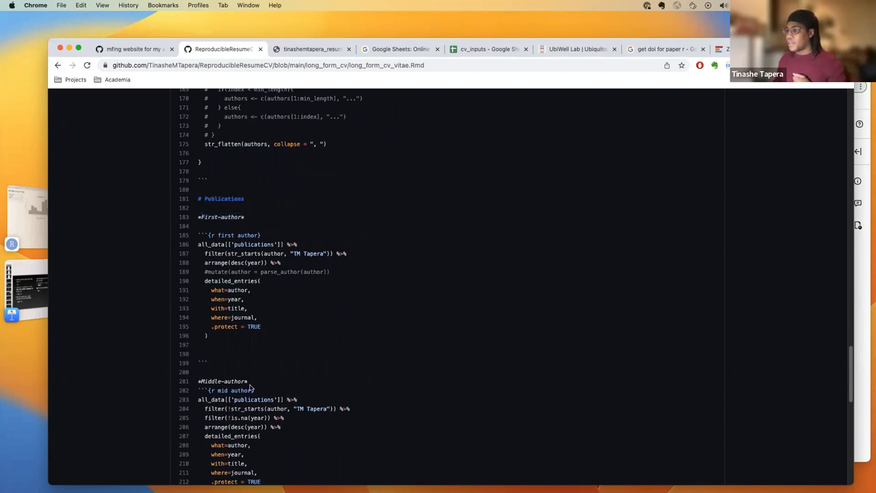
pyautogui.doubleClick(223, 381)
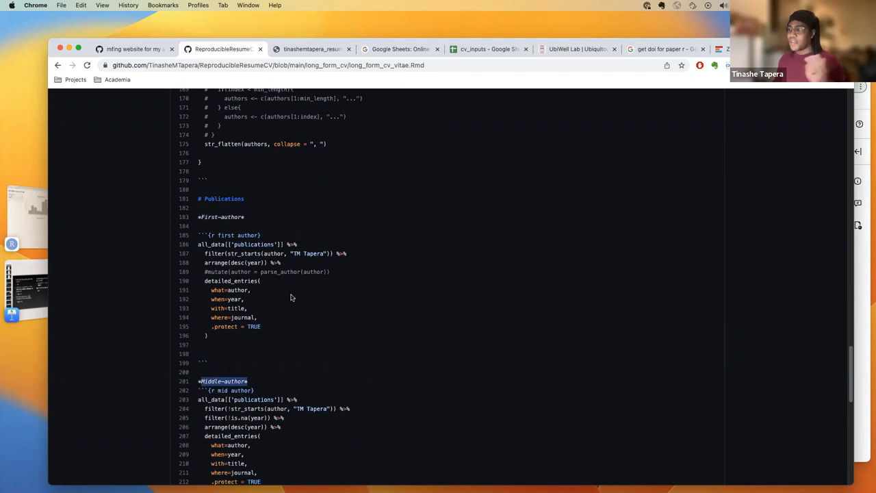
pyautogui.scroll(3)
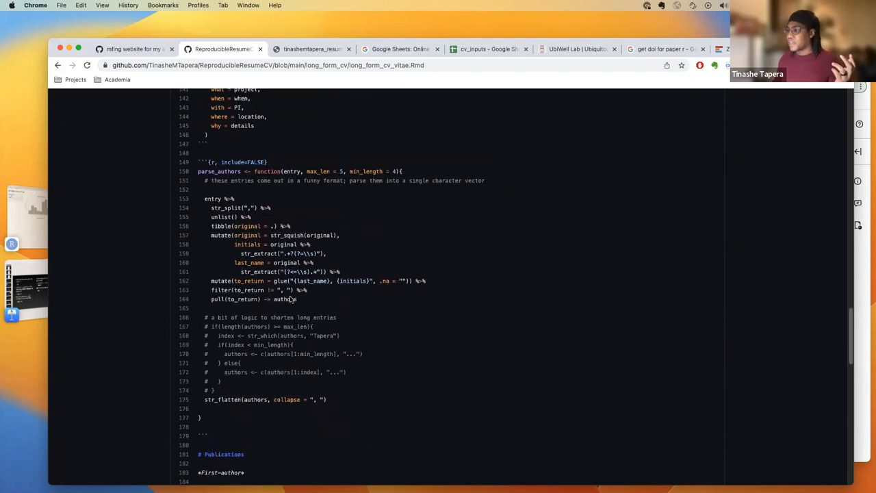
pyautogui.scroll(-3)
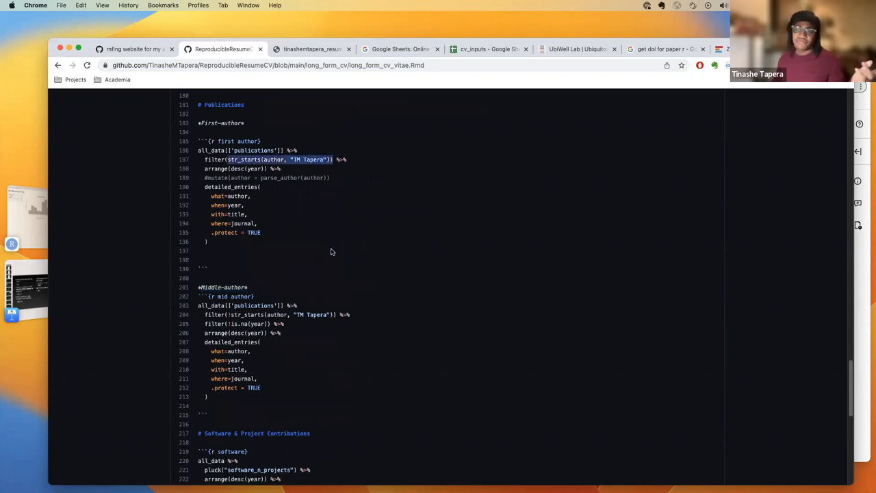
pyautogui.scroll(-3)
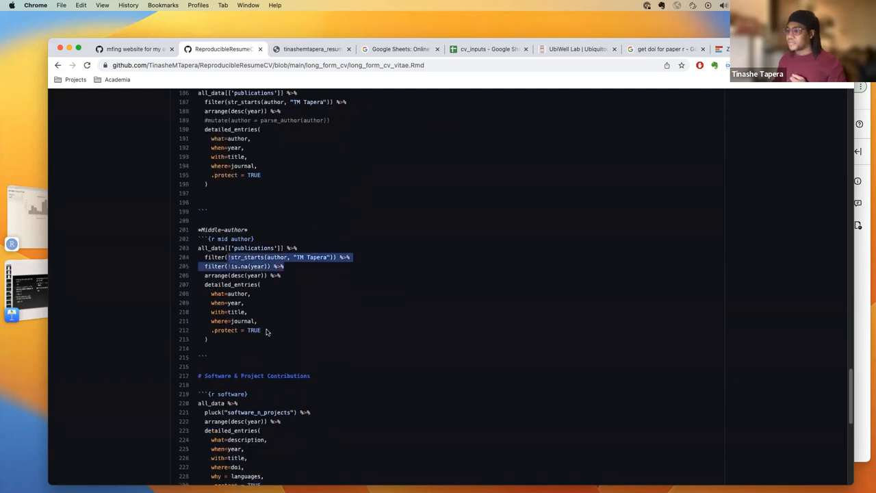
pyautogui.scroll(-3)
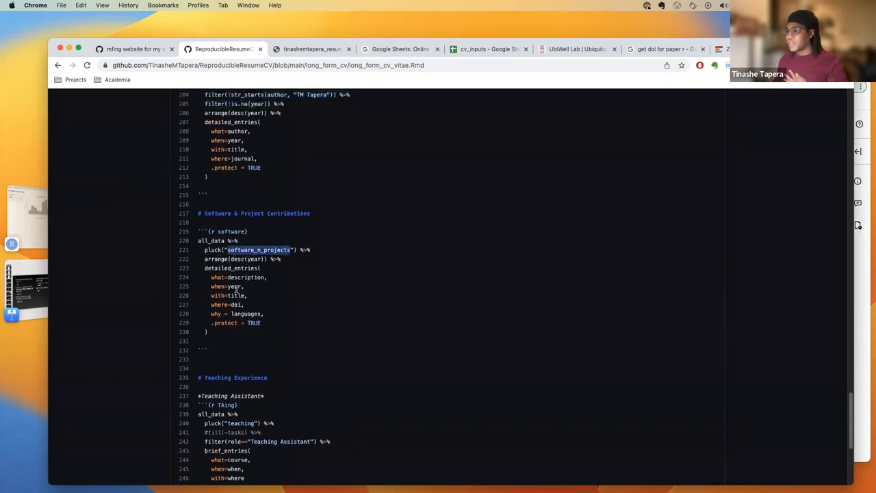
pyautogui.scroll(-3)
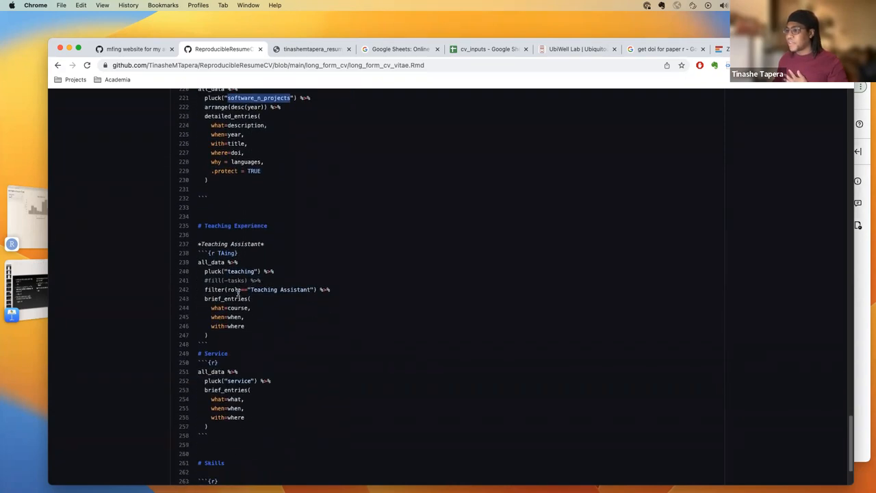
pyautogui.scroll(-3)
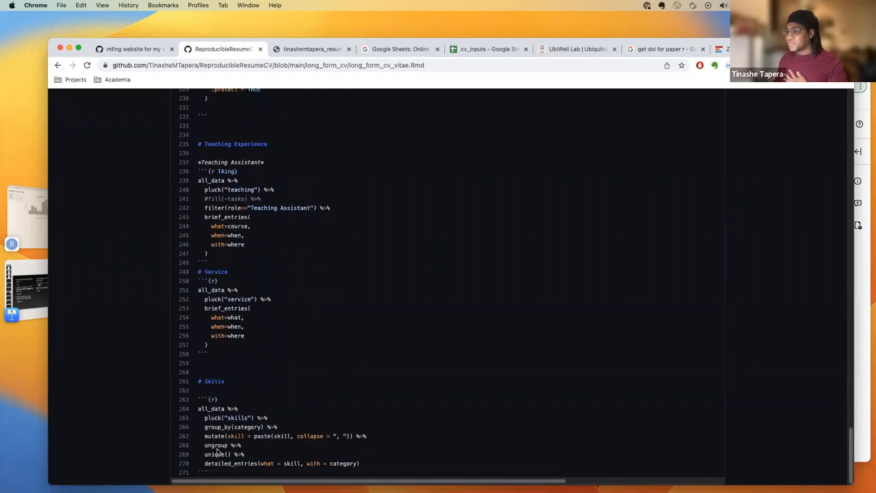
pyautogui.scroll(-3)
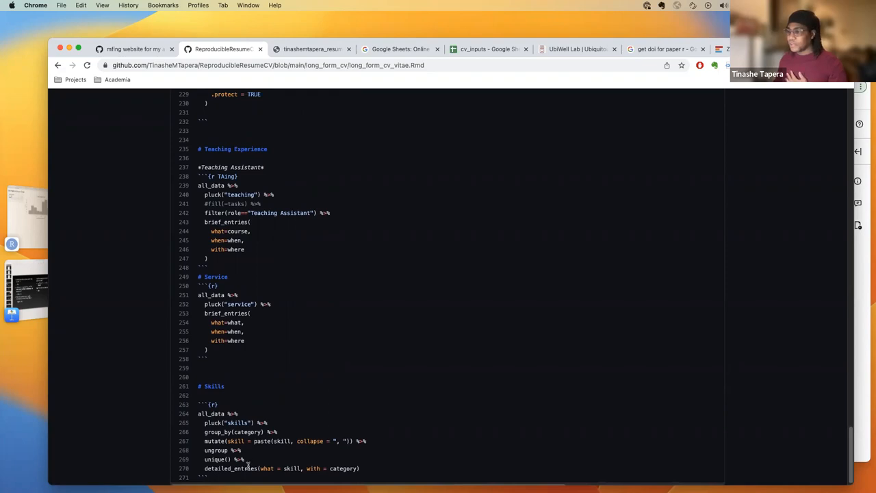
pyautogui.doubleClick(231, 468)
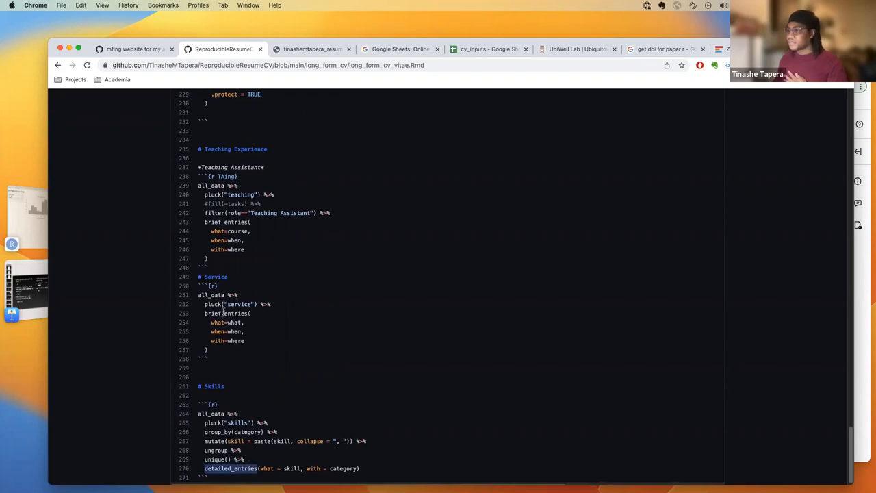
pyautogui.scroll(3)
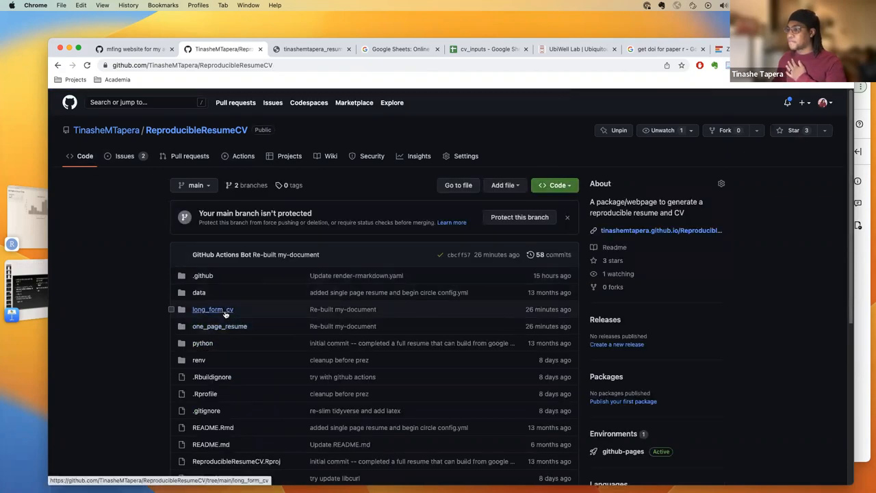
pyautogui.moveTo(212, 309)
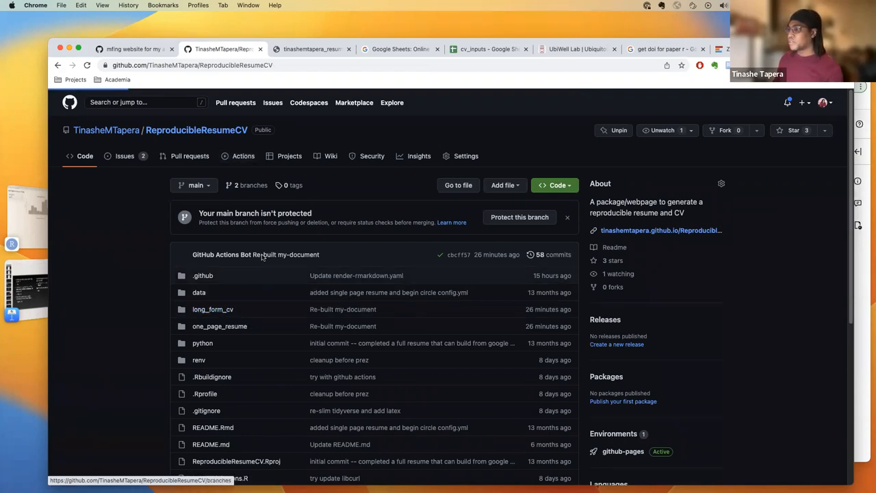
# Navigate from Actions back to Code and into .github/workflows to view render-rmarkdown.yaml.
pyautogui.click(243, 155)
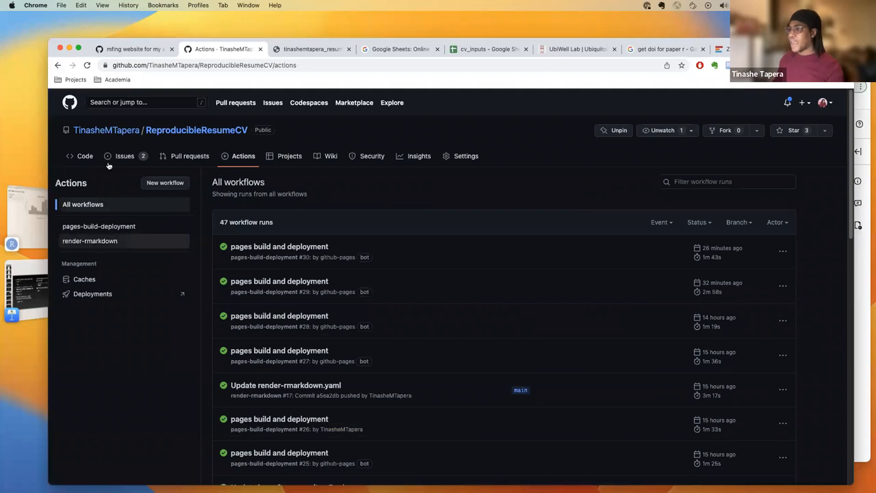
pyautogui.click(85, 155)
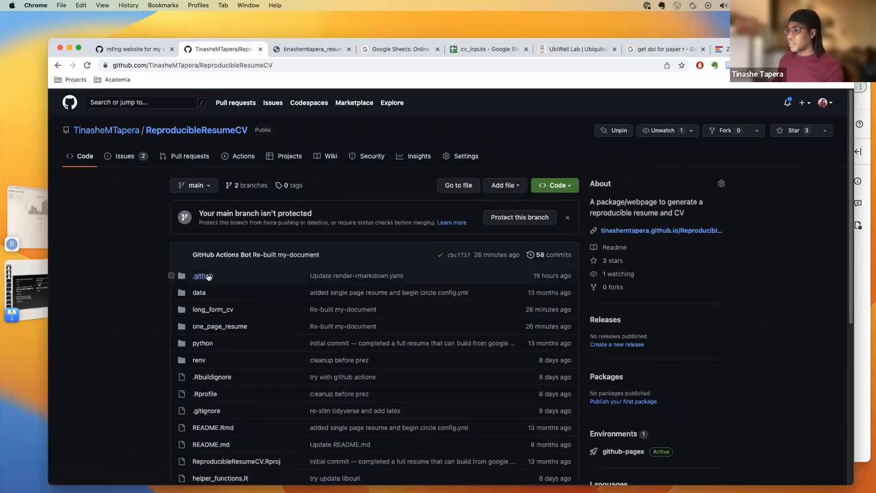
pyautogui.click(202, 275)
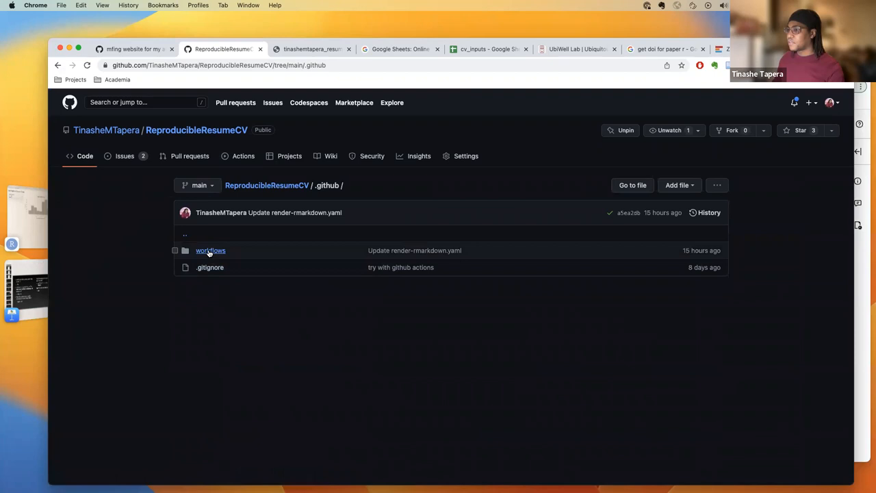
pyautogui.click(210, 250)
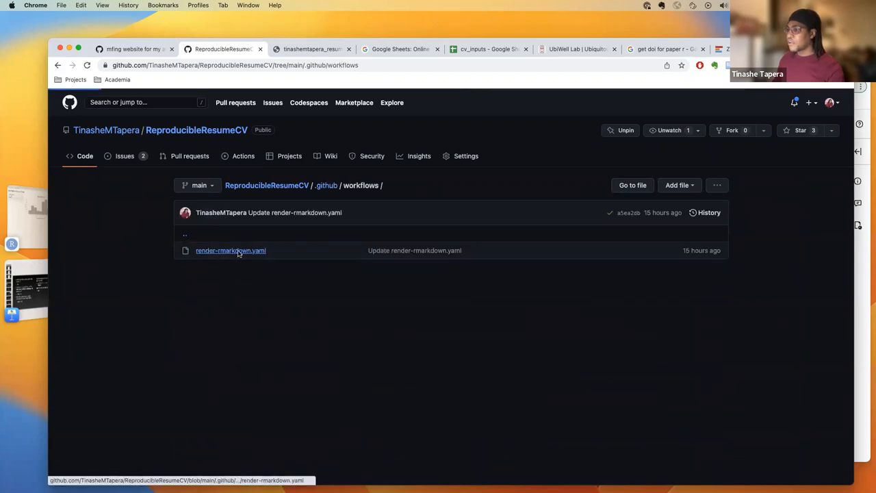
pyautogui.click(230, 249)
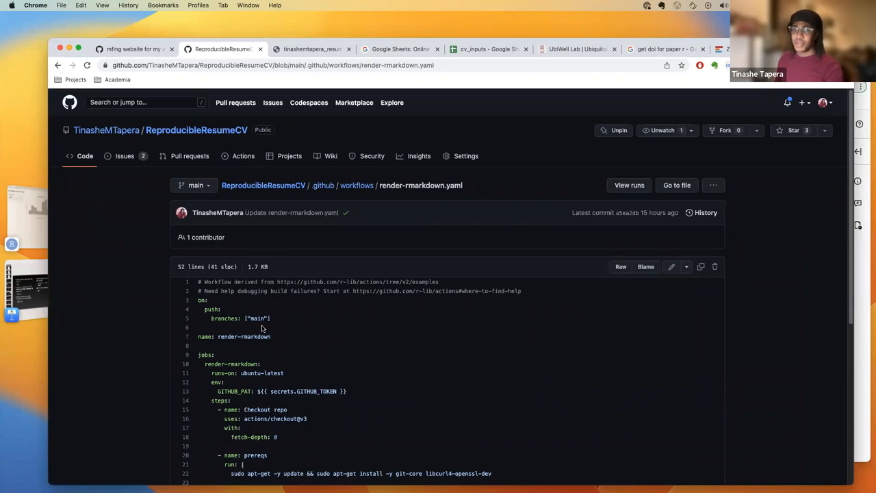
pyautogui.scroll(-3)
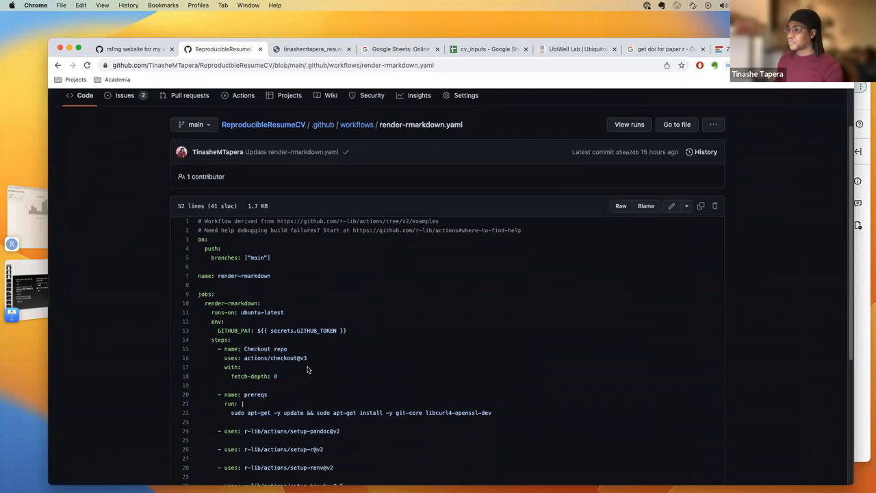
pyautogui.scroll(-3)
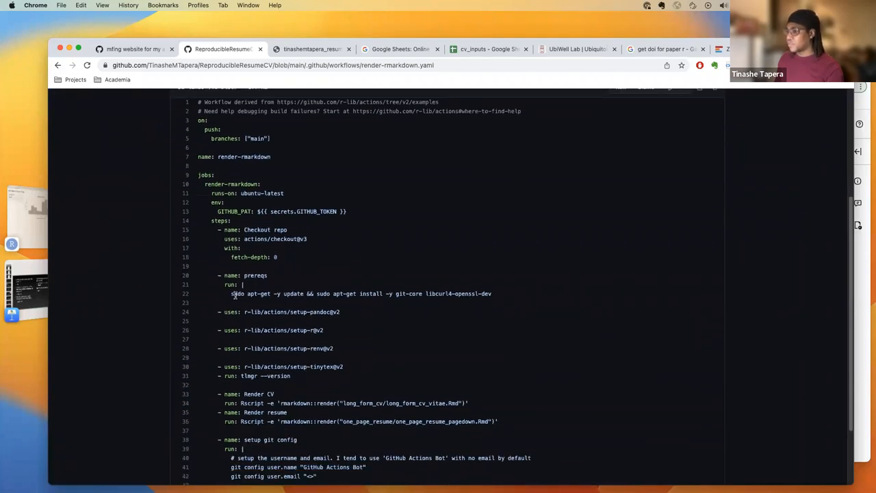
pyautogui.moveTo(231, 294); pyautogui.dragTo(490, 293)
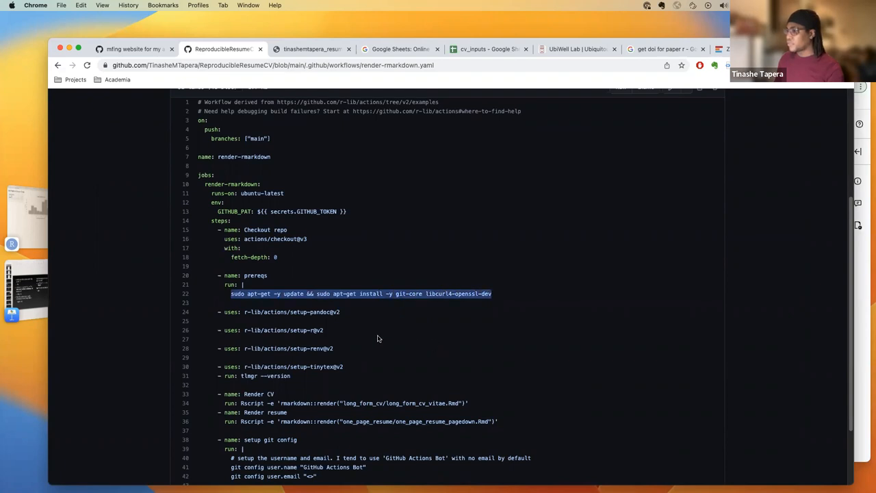
pyautogui.scroll(-3)
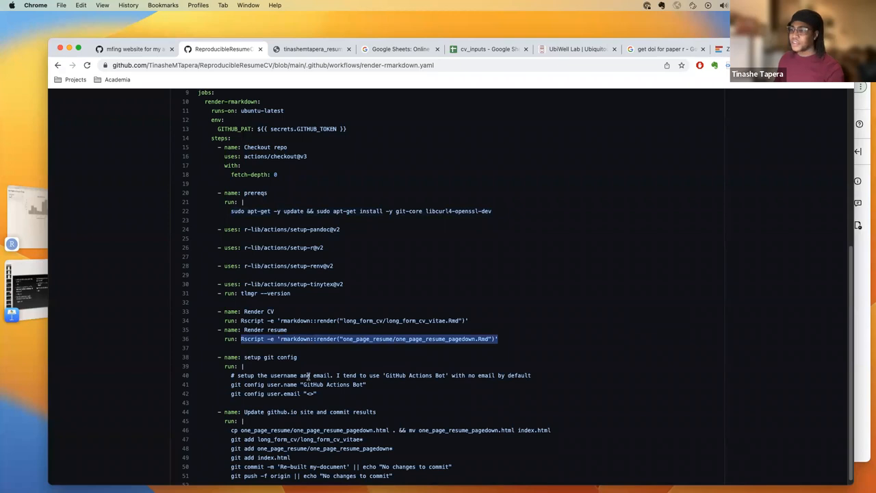
pyautogui.moveTo(327, 344)
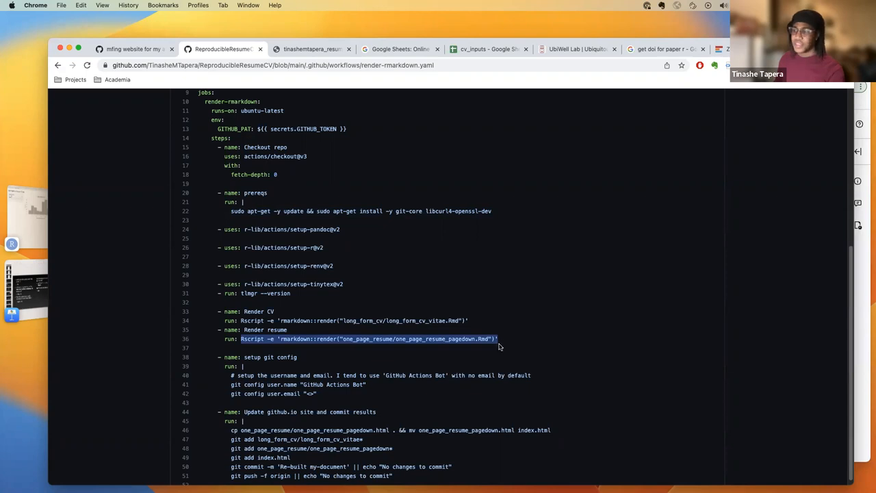
pyautogui.moveTo(374, 374)
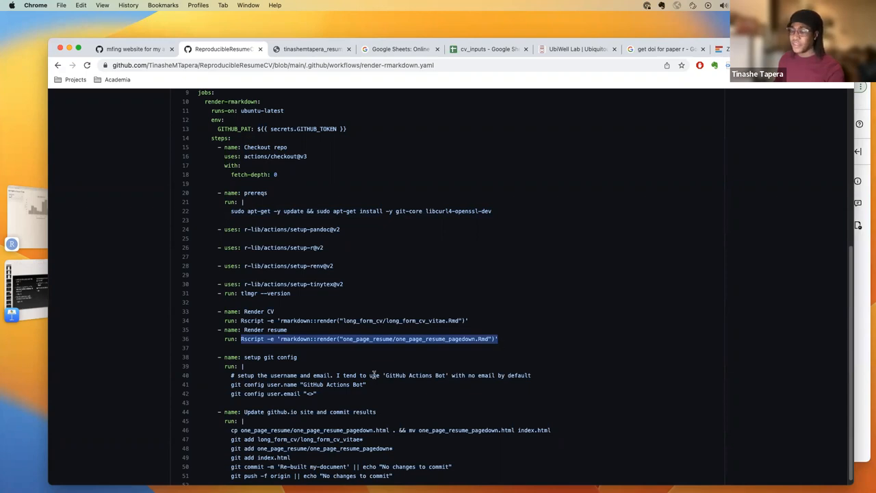
pyautogui.moveTo(372, 372)
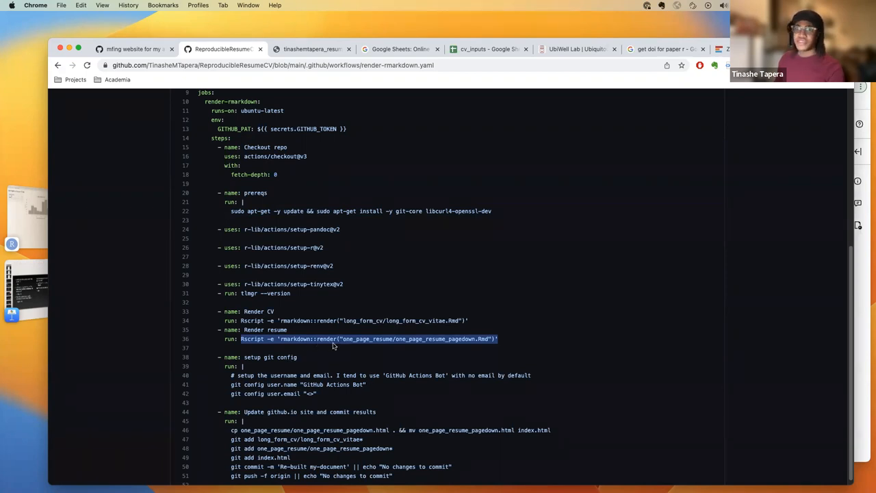
pyautogui.moveTo(320, 349)
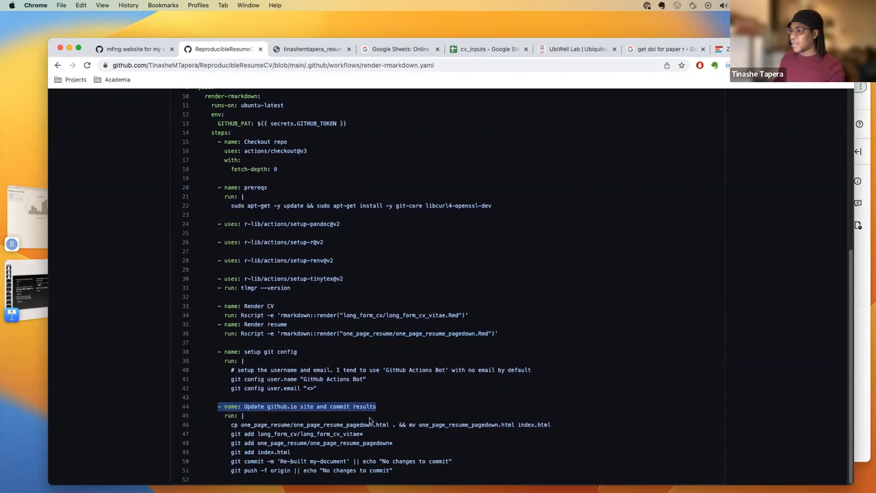
pyautogui.moveTo(275, 415)
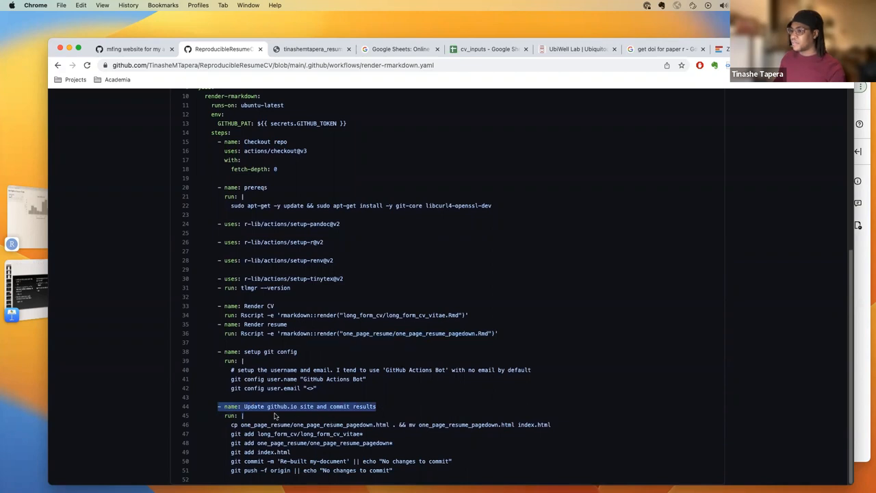
pyautogui.moveTo(351, 450)
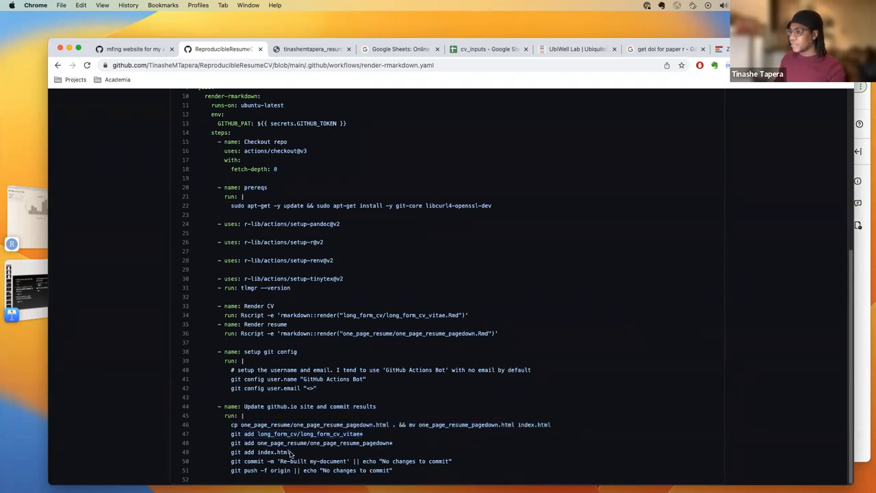
pyautogui.doubleClick(258, 451)
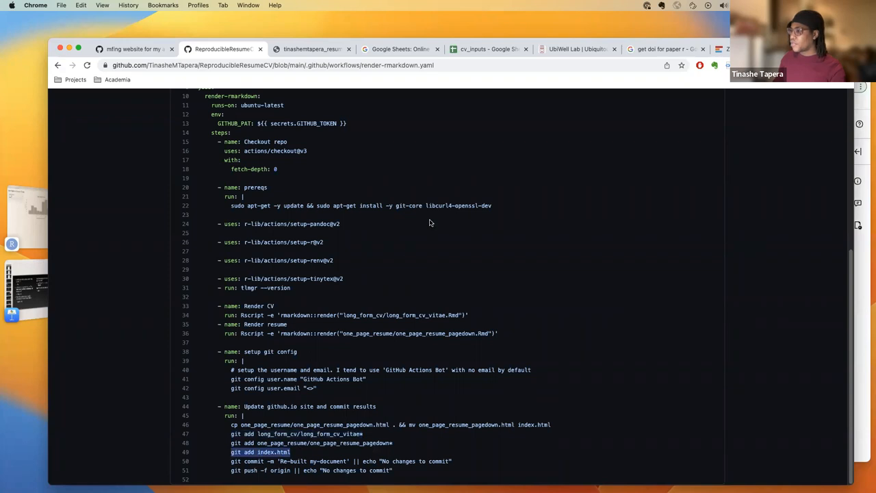
pyautogui.moveTo(413, 334)
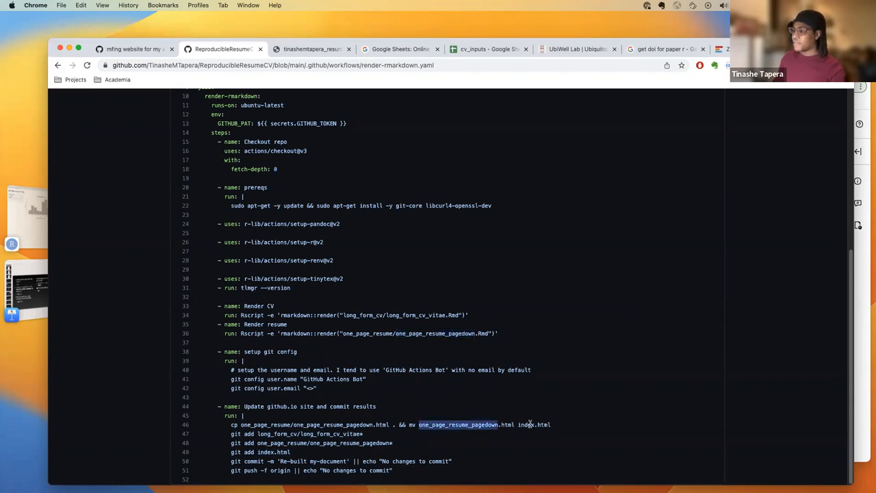
pyautogui.doubleClick(526, 424)
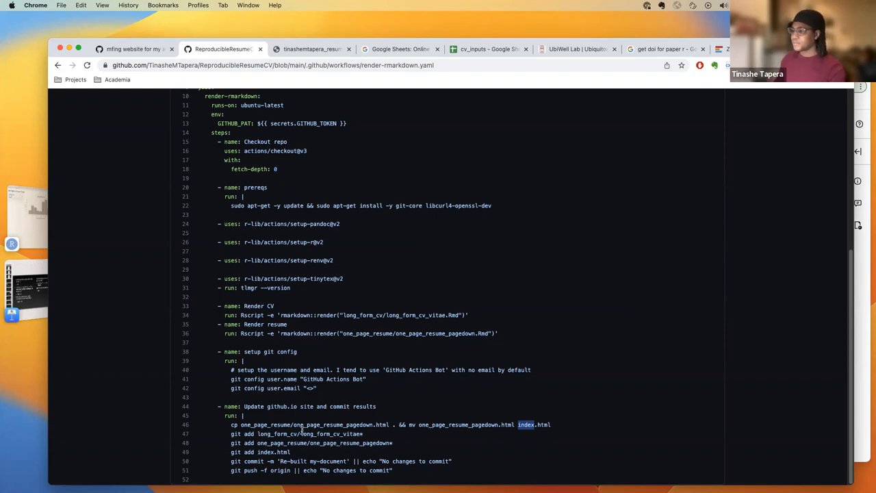
pyautogui.moveTo(291, 455)
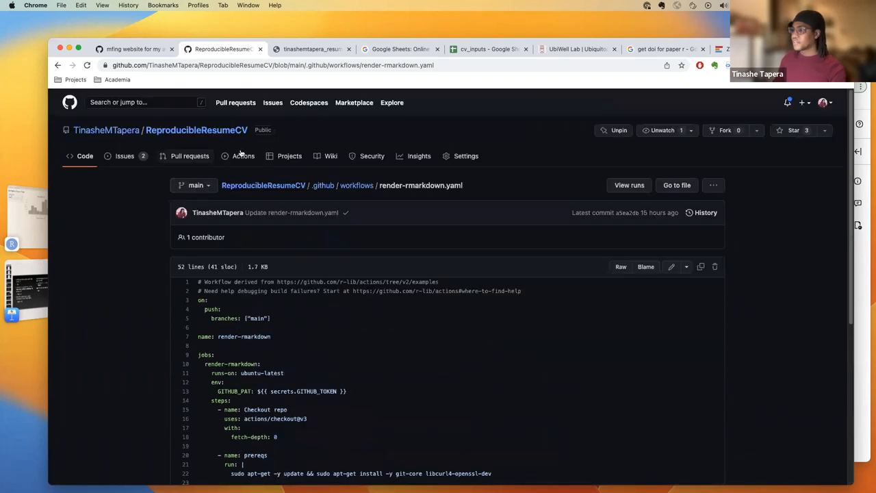
# View the render-rmarkdown job logs of the latest workflow run #17.
pyautogui.click(242, 155)
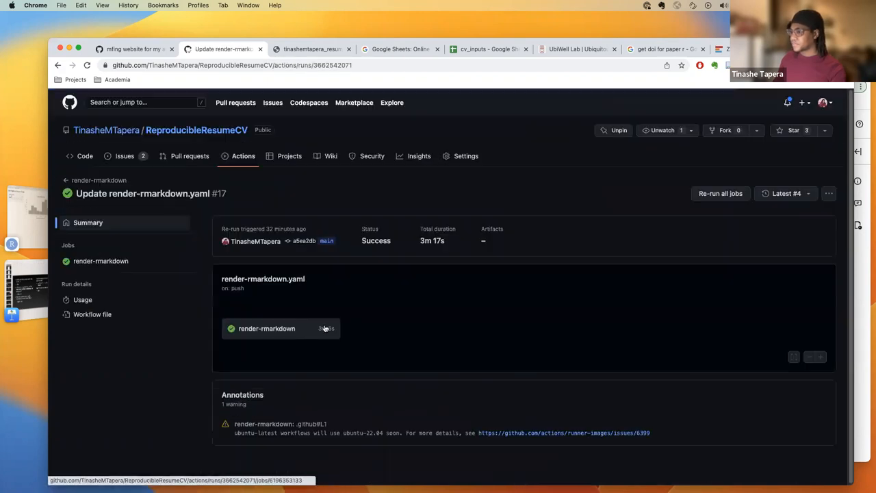
pyautogui.click(266, 329)
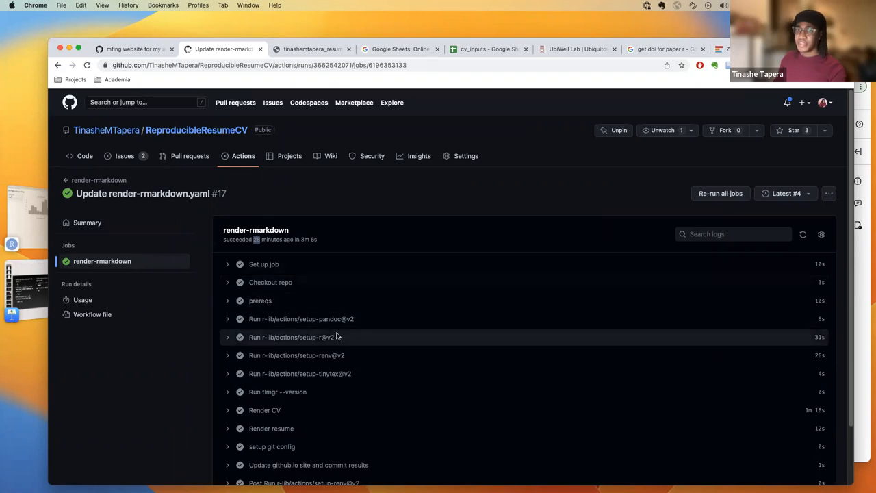
pyautogui.scroll(-3)
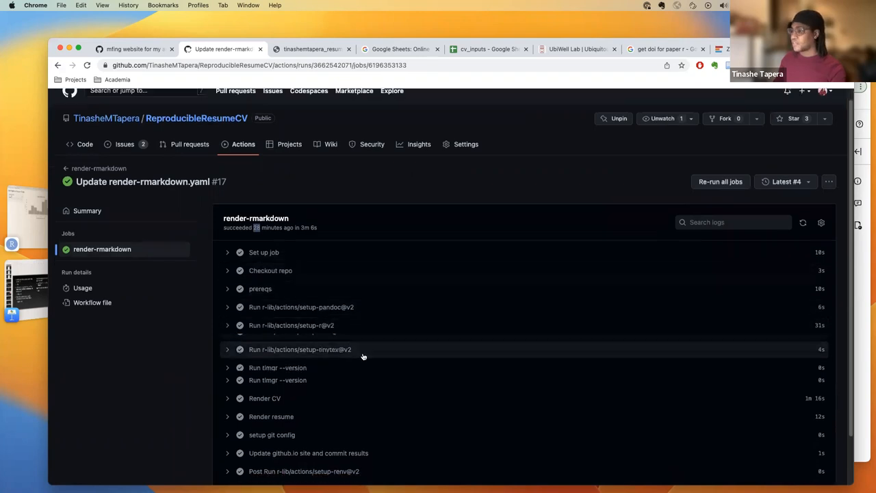
pyautogui.scroll(-3)
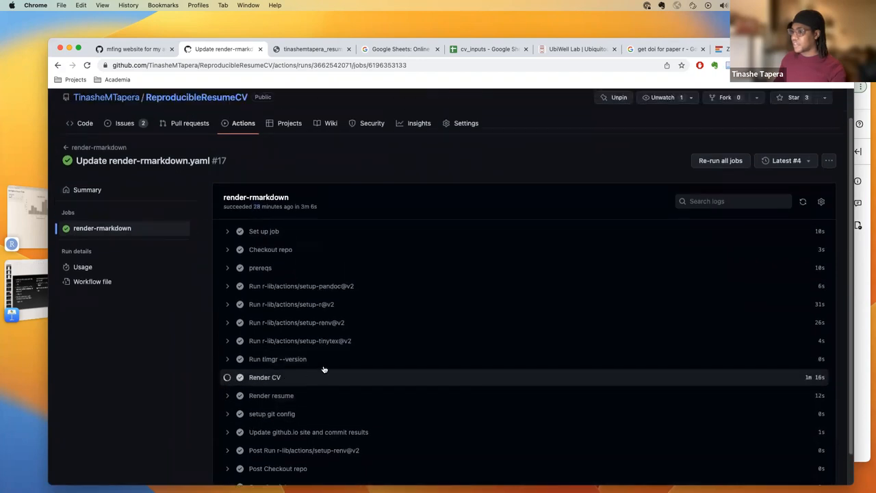
# Expand the Render CV and Update github.io site step logs, then return to the repository home.
pyautogui.click(264, 377)
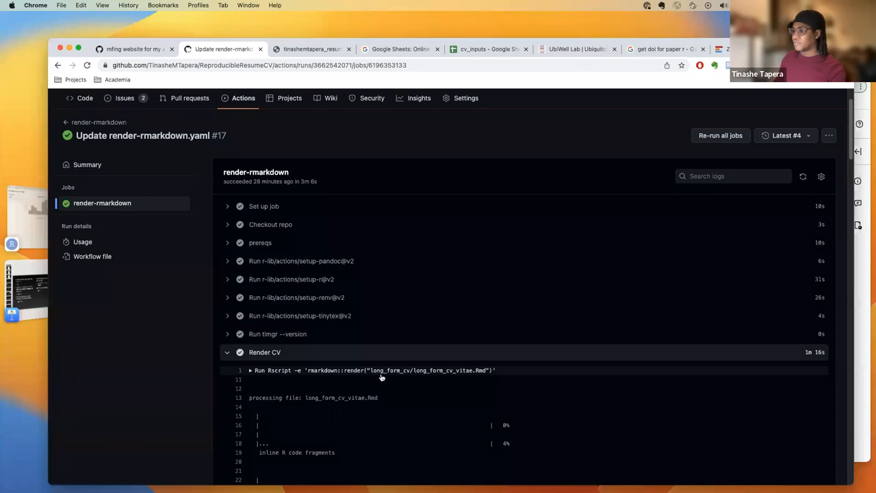
pyautogui.click(226, 352)
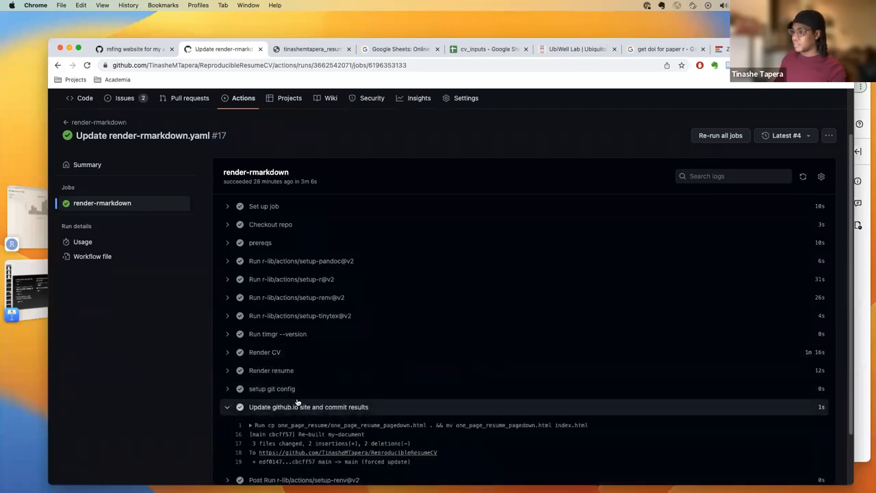
pyautogui.scroll(-3)
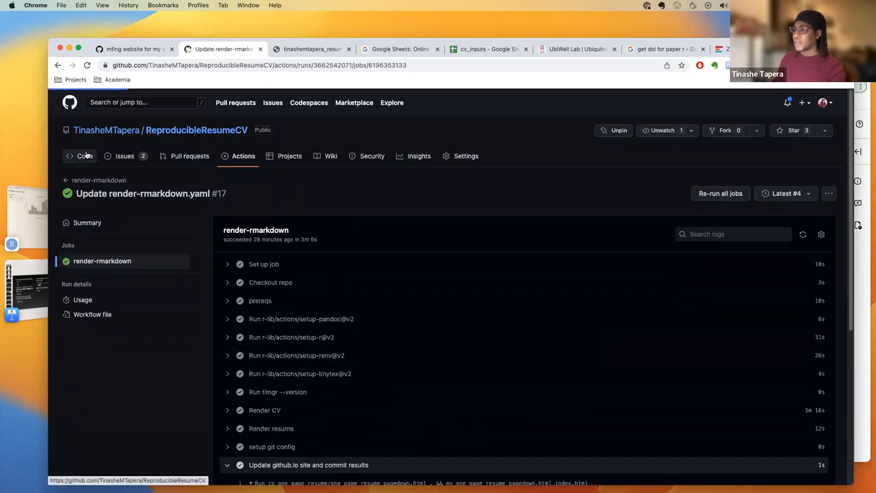
pyautogui.click(85, 155)
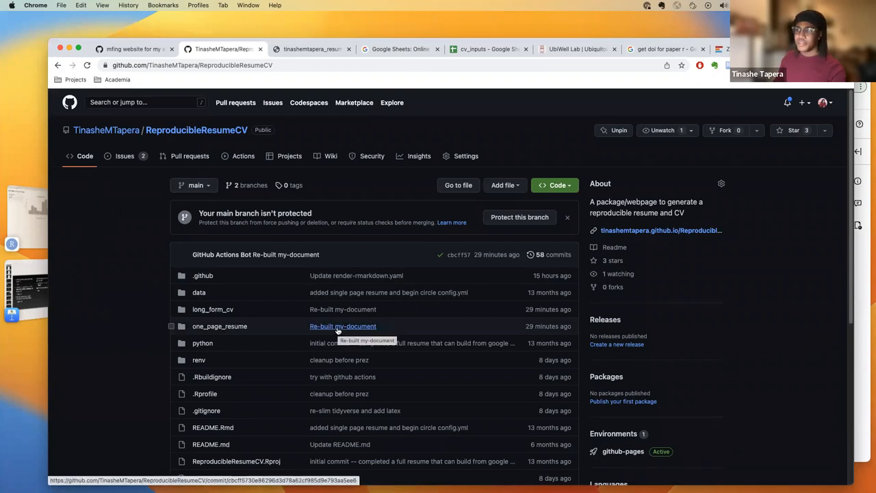
# Review the file list with the bot's Re-built commit and visit the github.io resume site.
pyautogui.scroll(-3)
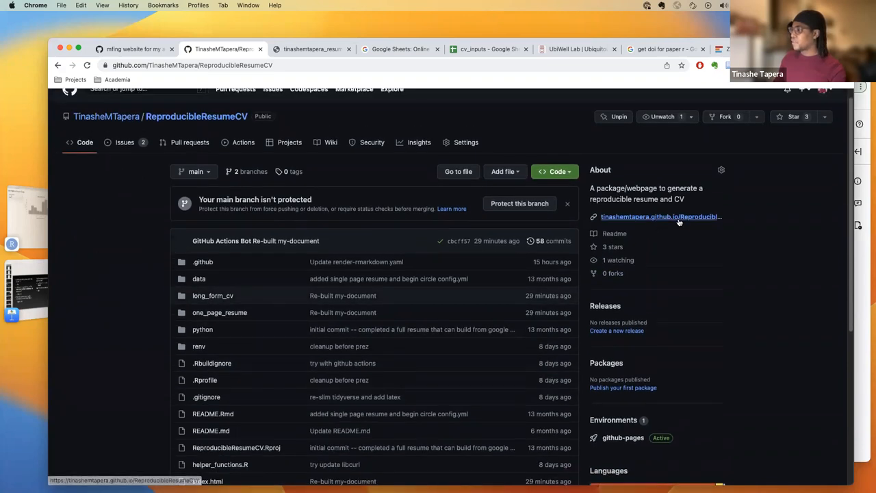
pyautogui.moveTo(660, 216)
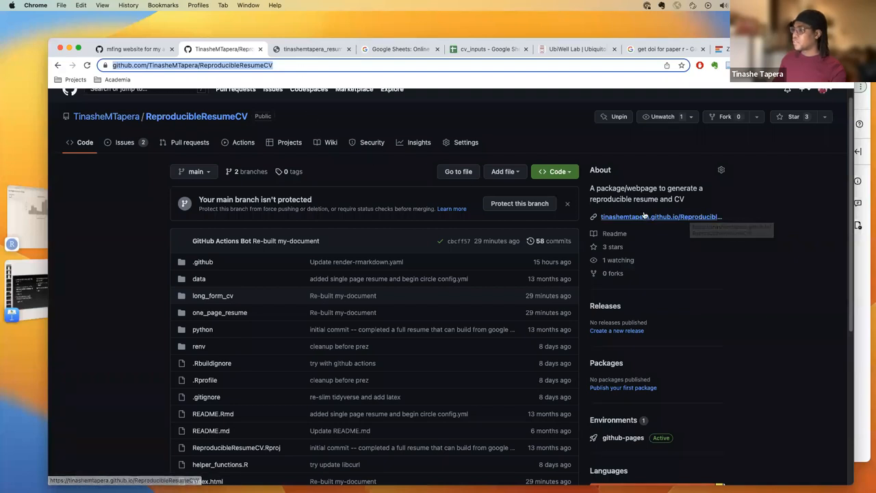
pyautogui.click(659, 216)
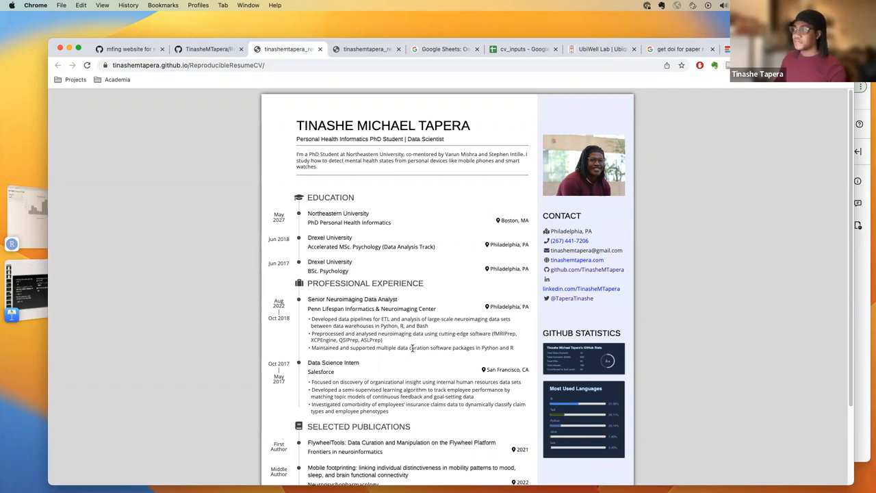
# Scroll the published resume down to its publications and render badge, then return to the ReproducibleResumeCV repository.
pyautogui.scroll(-3)
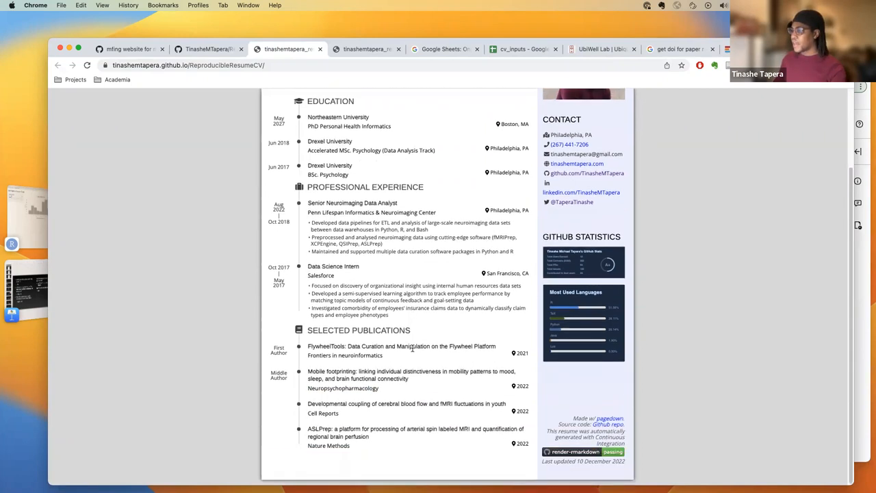
pyautogui.scroll(3)
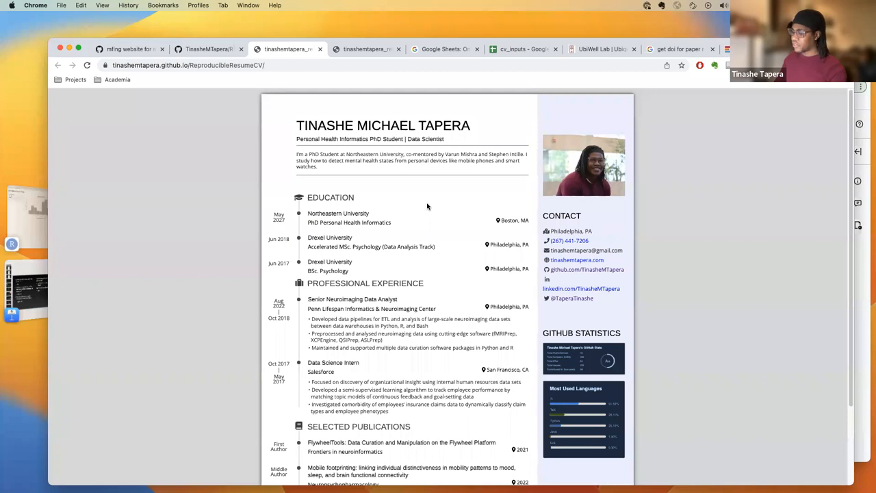
pyautogui.moveTo(421, 220)
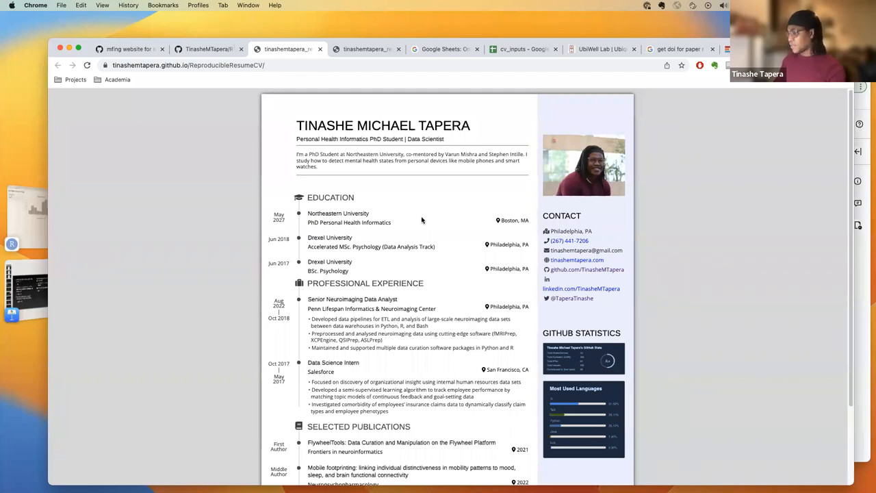
pyautogui.moveTo(438, 243)
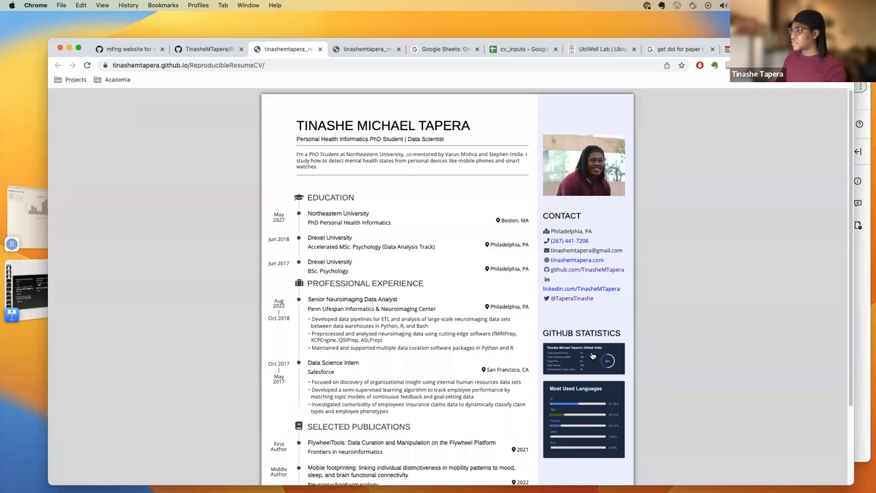
pyautogui.scroll(-3)
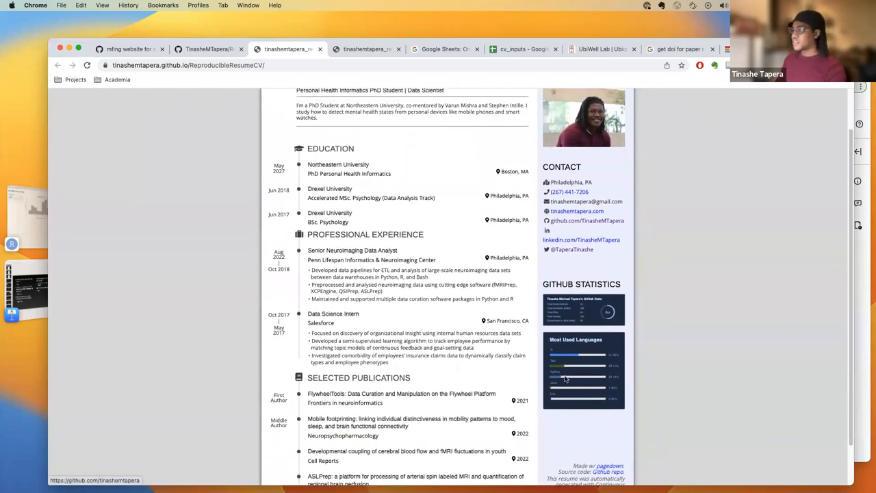
pyautogui.scroll(-3)
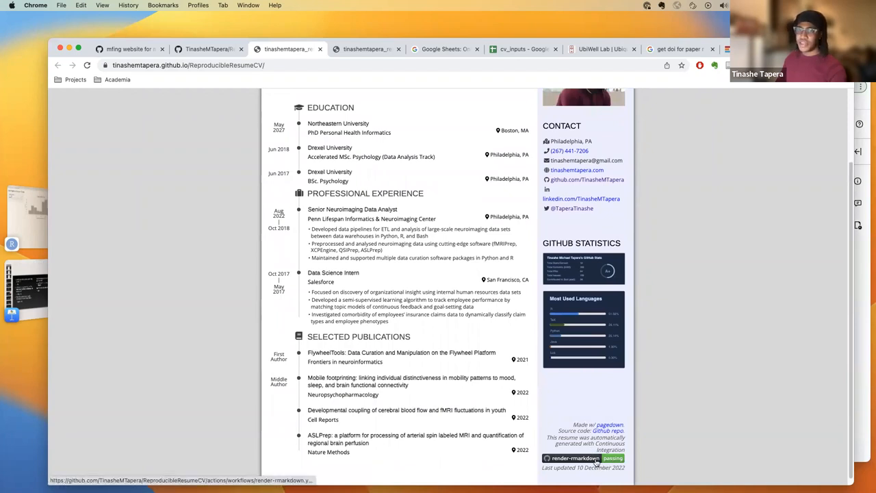
pyautogui.moveTo(422, 421)
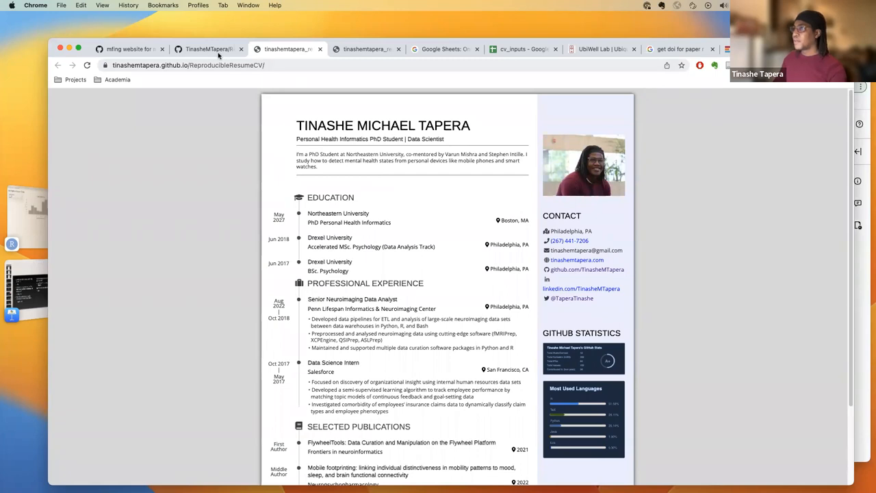
pyautogui.click(208, 49)
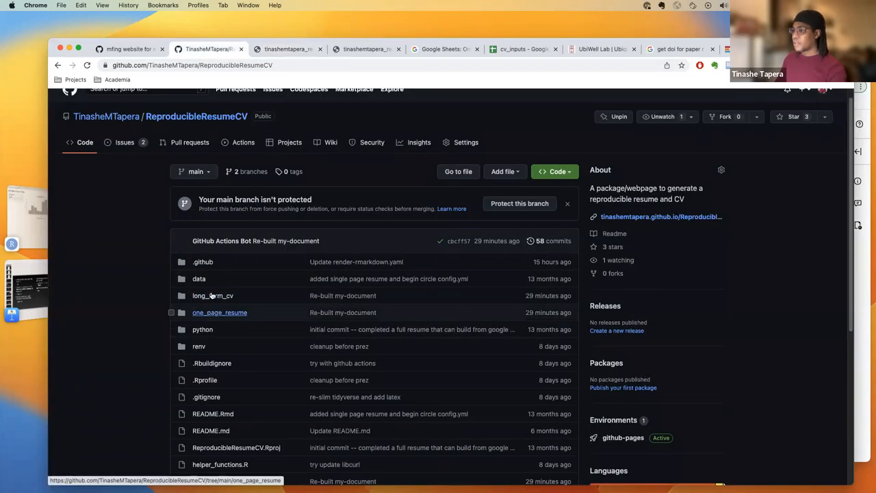
# View long_form_cv_vitae.pdf in the long_form_cv folder through its service and skills sections, then switch to cv_inputs.
pyautogui.click(212, 295)
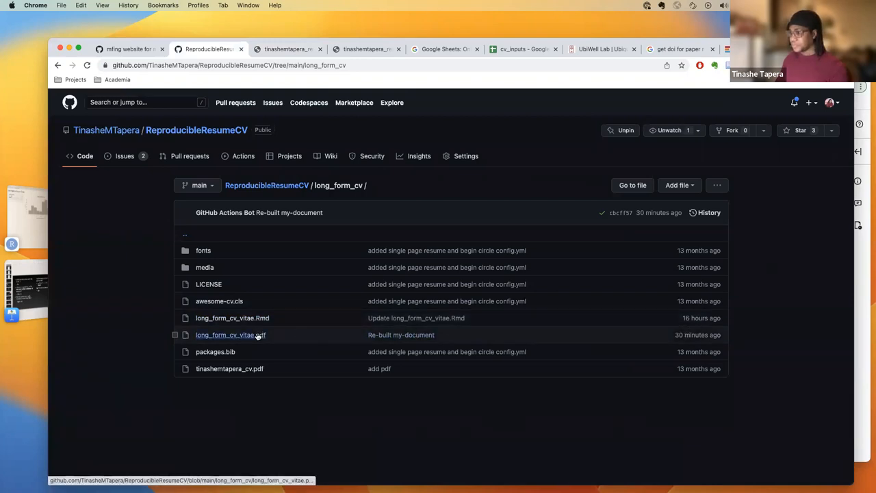
pyautogui.click(231, 334)
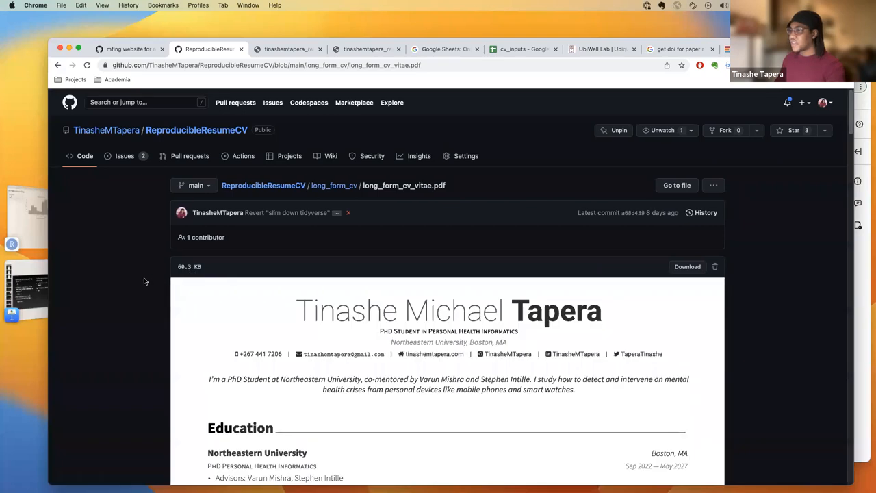
pyautogui.scroll(-3)
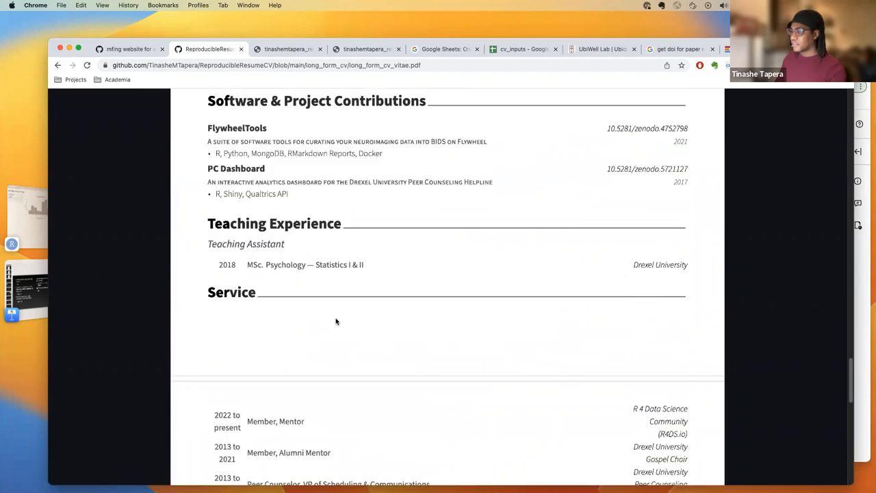
pyautogui.scroll(-3)
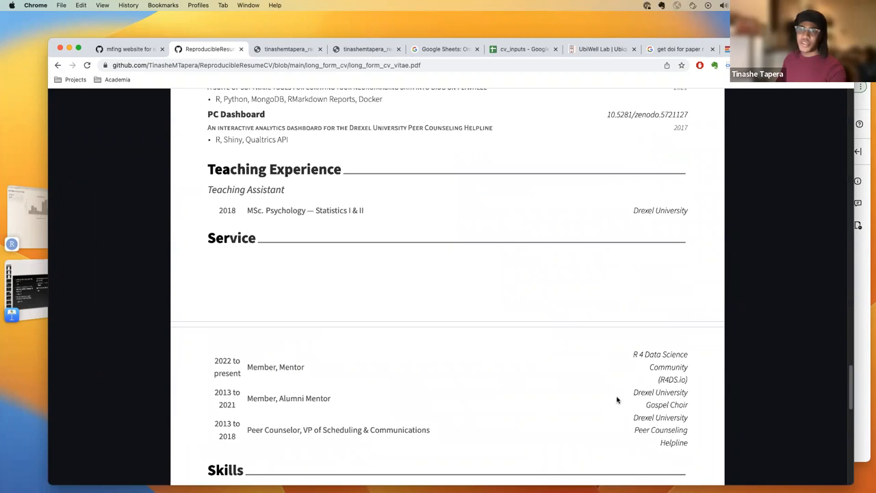
pyautogui.scroll(-3)
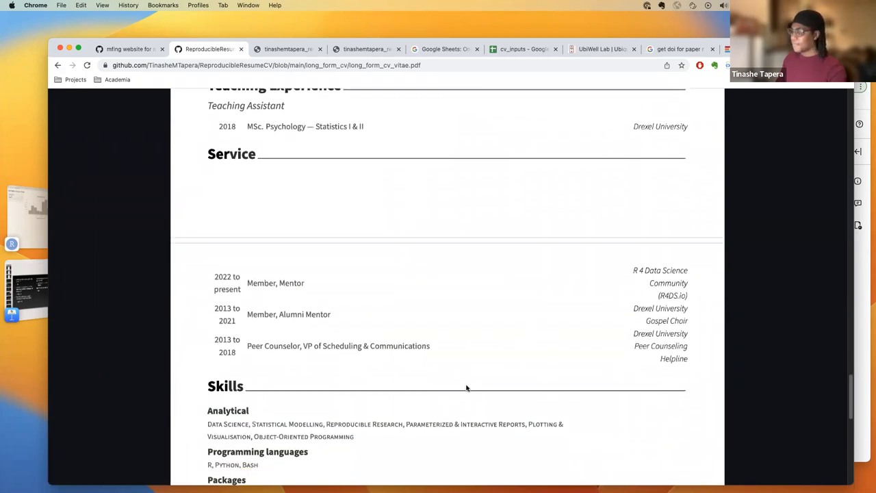
pyautogui.scroll(-3)
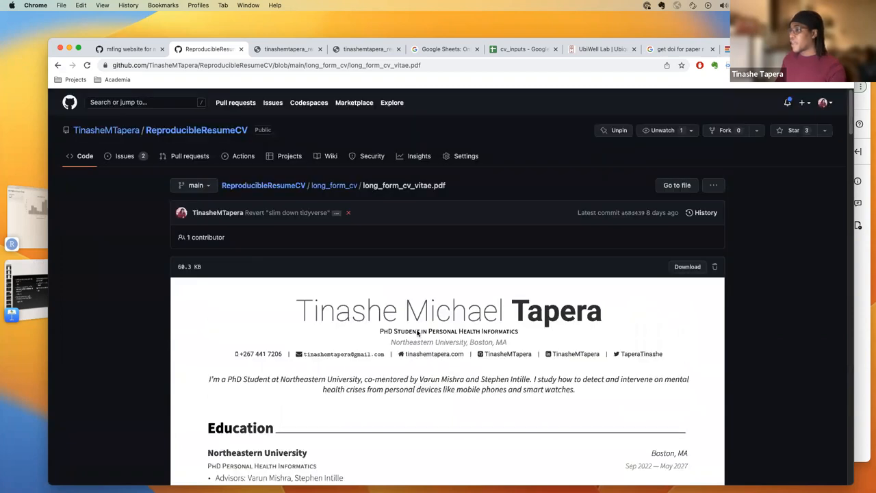
pyautogui.moveTo(464, 130)
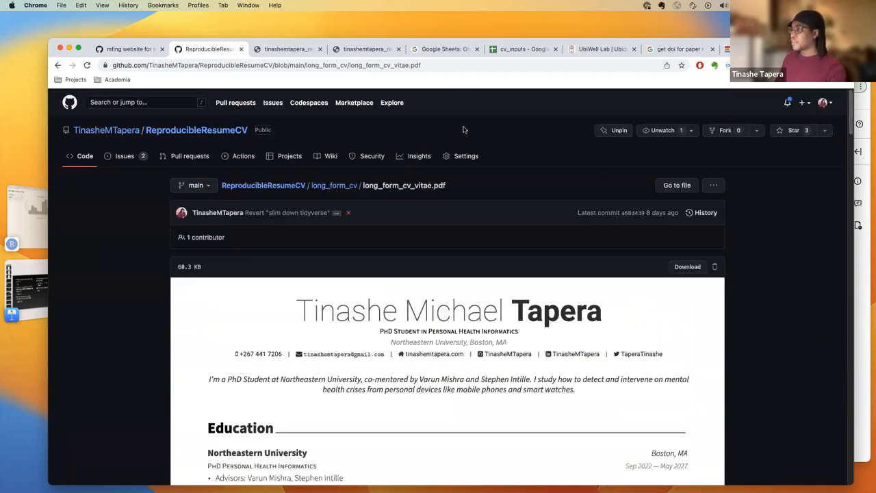
pyautogui.moveTo(512, 57)
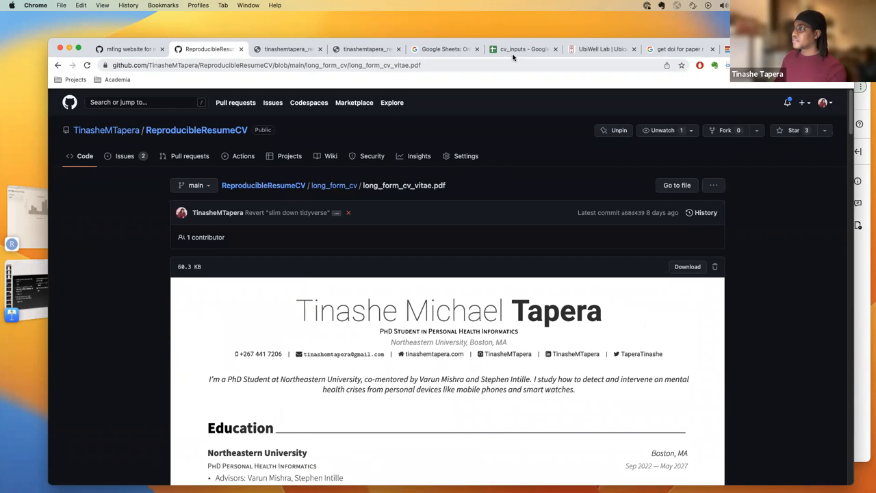
pyautogui.click(523, 49)
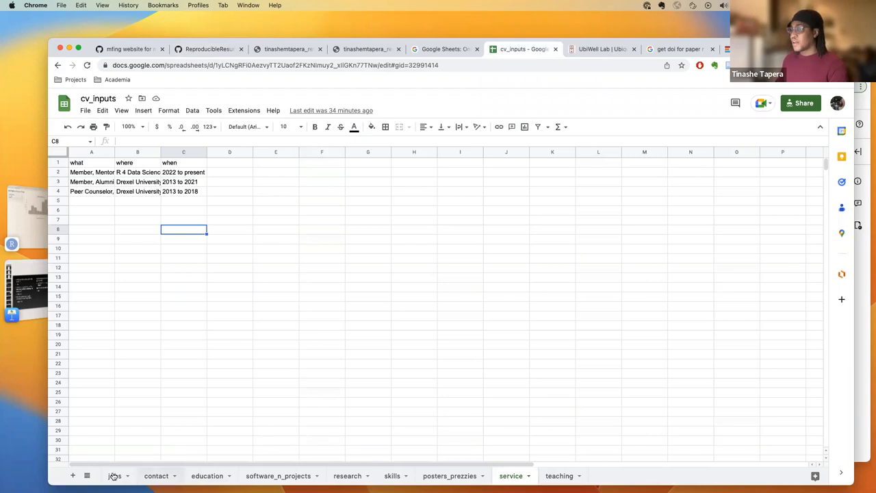
# Show the cv_inputs jobs sheet with roles, dates and tasks, then return to the PDF on GitHub.
pyautogui.click(114, 476)
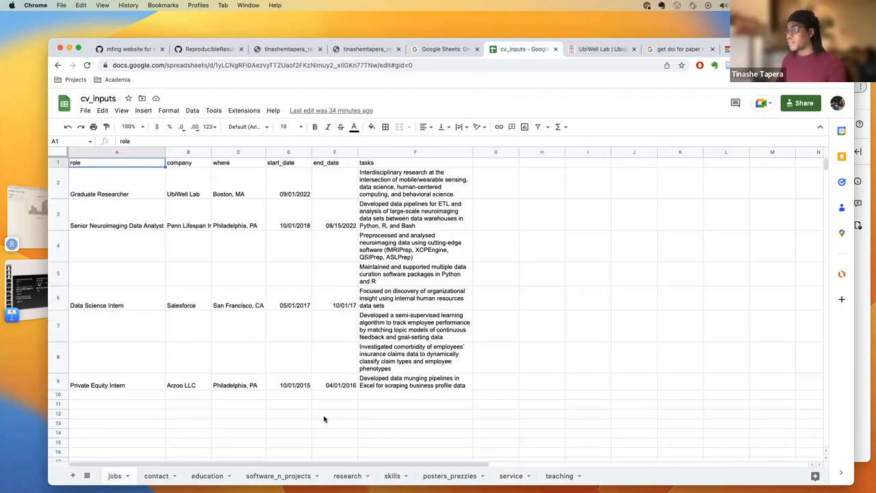
pyautogui.click(116, 393)
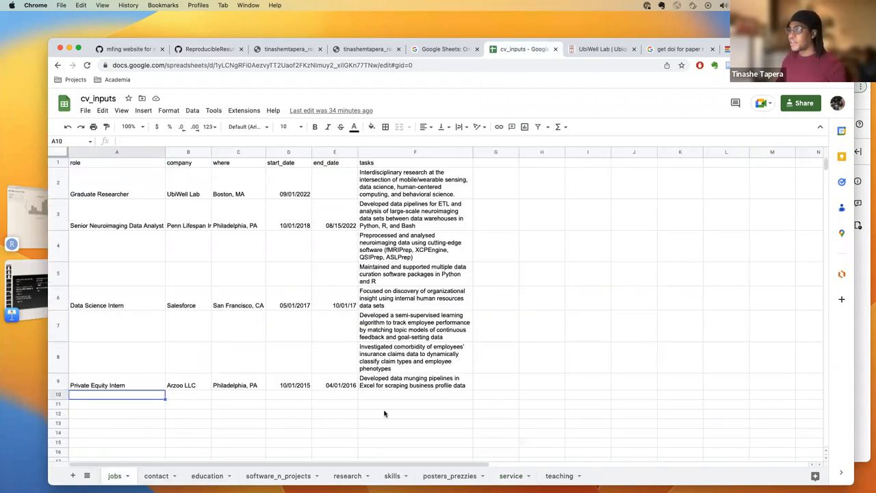
pyautogui.click(209, 48)
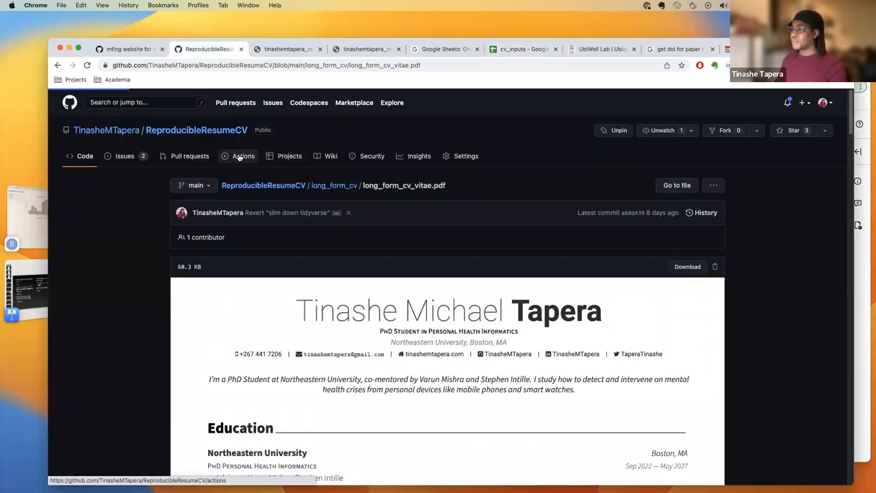
# Revisit the render-rmarkdown run #17 summary, glance at cv_inputs, and return to the repository home.
pyautogui.click(243, 155)
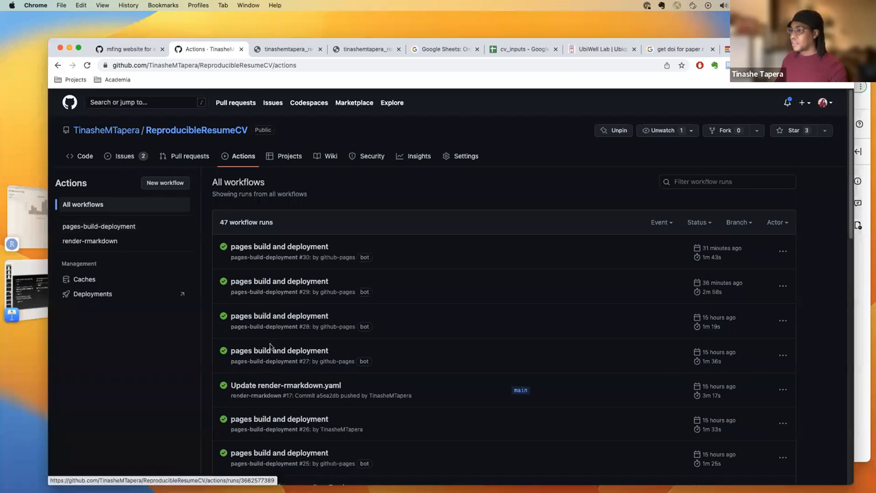
pyautogui.click(285, 384)
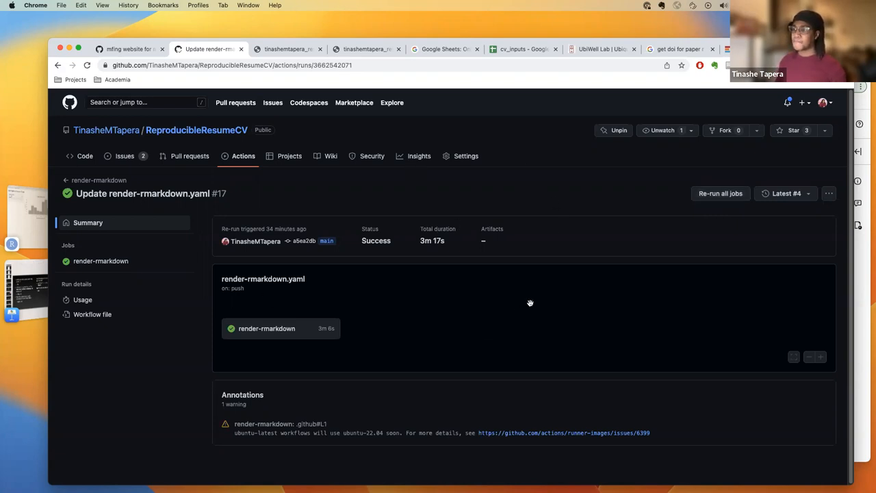
pyautogui.moveTo(374, 237)
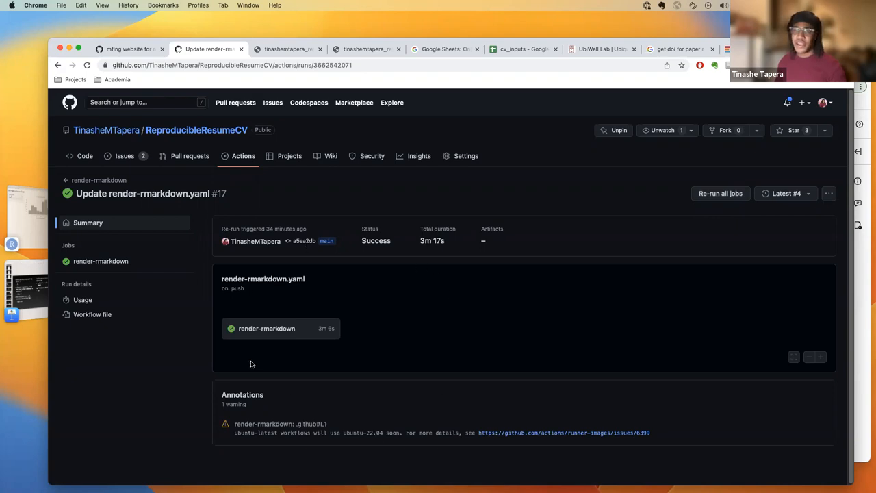
pyautogui.moveTo(315, 415)
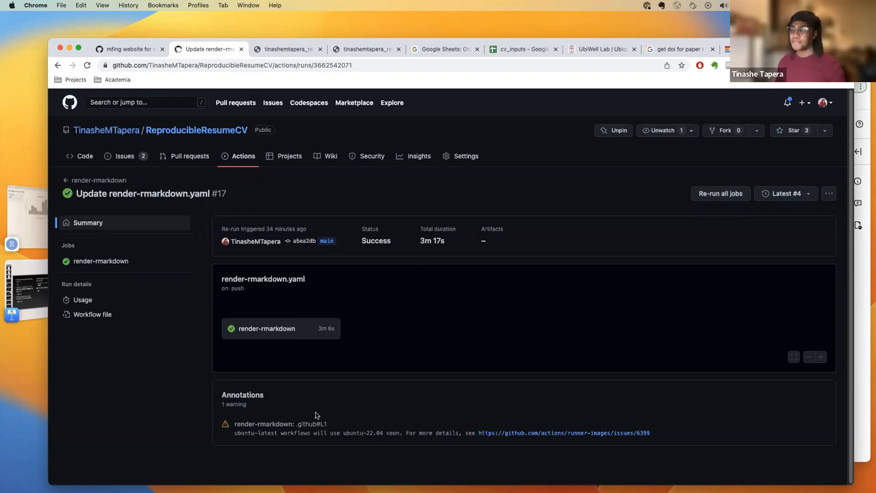
pyautogui.moveTo(335, 366)
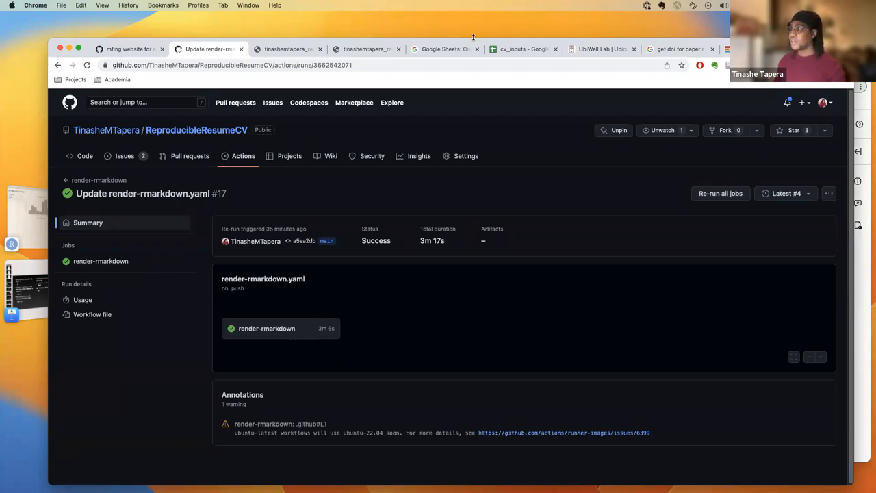
pyautogui.click(523, 48)
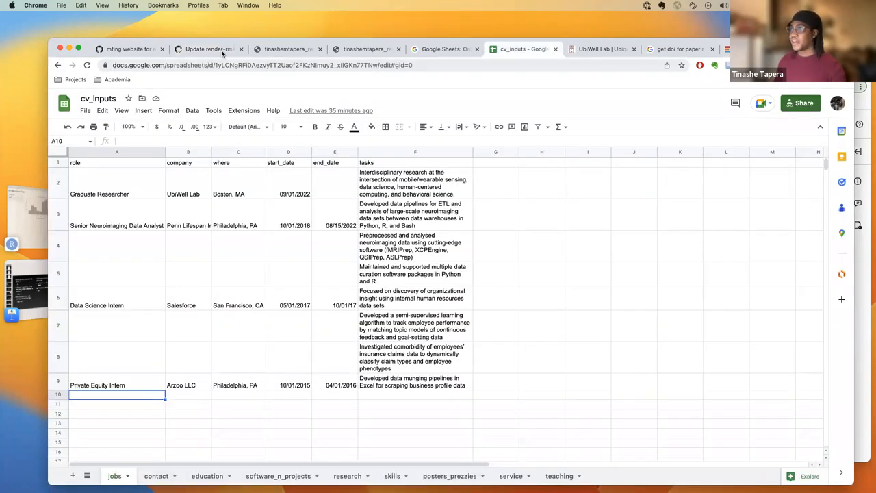
pyautogui.click(209, 48)
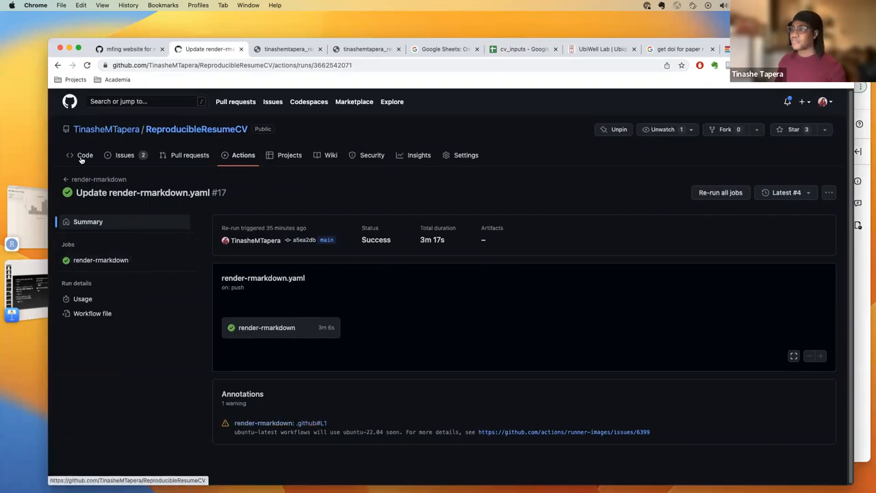
pyautogui.click(85, 155)
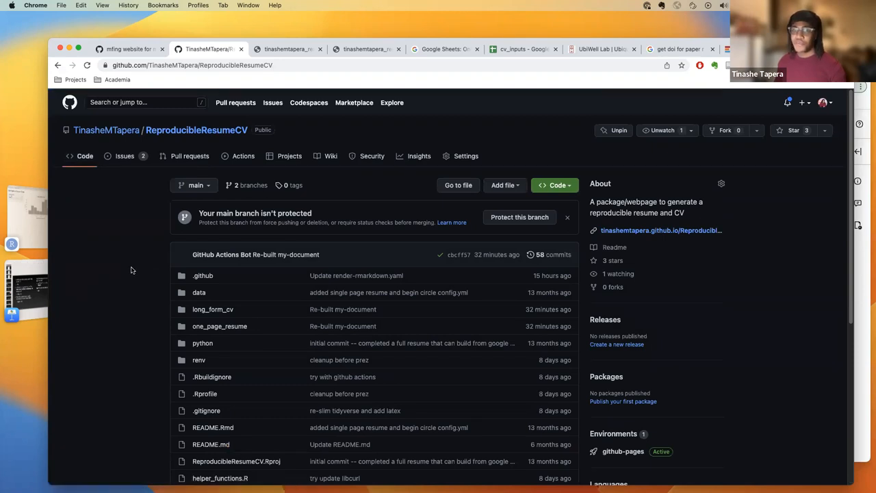
pyautogui.click(196, 185)
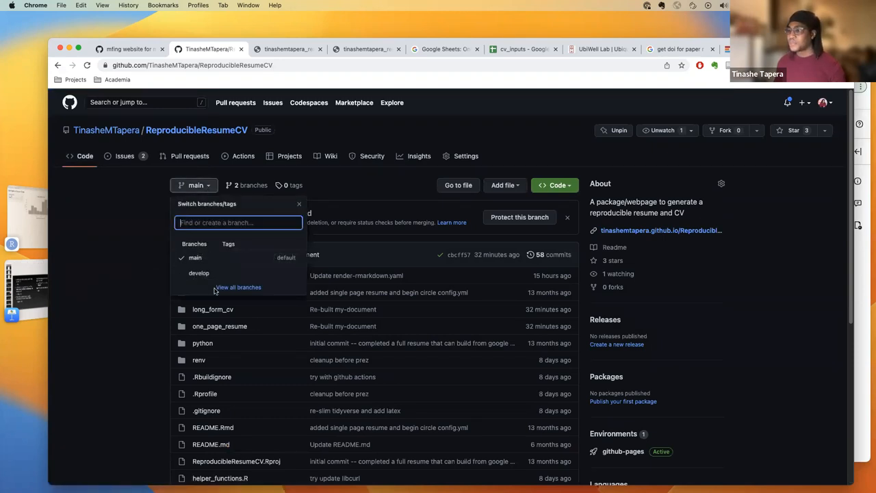
pyautogui.moveTo(242, 305)
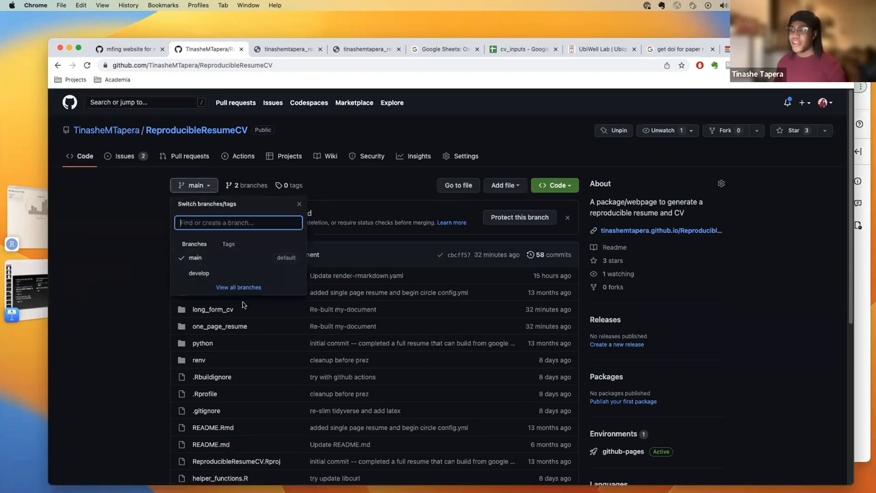
pyautogui.moveTo(199, 272)
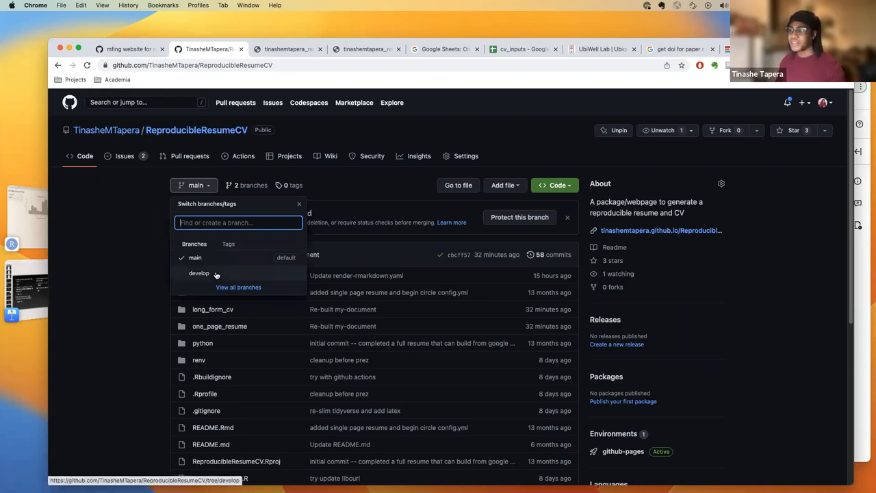
pyautogui.moveTo(236, 315)
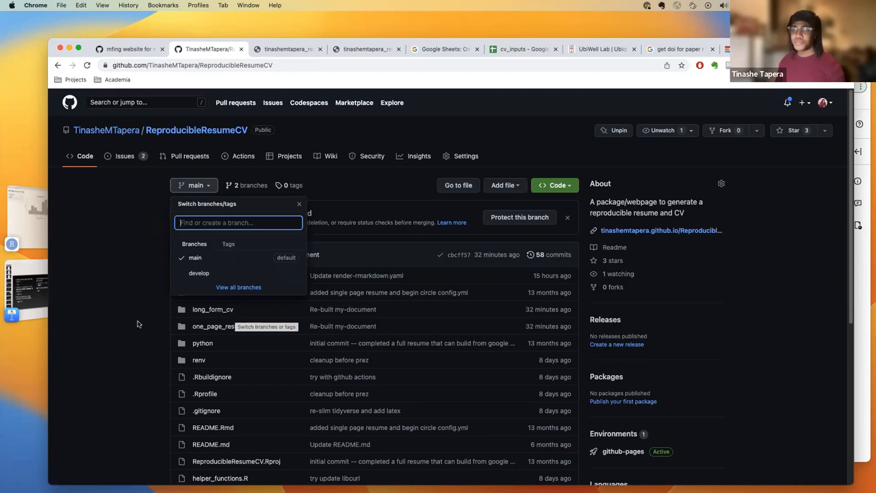
pyautogui.click(123, 311)
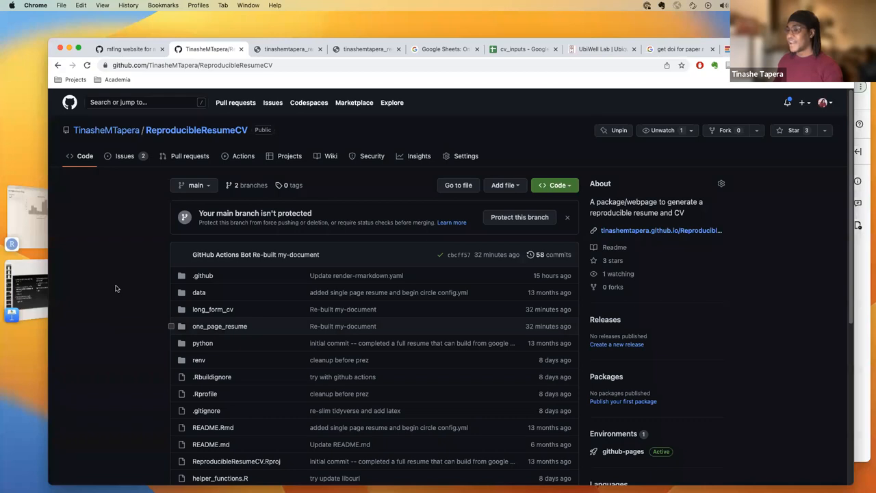
pyautogui.moveTo(113, 299)
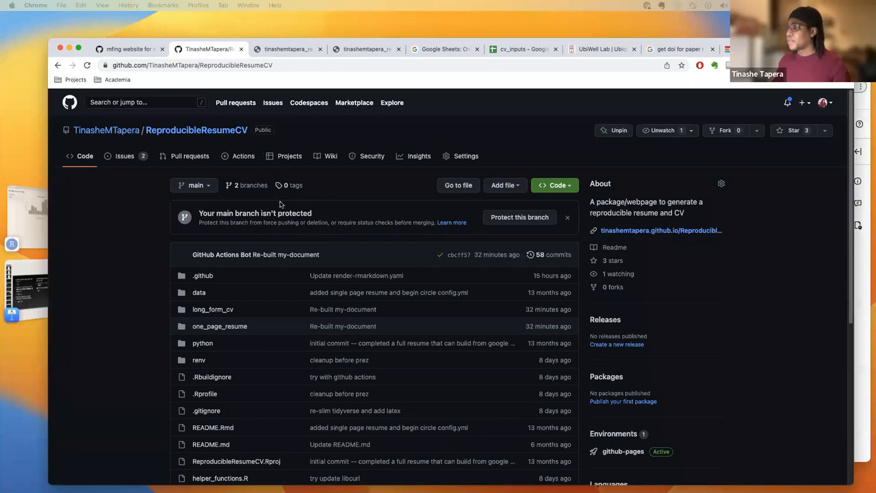
pyautogui.moveTo(243, 155)
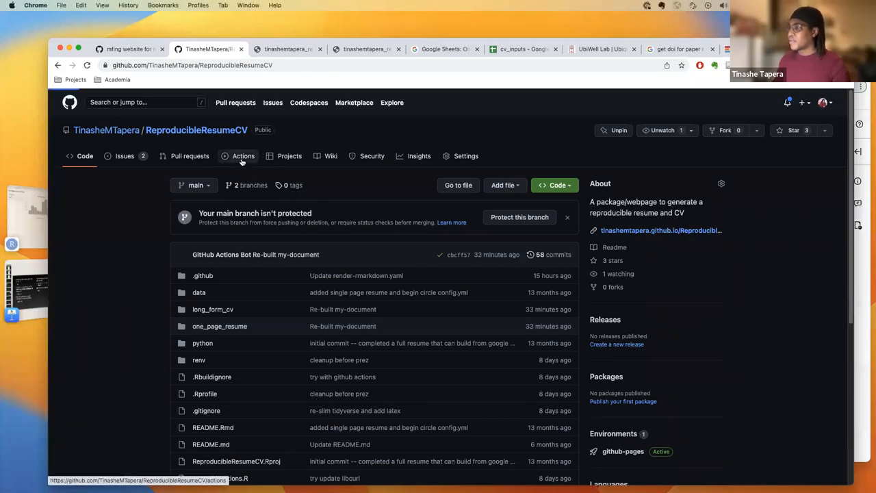
pyautogui.click(243, 155)
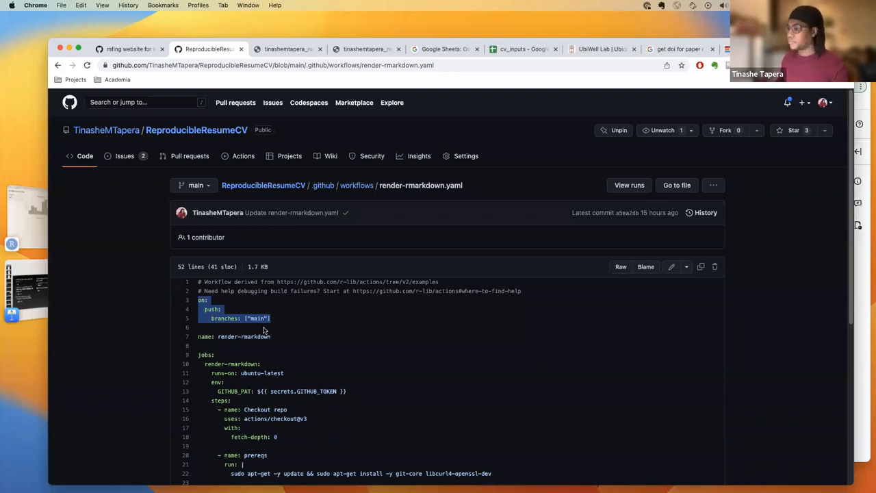
pyautogui.moveTo(148, 300)
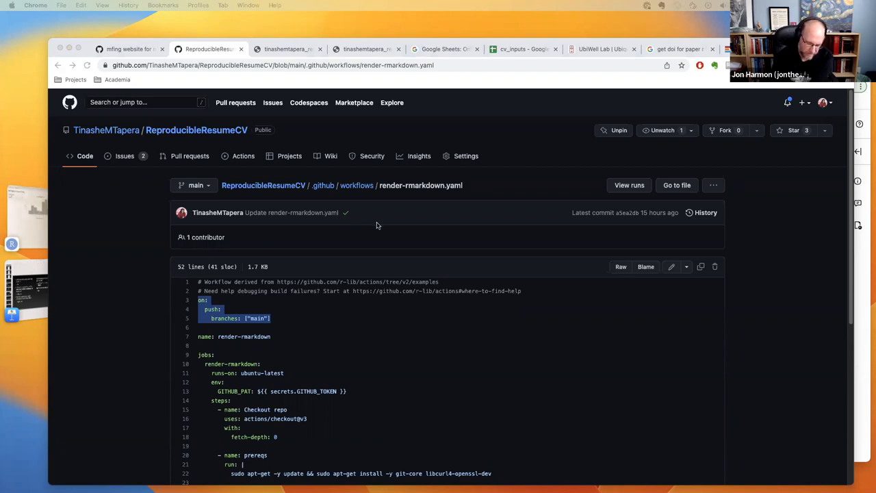
# Switch to the cv_inputs spreadsheet showing the jobs tab.
pyautogui.click(524, 49)
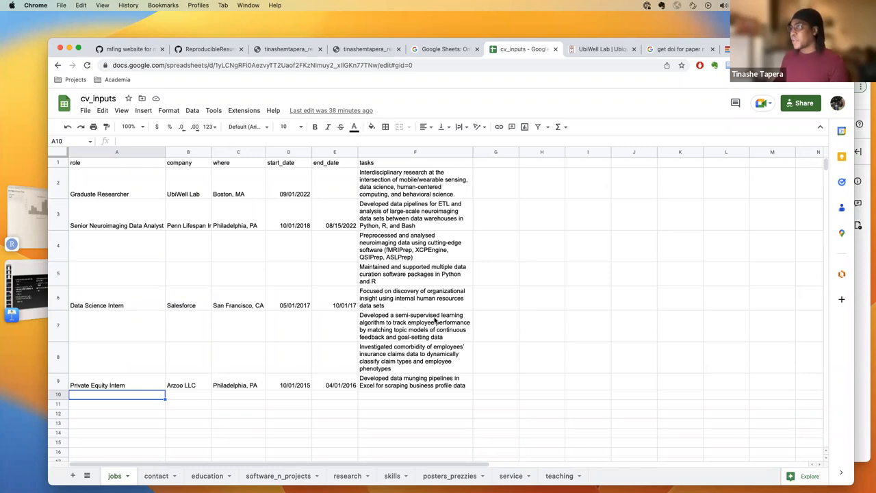
pyautogui.moveTo(529, 409)
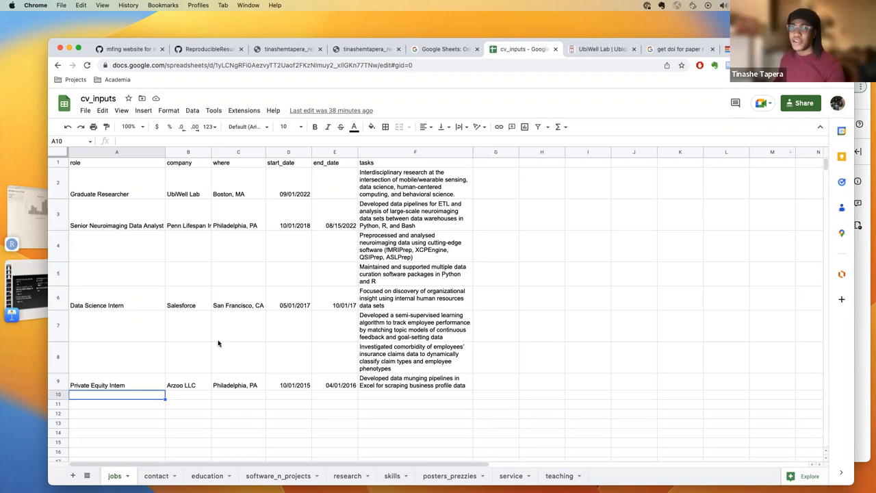
pyautogui.moveTo(222, 404)
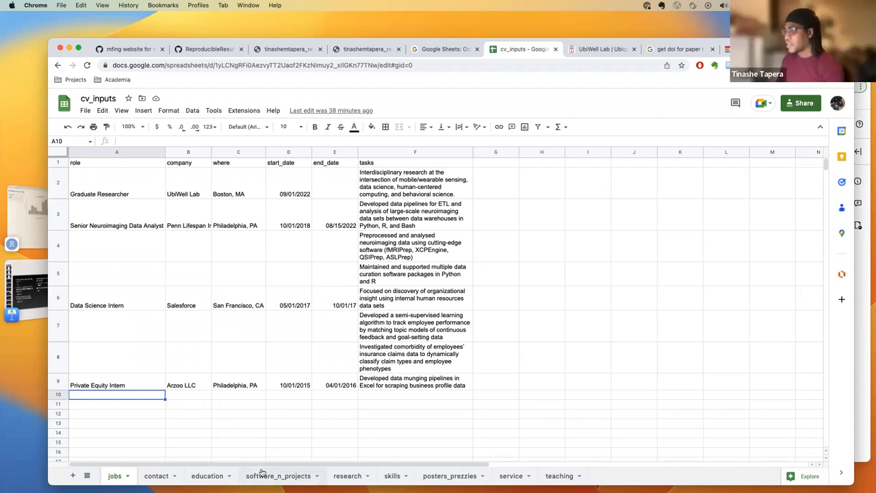
# Show the education sheet listing PhD, accelerated MS and BSc degrees.
pyautogui.click(207, 476)
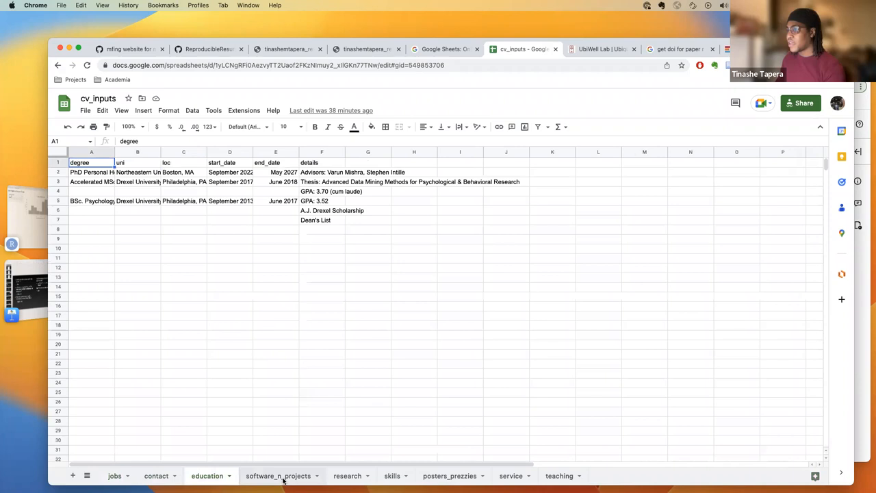
# Glance at the research and teaching sheets, then return to the jobs sheet.
pyautogui.click(347, 475)
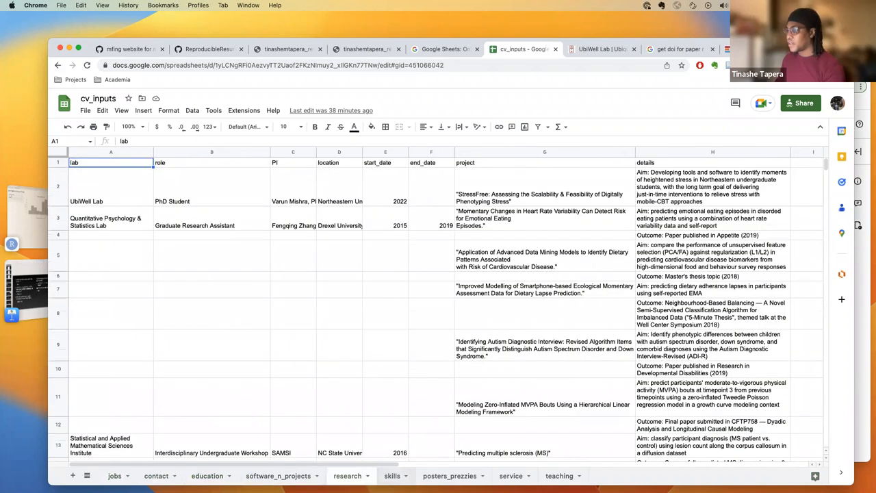
pyautogui.click(559, 476)
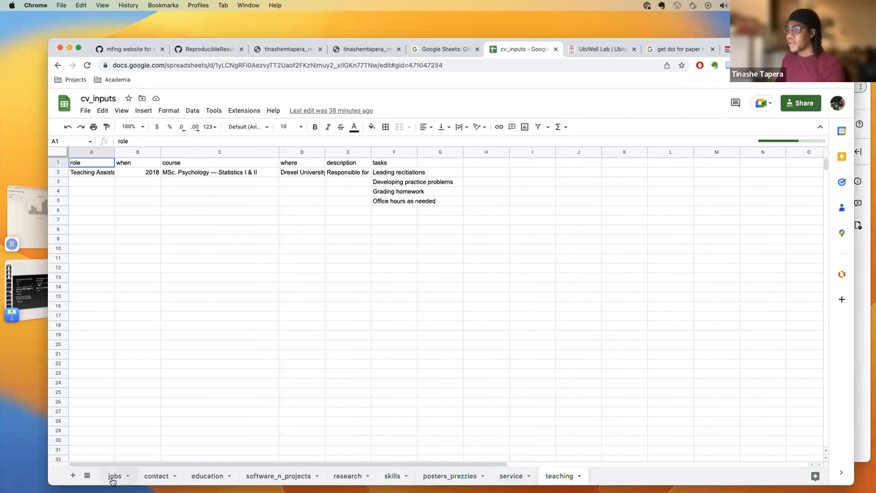
pyautogui.click(115, 476)
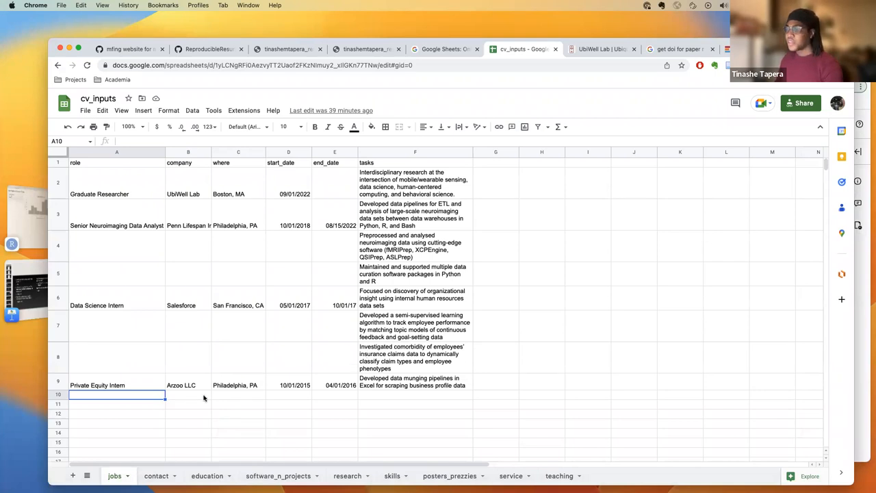
pyautogui.click(238, 393)
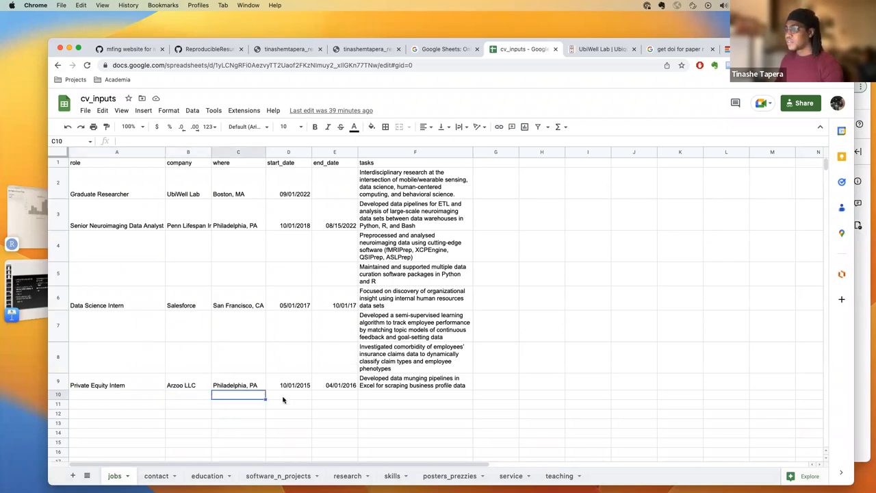
# Point out jobs cells: the role header, blank start/end dates, full task text, and the Senior Neuroimaging Data Analyst role.
pyautogui.click(415, 393)
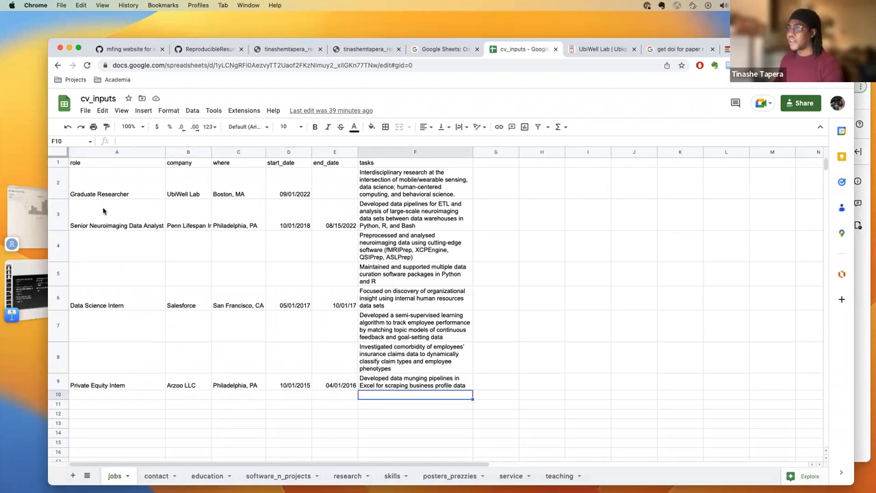
pyautogui.click(116, 162)
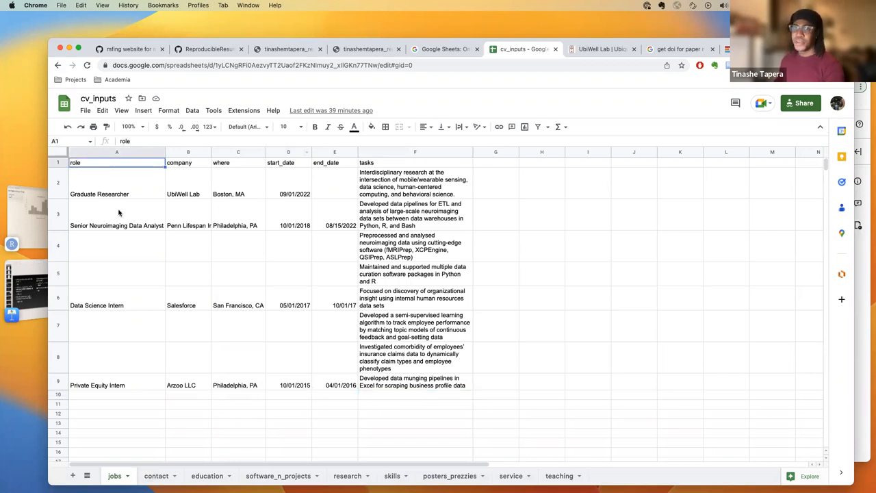
pyautogui.moveTo(267, 273)
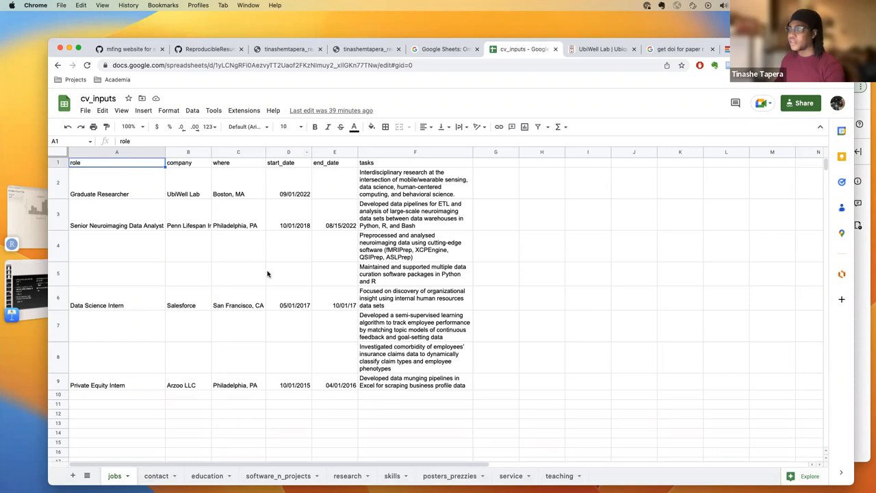
pyautogui.click(334, 245)
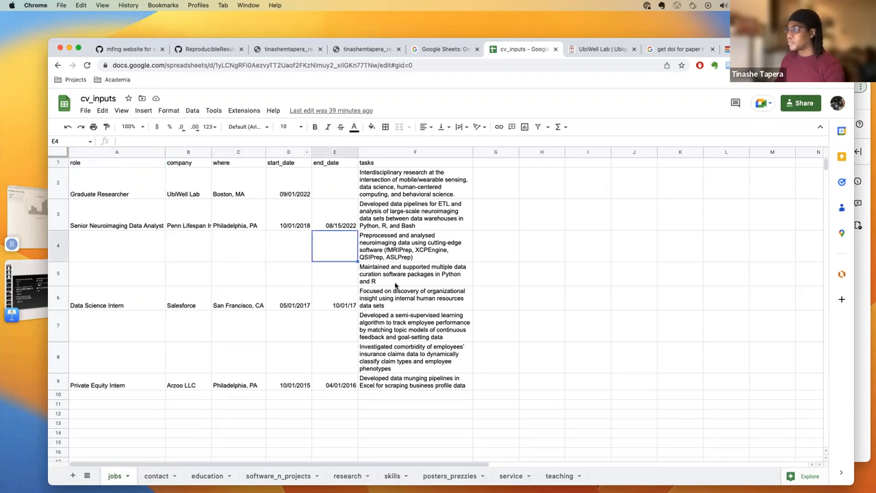
pyautogui.click(415, 274)
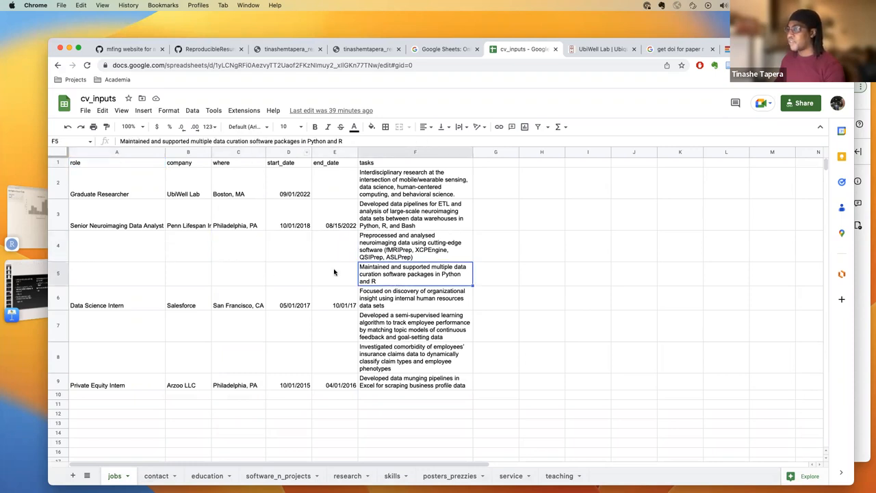
pyautogui.click(288, 273)
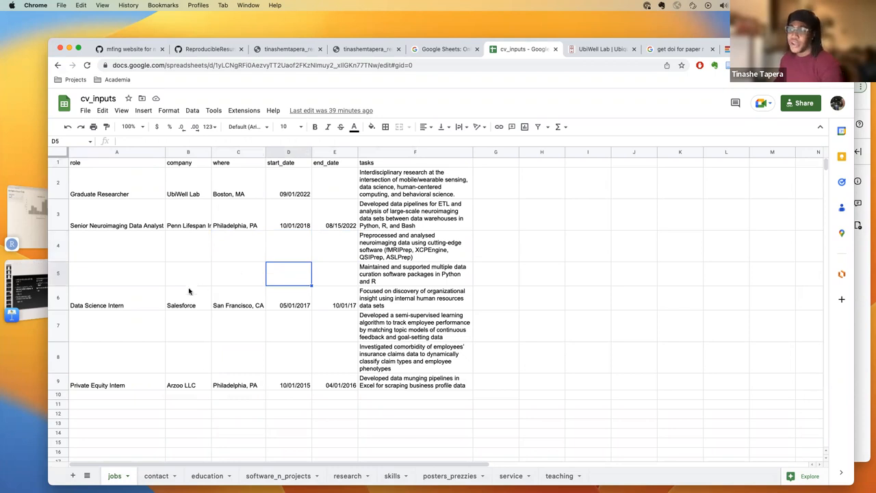
pyautogui.click(116, 225)
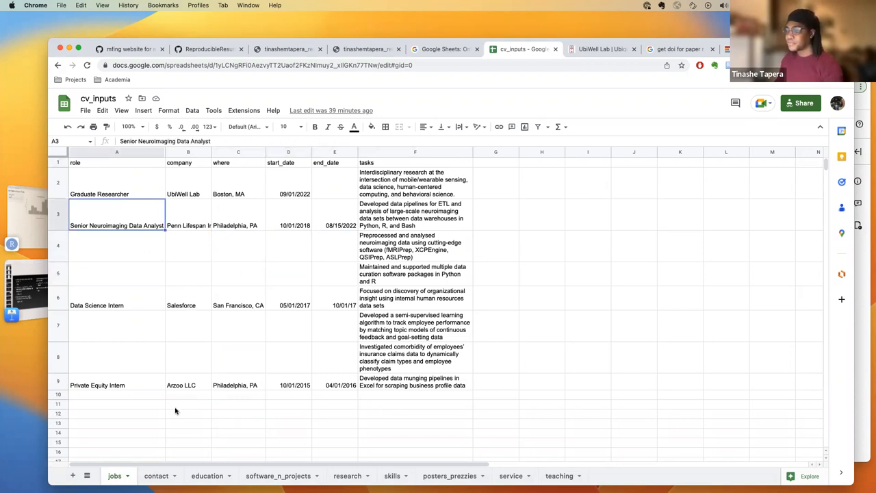
pyautogui.moveTo(176, 408)
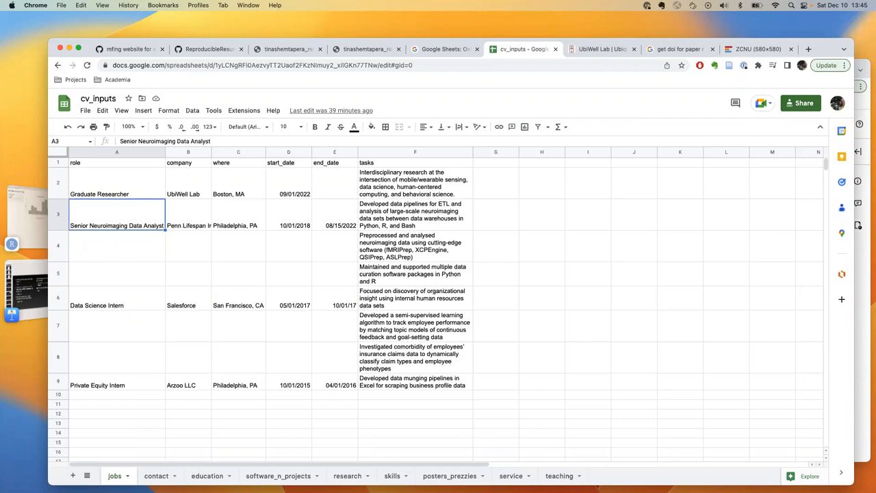
pyautogui.moveTo(100, 322)
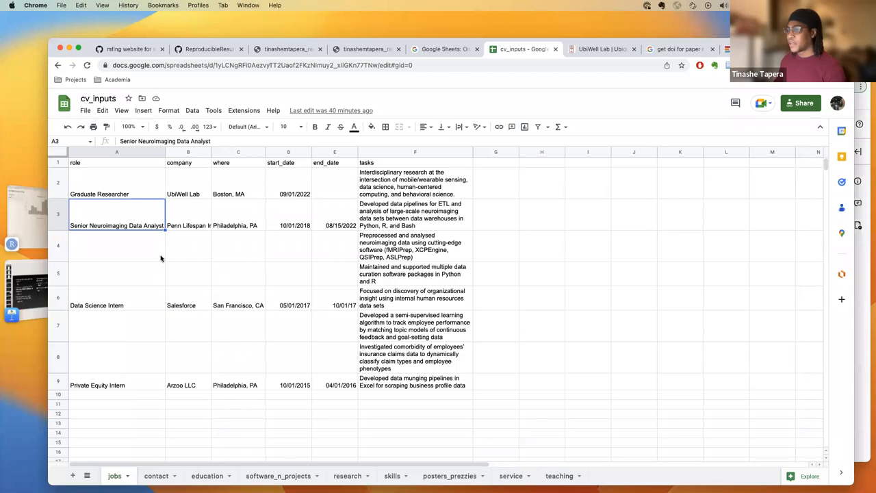
pyautogui.click(117, 273)
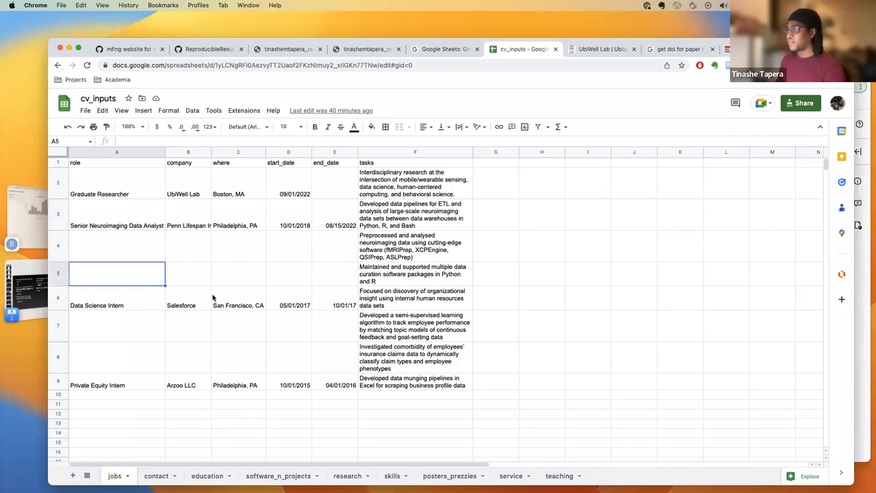
pyautogui.moveTo(196, 269)
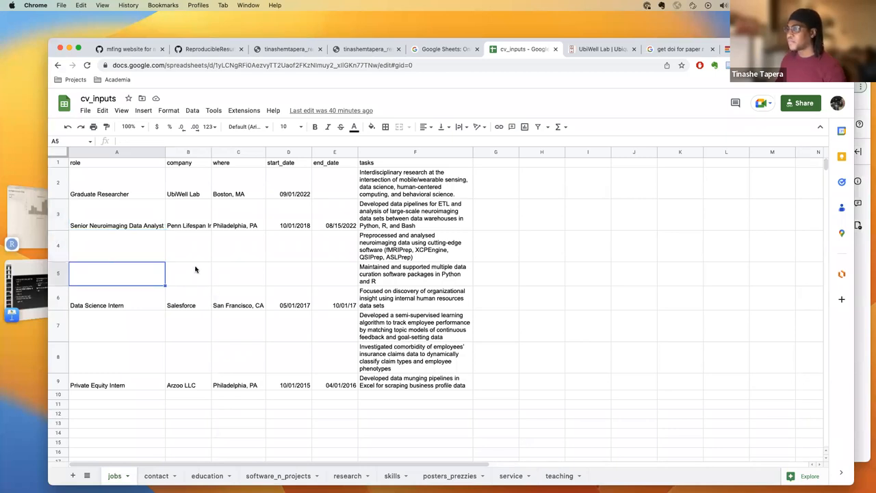
# Return to the long_form_cv folder on GitHub and open long_form_cv_vitae.Rmd.
pyautogui.click(208, 48)
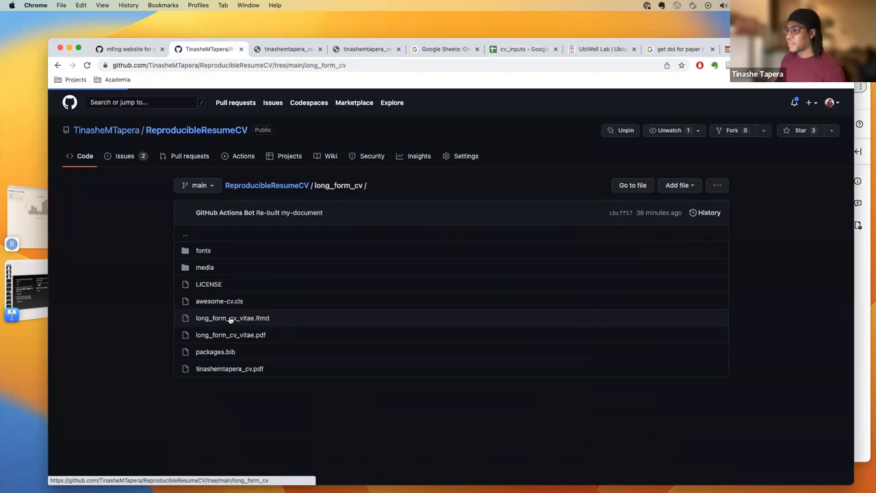
pyautogui.click(232, 317)
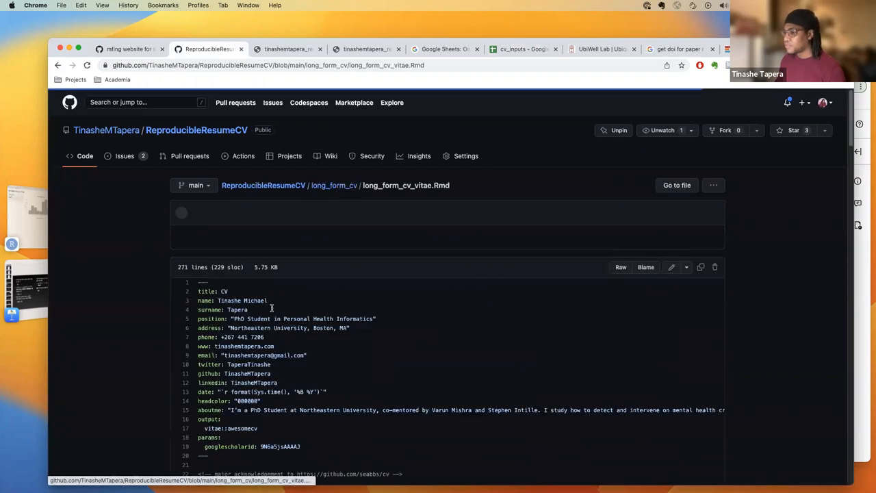
# Follow the acknowledgement link on line 22 to the seabbs/cv repository.
pyautogui.scroll(-3)
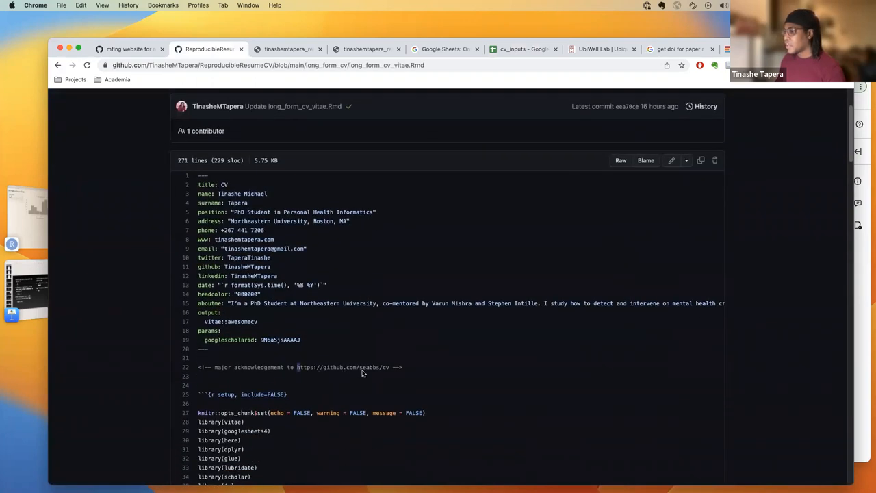
pyautogui.doubleClick(342, 366)
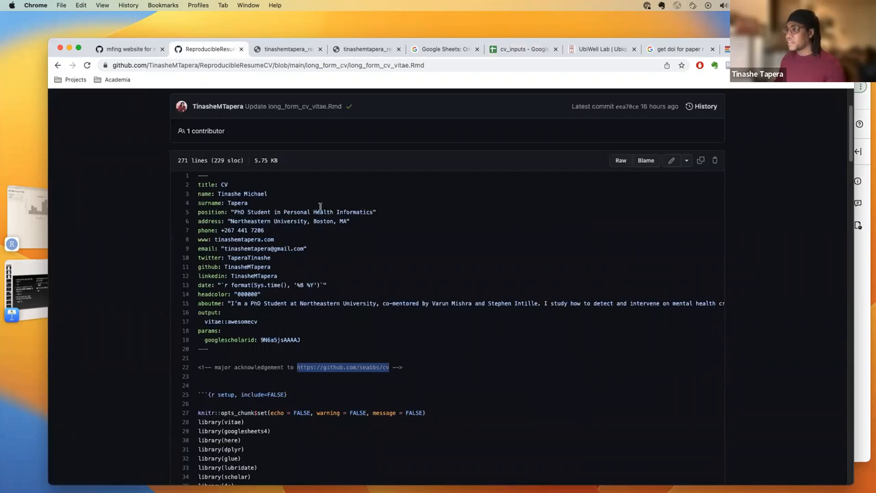
pyautogui.click(287, 48)
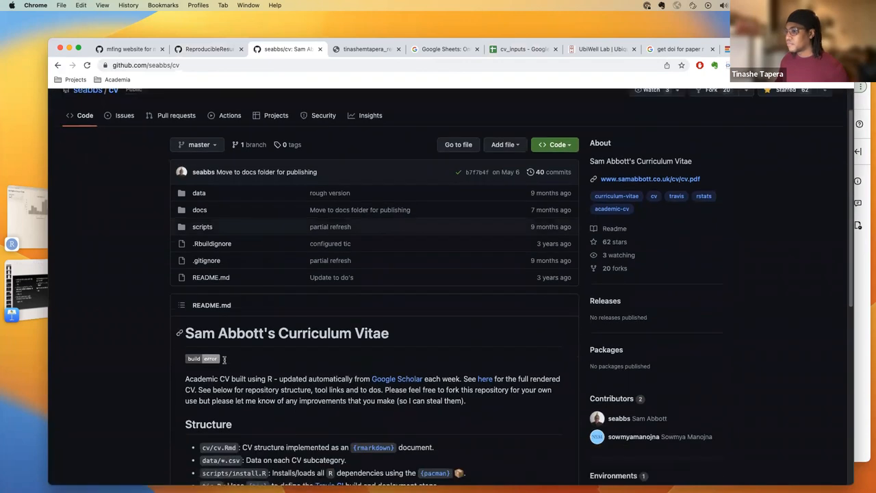
# Browse the seabbs/cv docs folder and view the awesome-cv.cls class file.
pyautogui.scroll(-3)
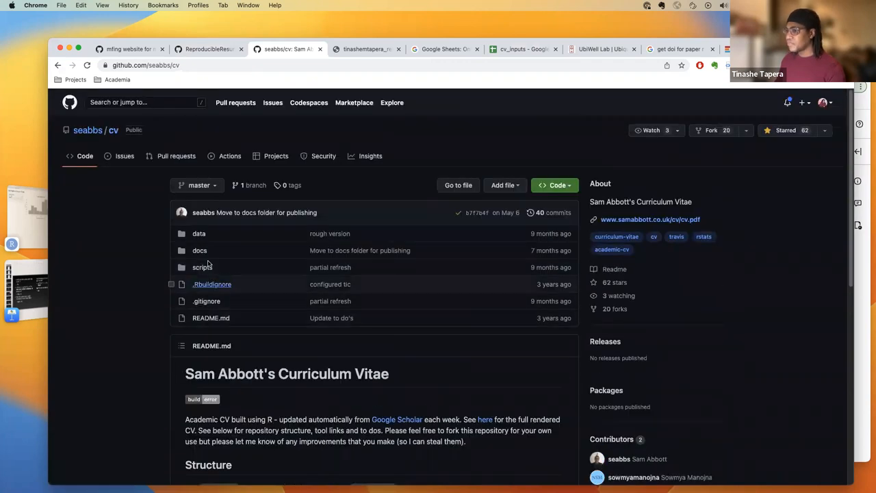
pyautogui.moveTo(202, 267)
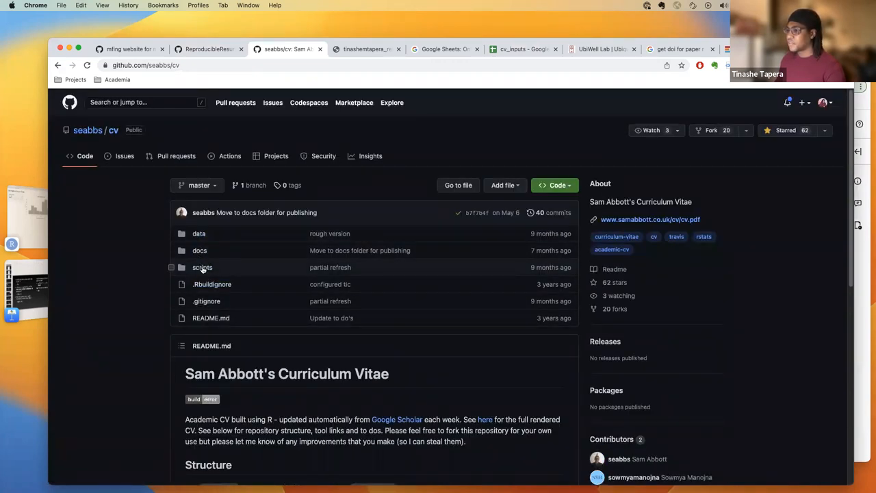
pyautogui.click(198, 233)
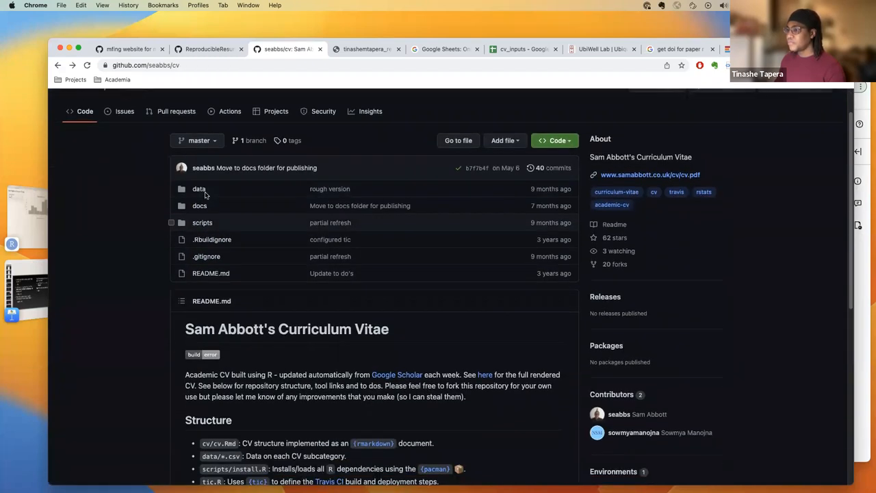
pyautogui.click(199, 205)
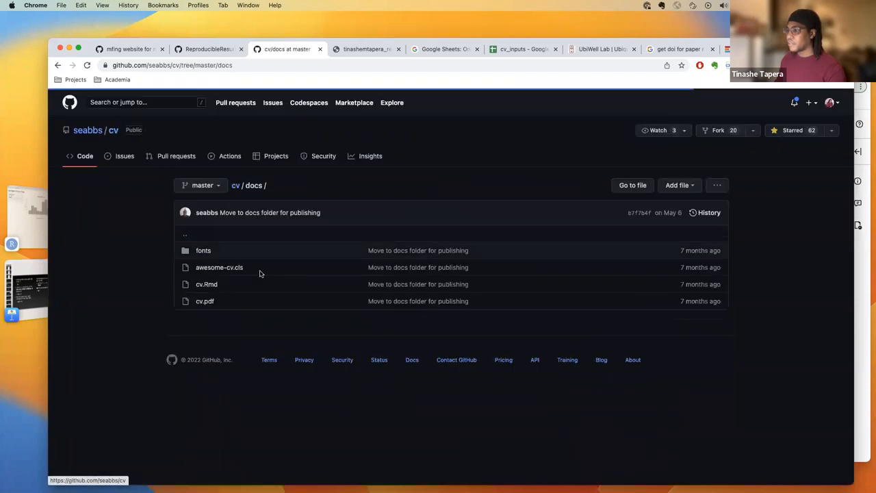
pyautogui.click(218, 267)
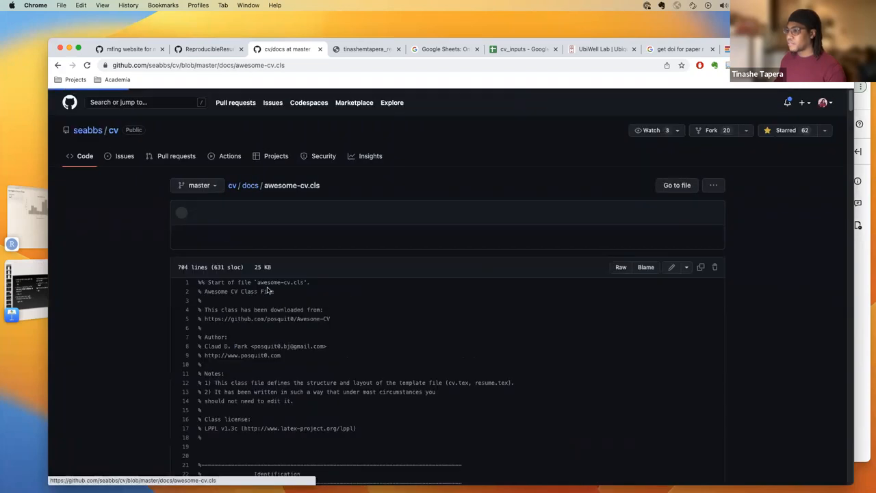
pyautogui.scroll(-3)
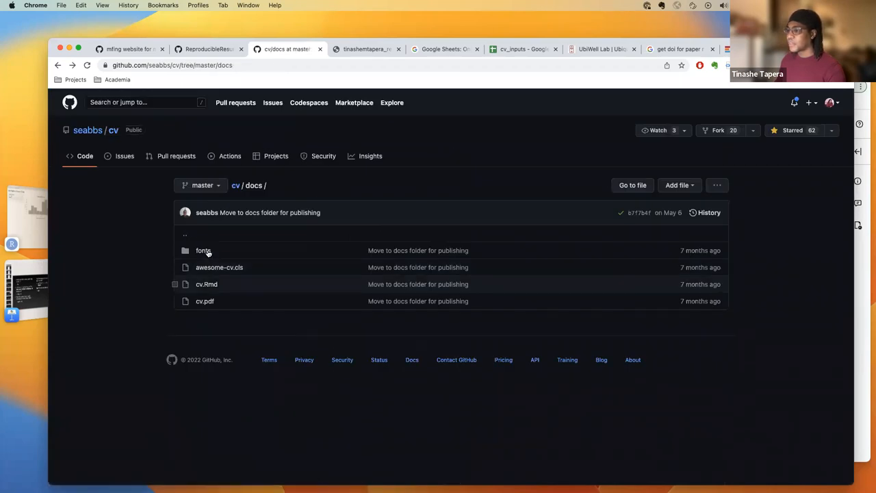
# View the cv.Rmd source and scroll through the README.
pyautogui.click(206, 284)
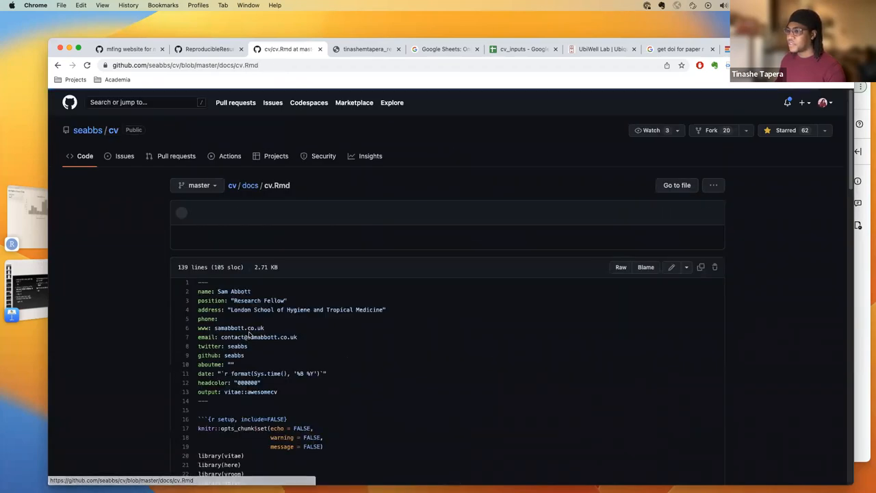
pyautogui.scroll(-3)
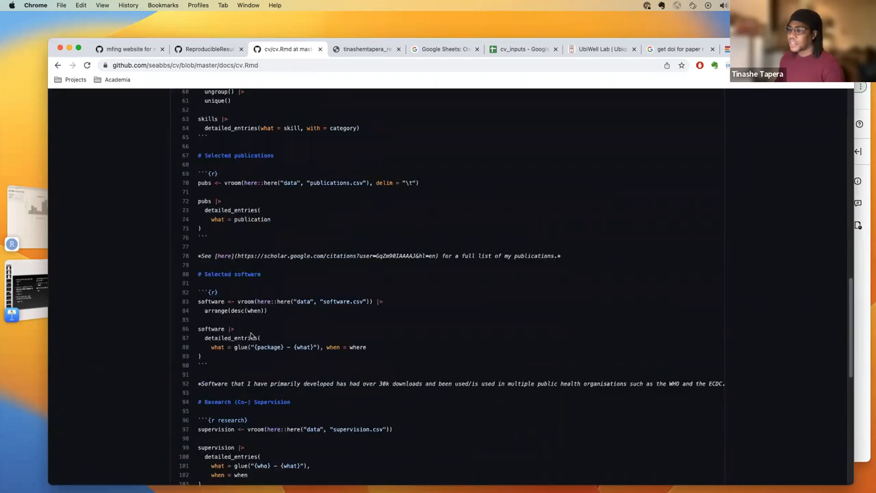
pyautogui.scroll(-3)
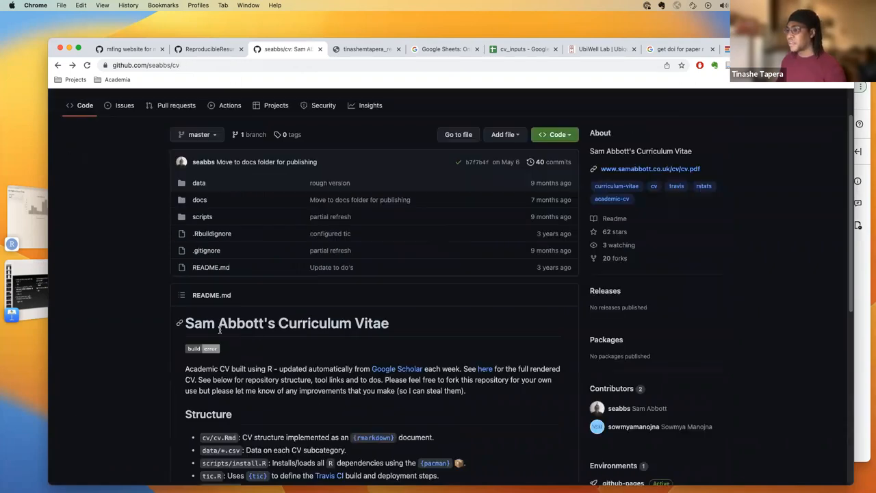
pyautogui.scroll(-3)
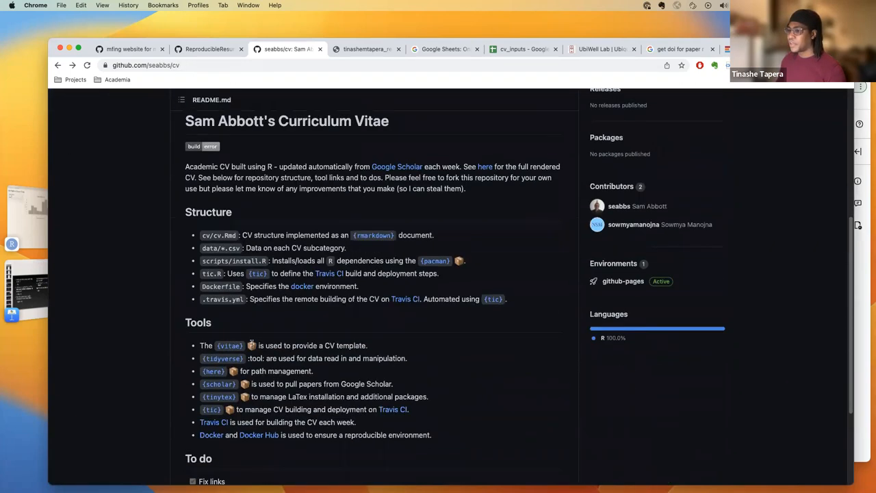
pyautogui.scroll(-3)
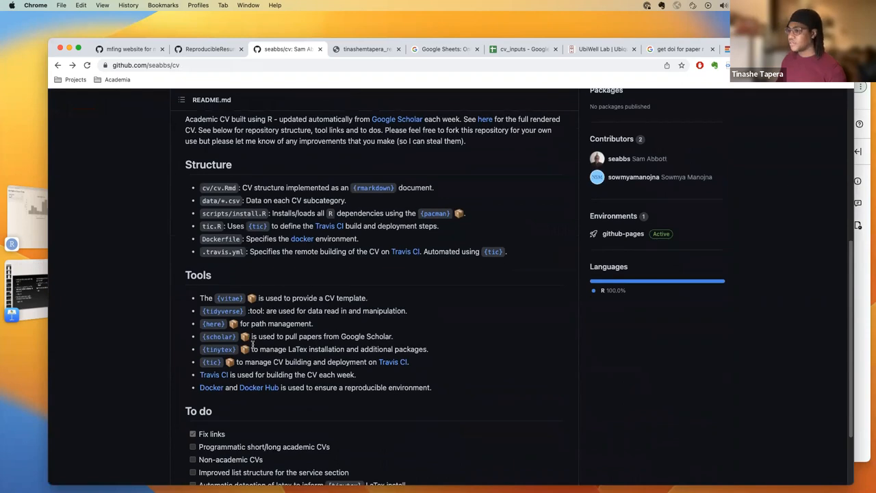
pyautogui.scroll(-3)
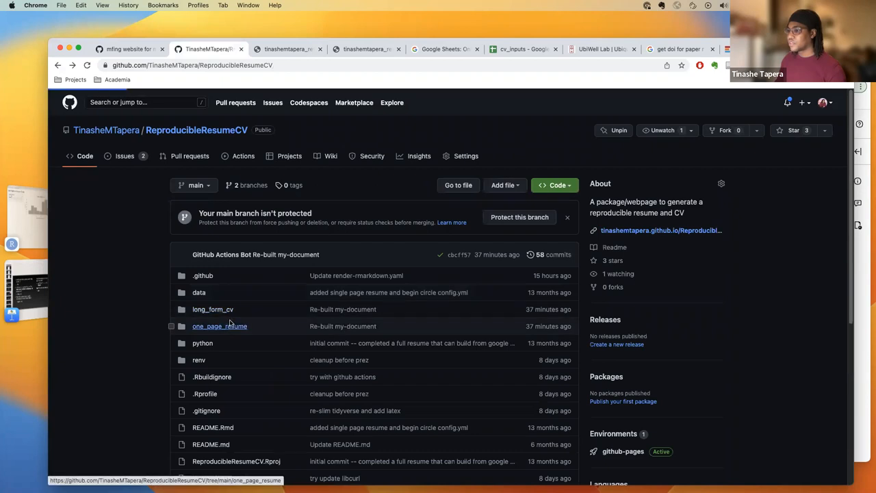
pyautogui.click(220, 326)
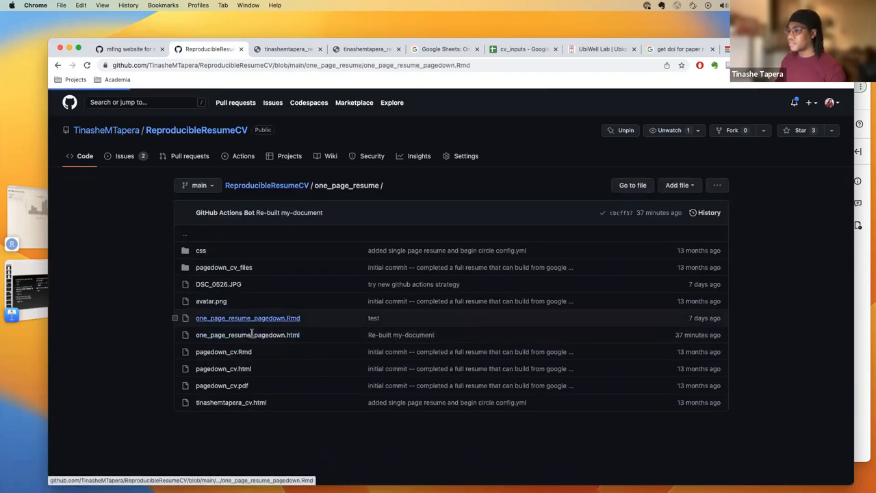
pyautogui.click(247, 318)
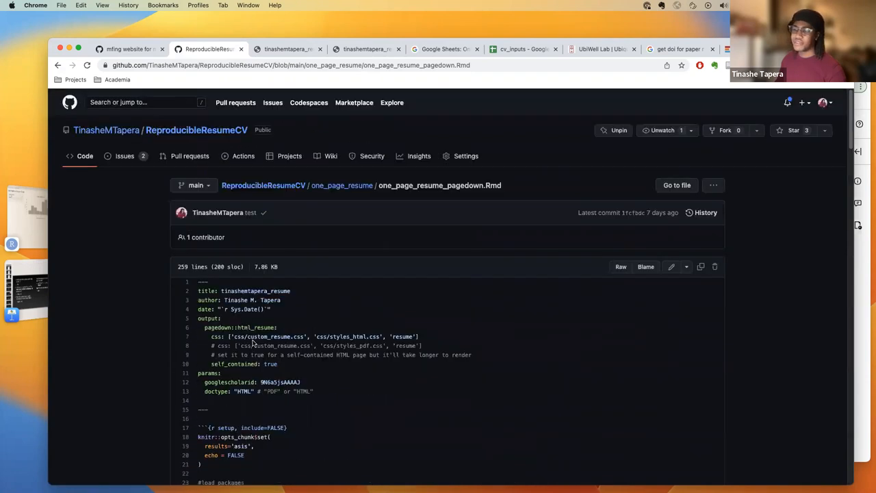
pyautogui.click(341, 186)
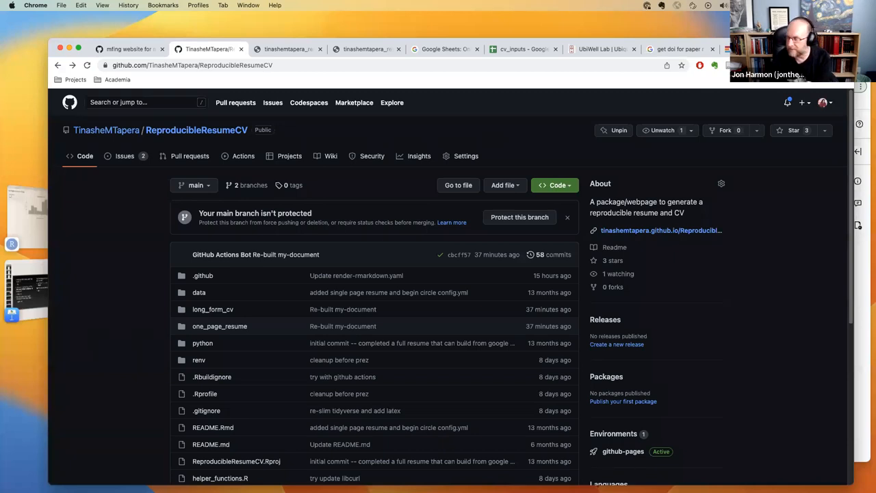
pyautogui.moveTo(329, 134)
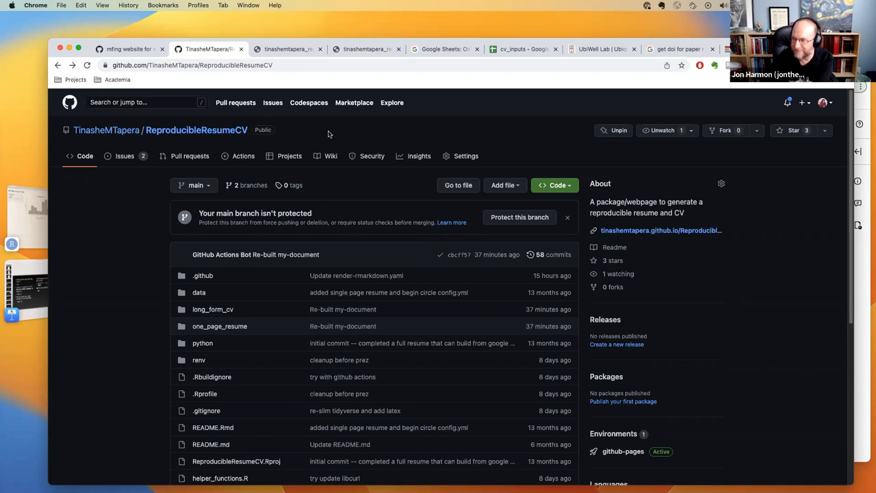